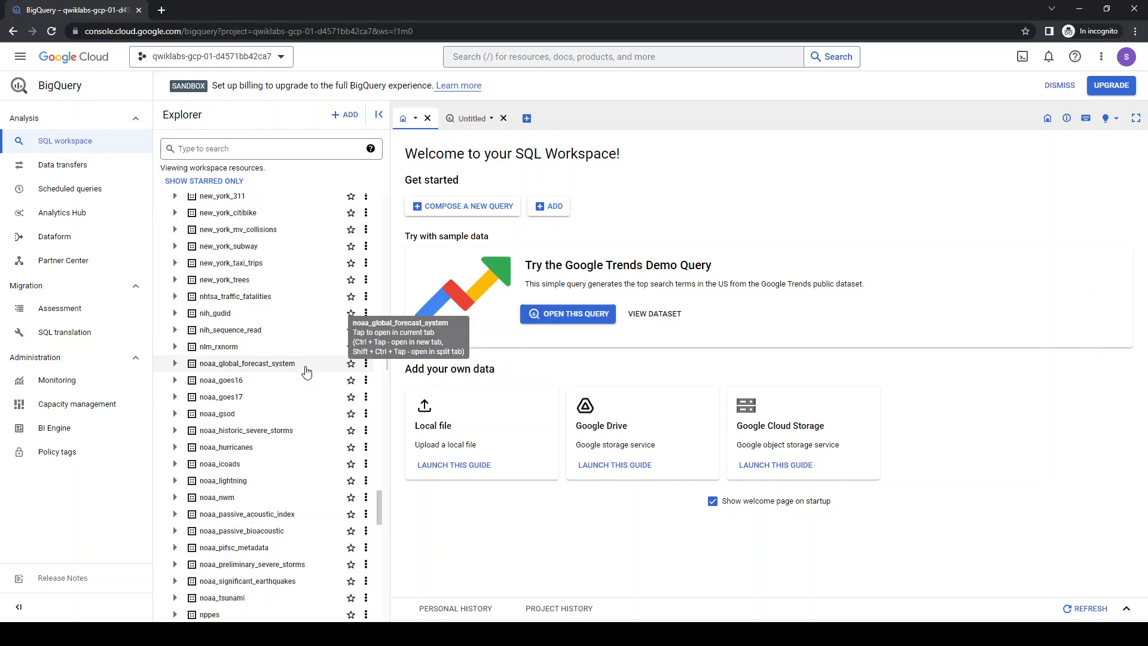
mouse_move(255, 317)
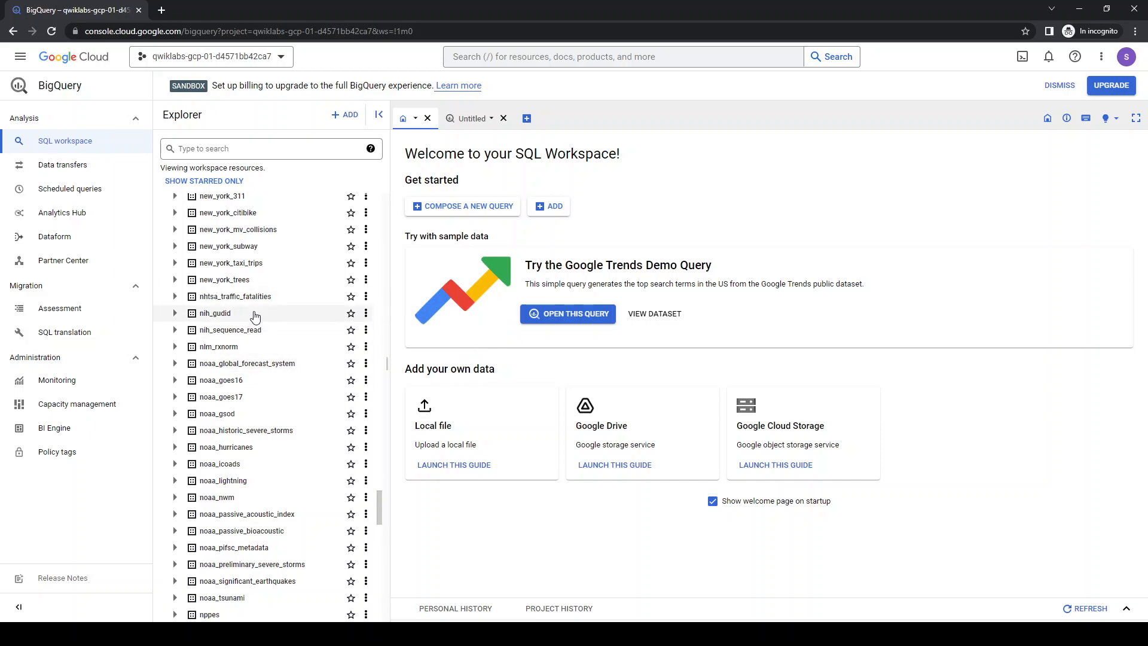
mouse_move(227, 246)
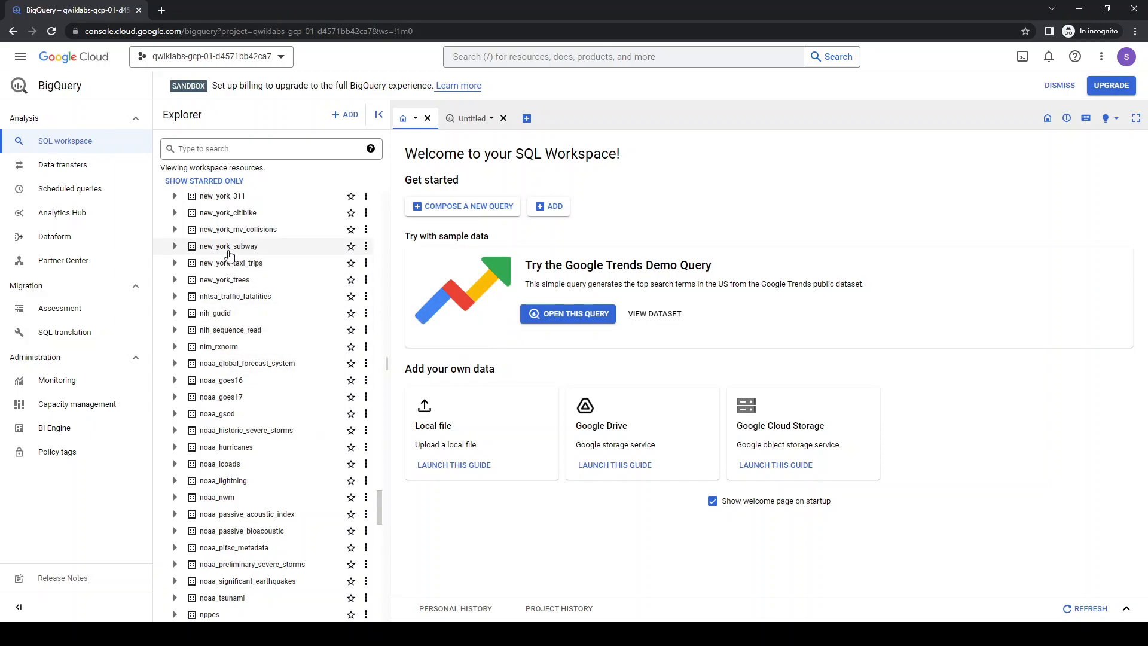
mouse_move(265, 445)
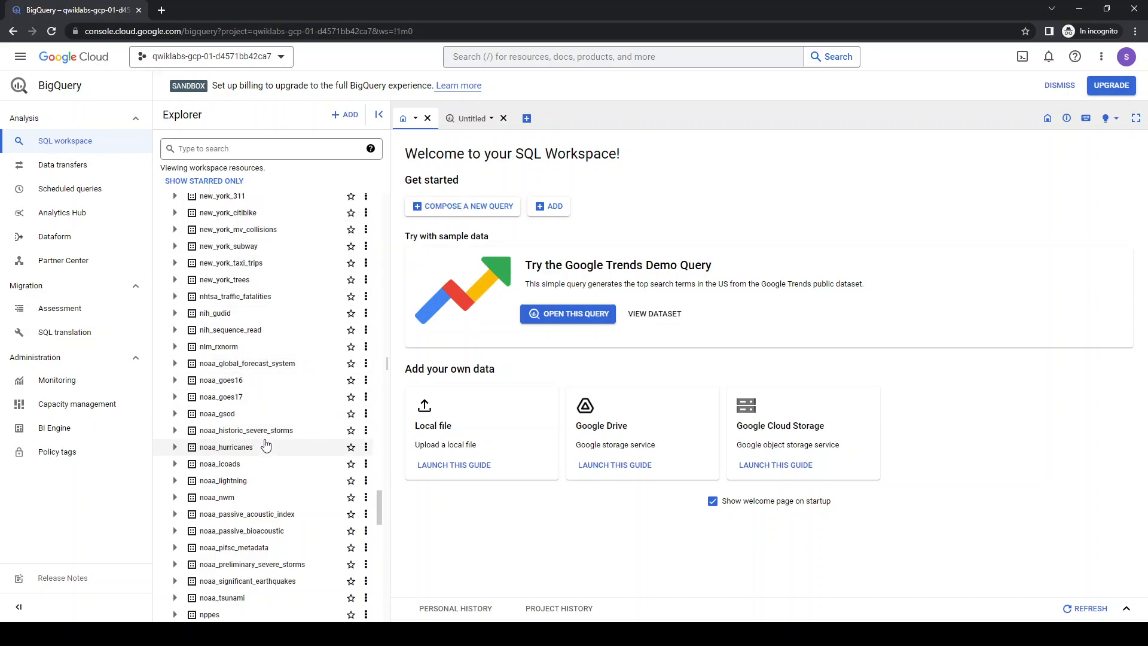
mouse_move(223, 421)
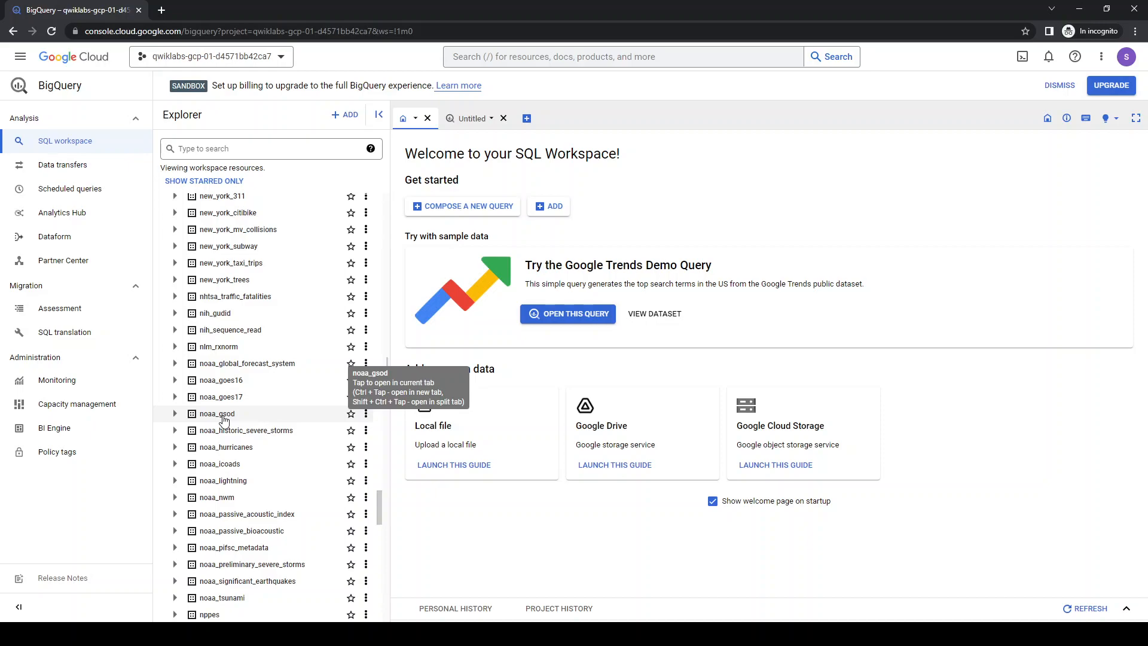
Expand the noaa_gsod dataset and scroll its table list down to gsod2014
click(216, 413)
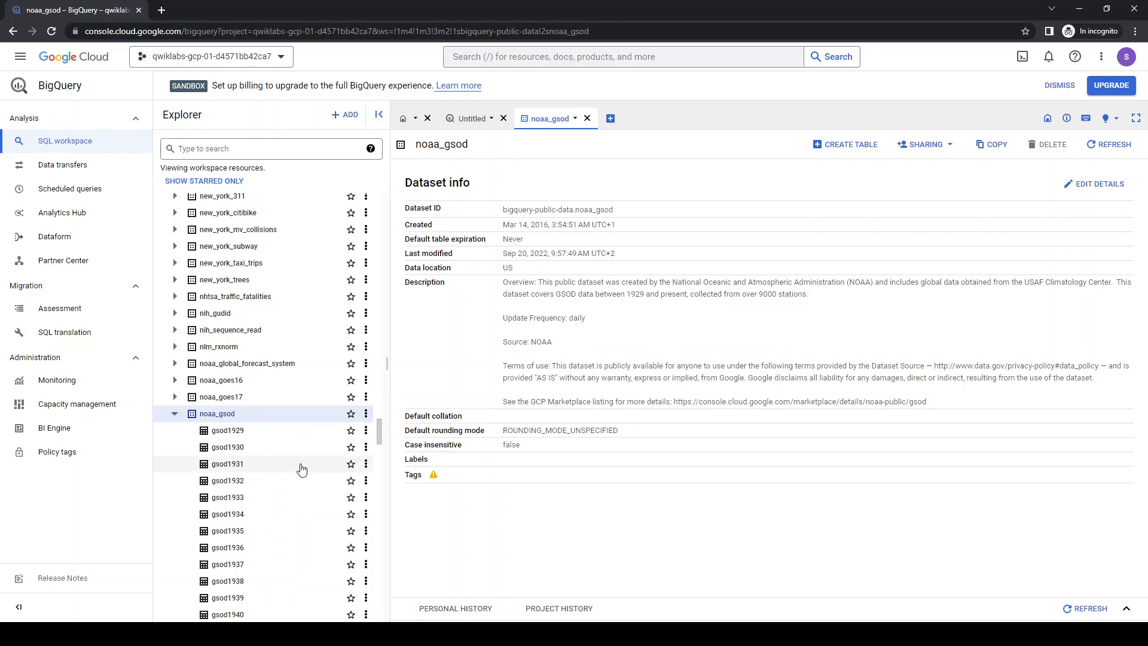
scroll(down, 3)
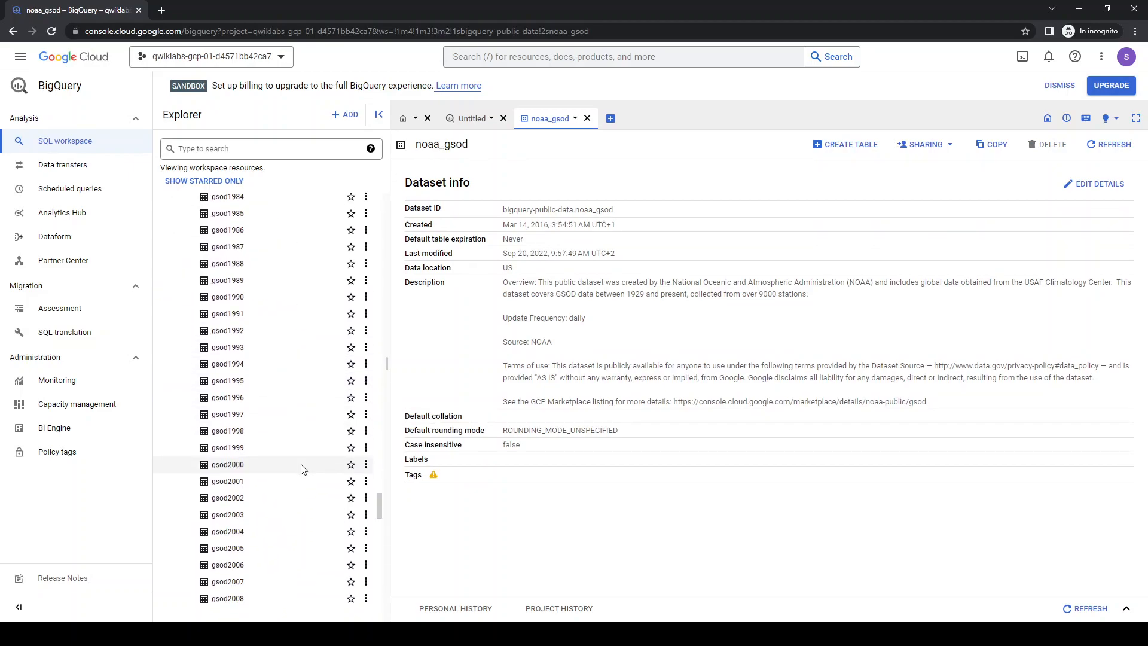
scroll(down, 3)
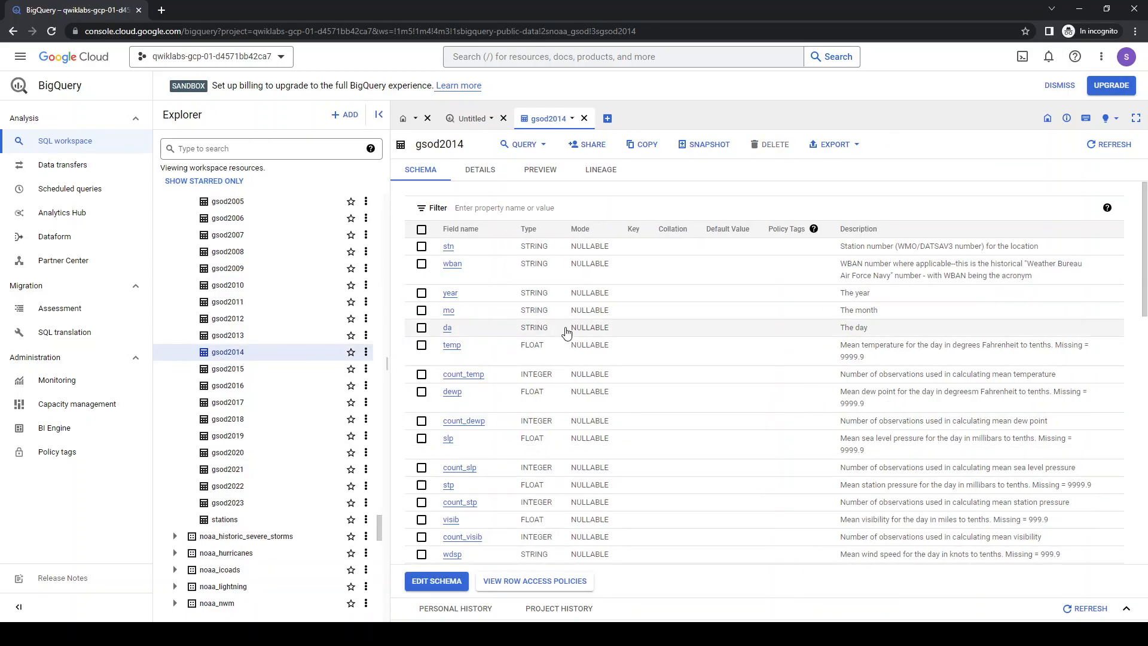
Preview gsod2014 sample rows, scrolling right across the columns and back left
click(539, 170)
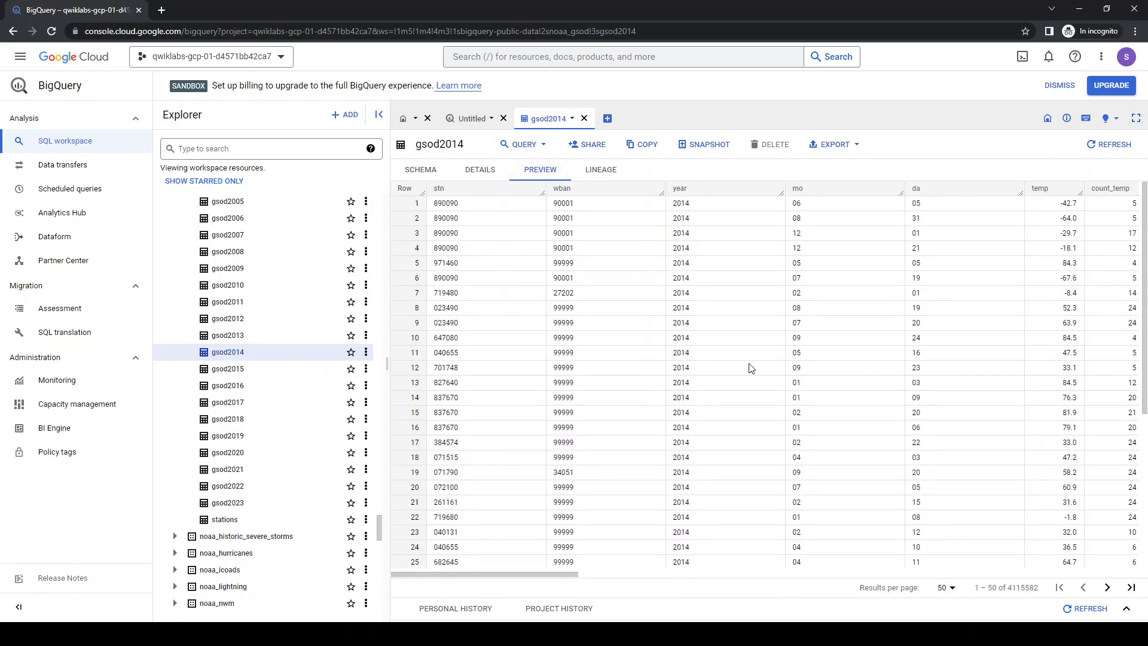
scroll(right, 3)
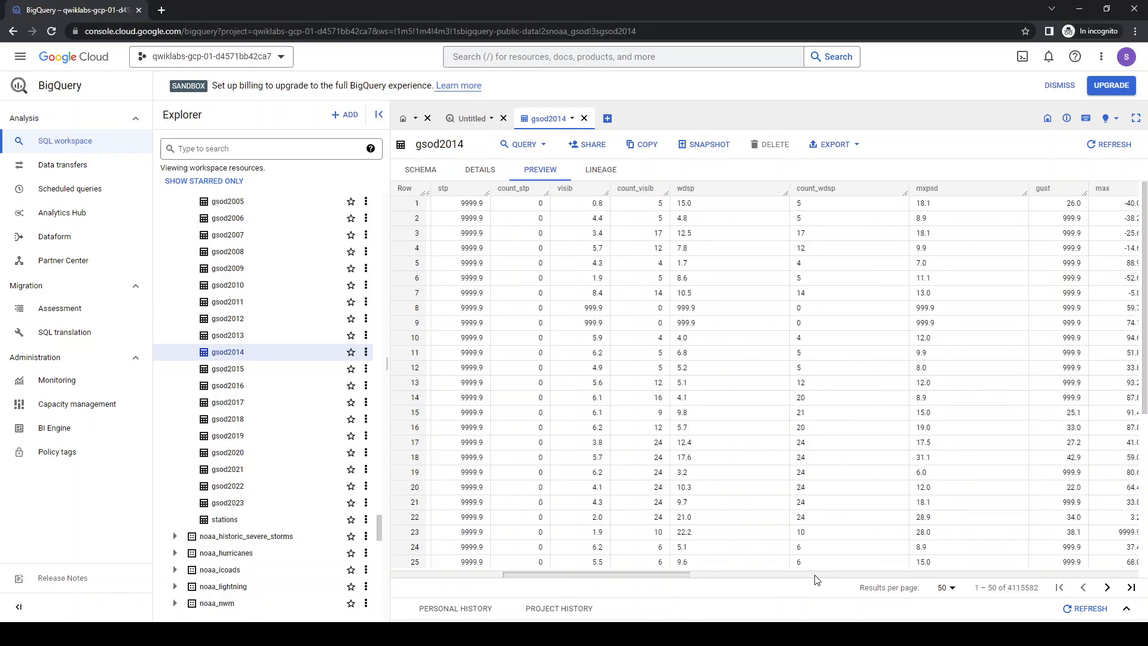
scroll(right, 3)
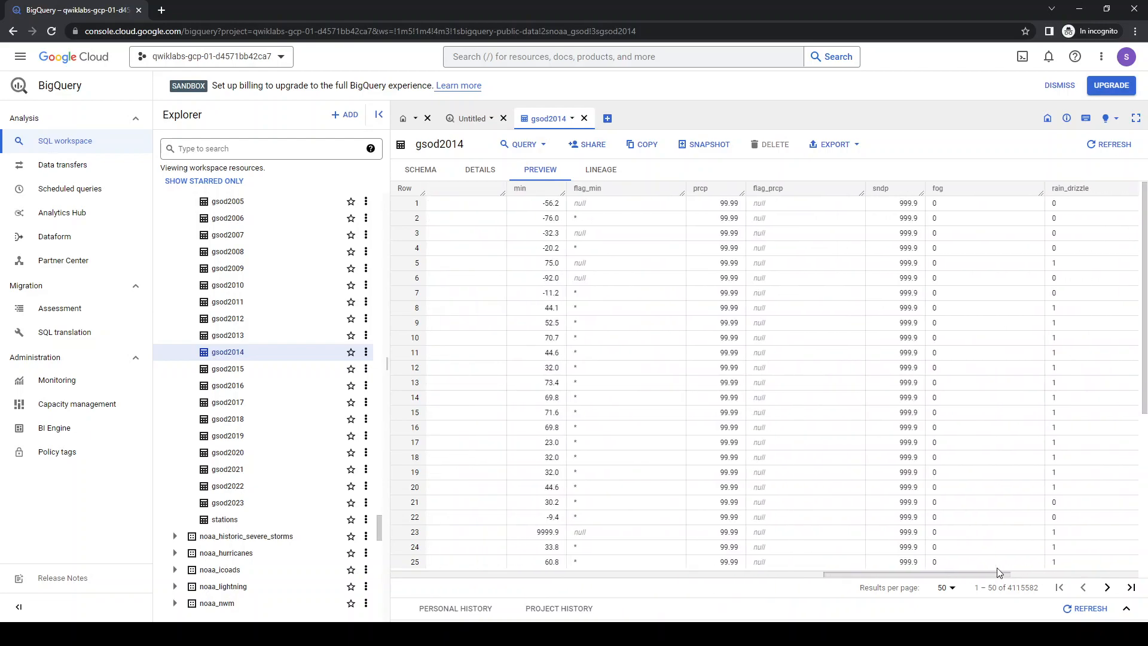
scroll(left, 3)
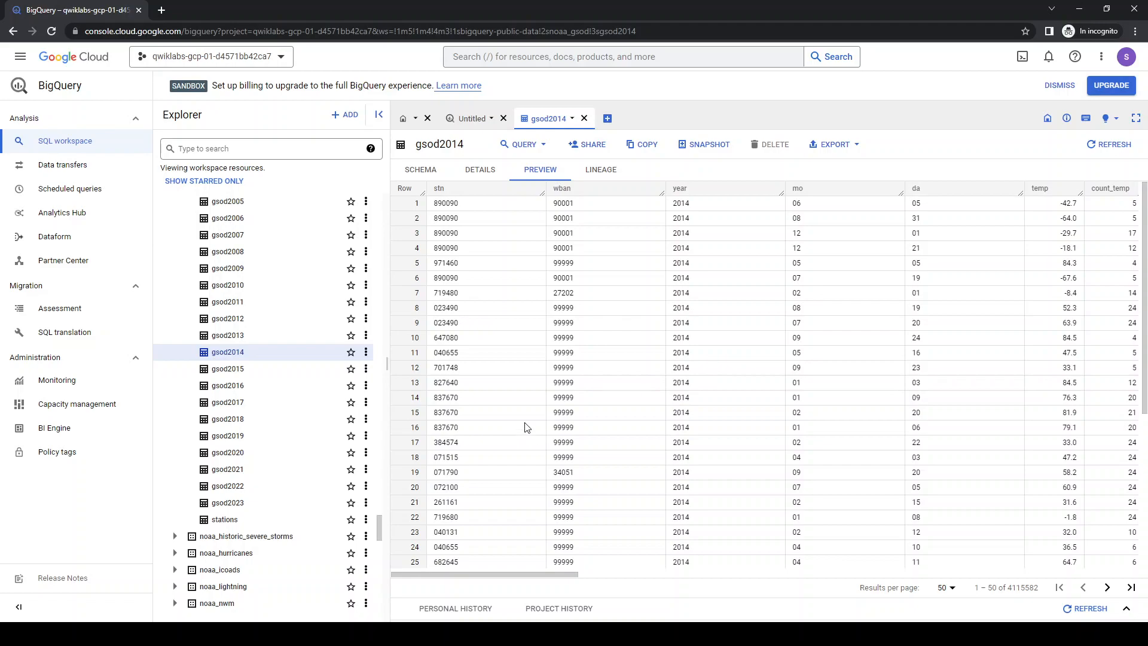
mouse_move(567, 322)
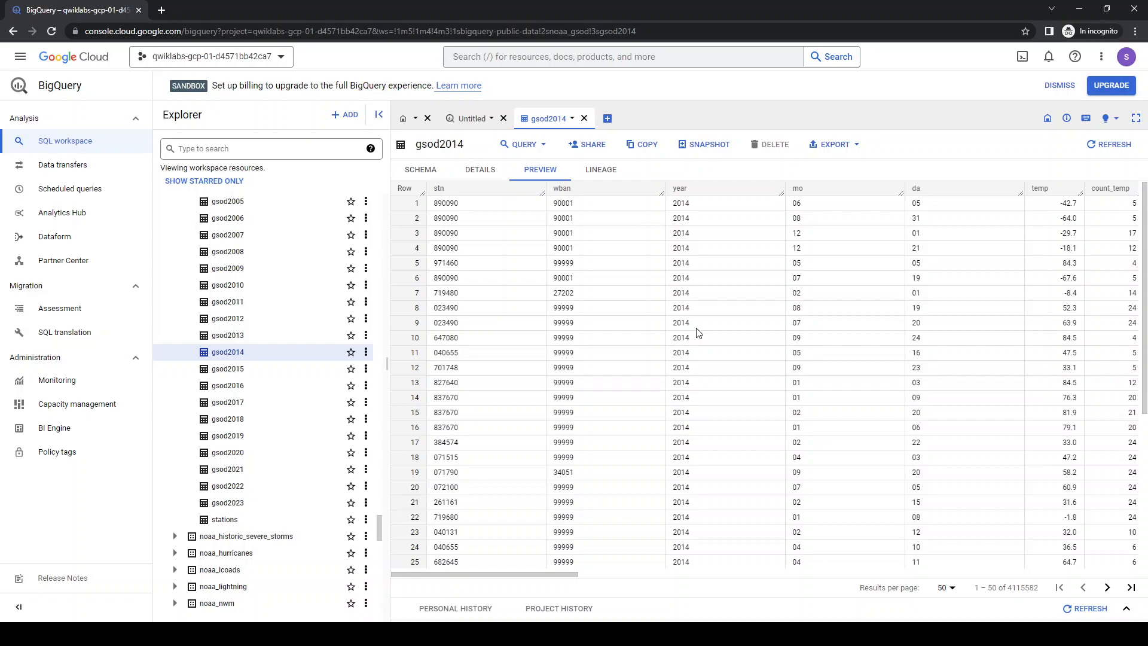
mouse_move(522, 144)
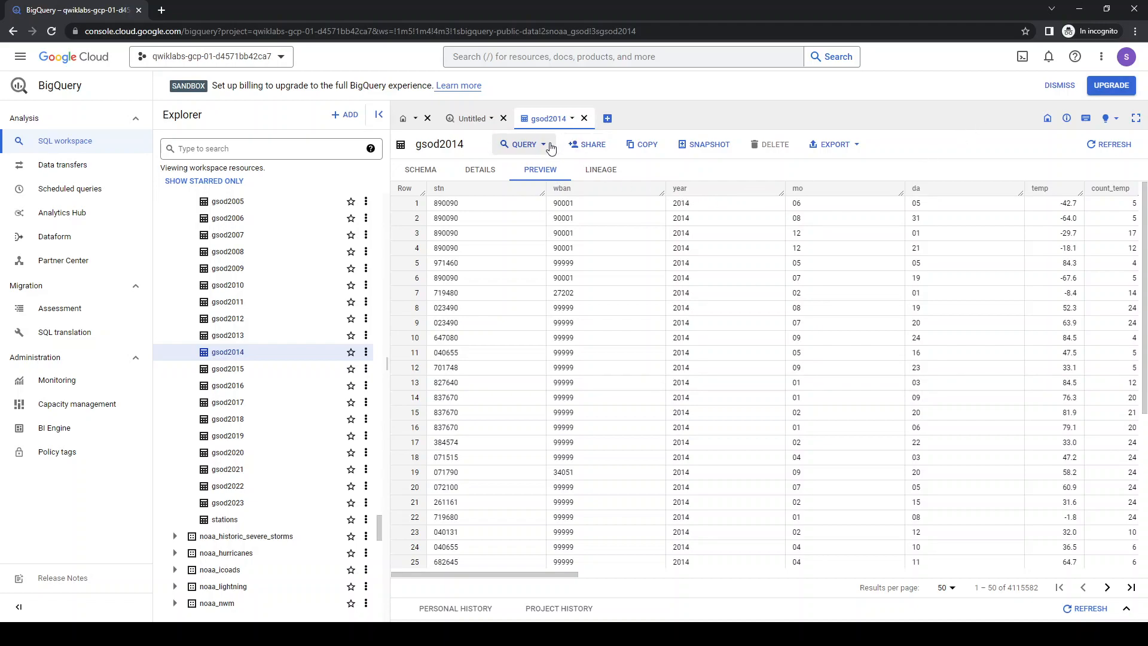
click(526, 145)
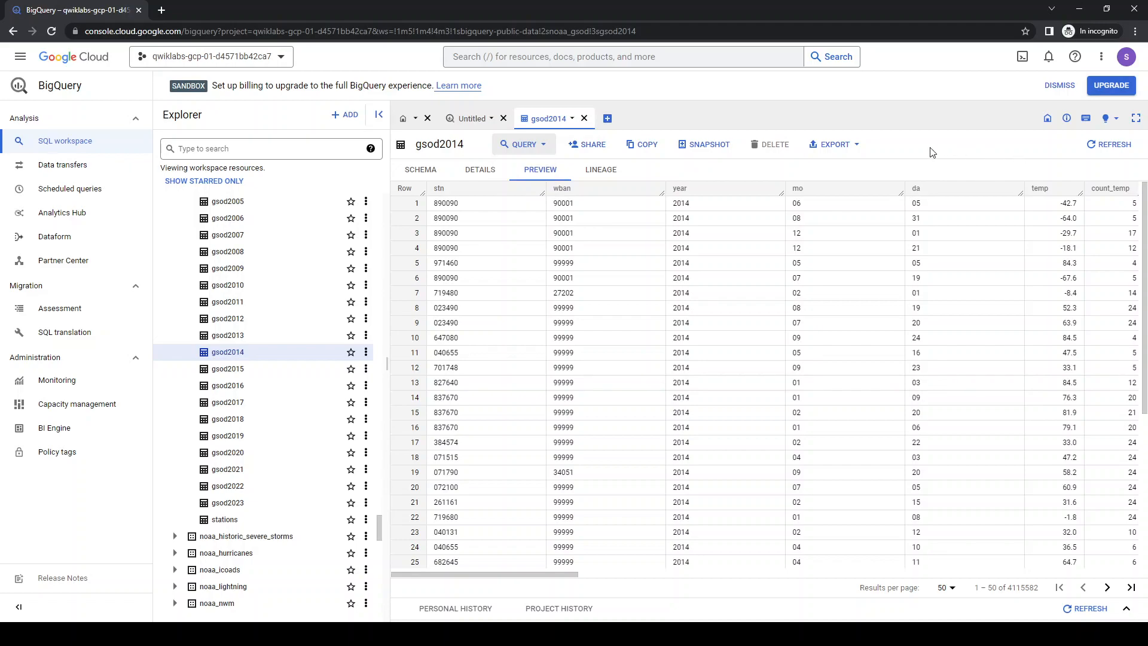
mouse_move(331, 223)
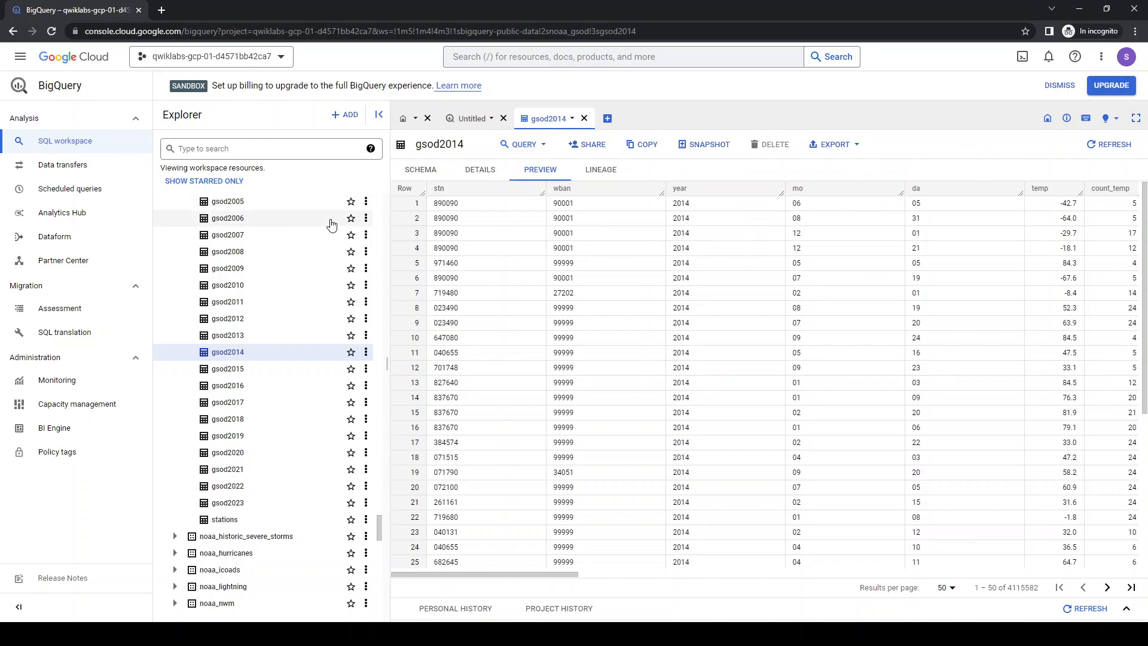
click(366, 352)
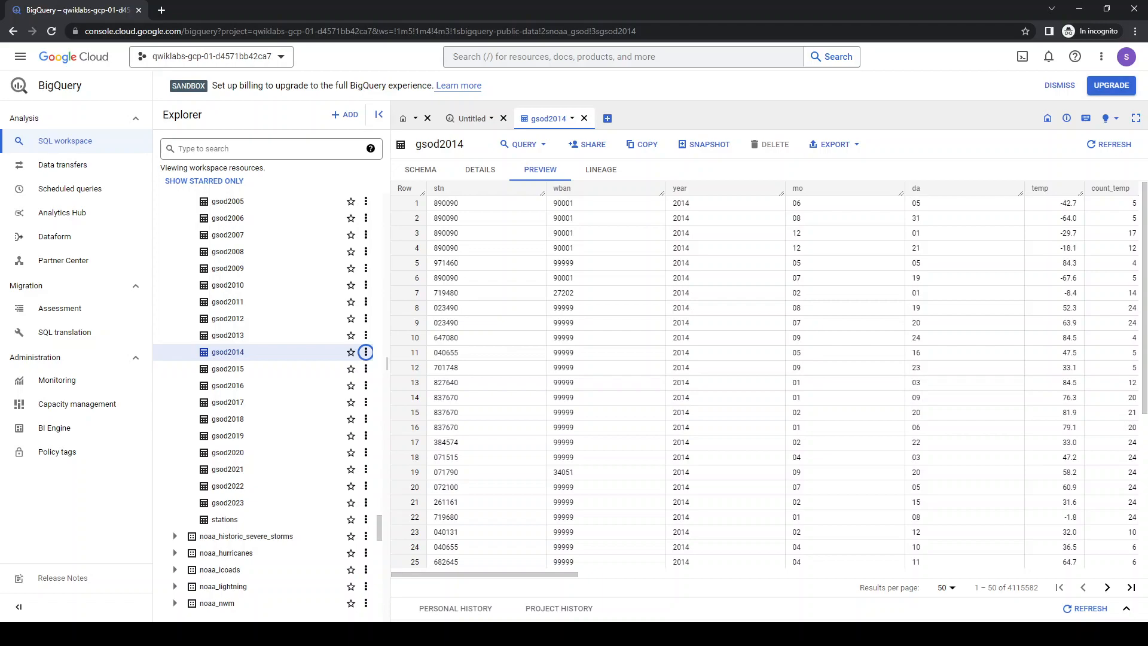
mouse_move(433, 323)
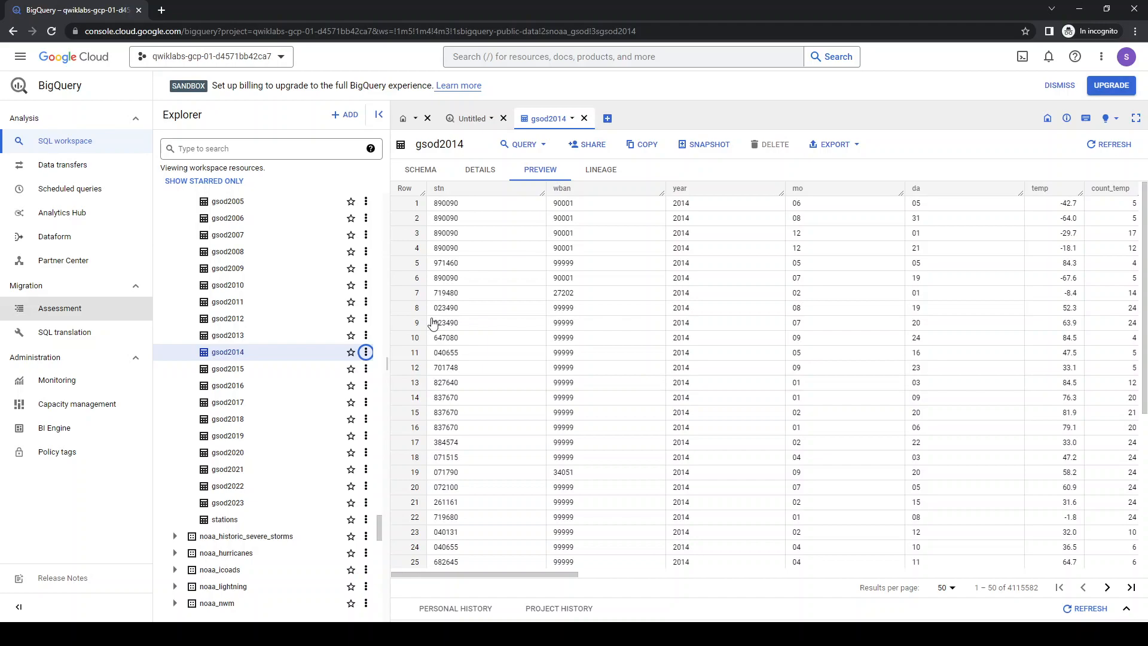
mouse_move(997, 163)
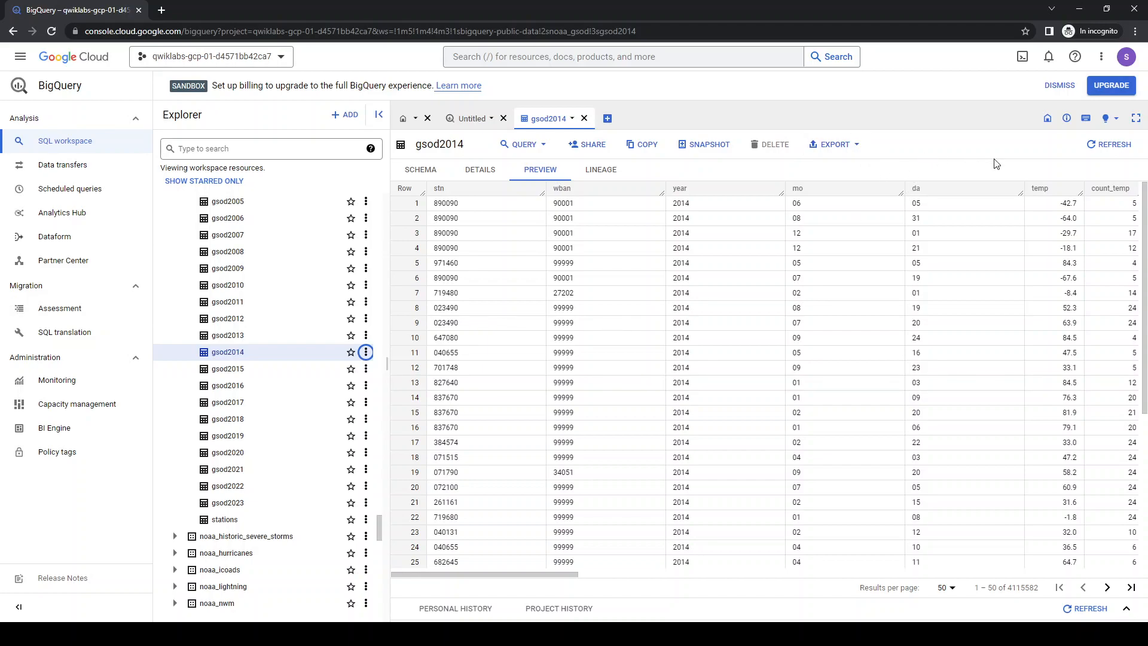
click(769, 144)
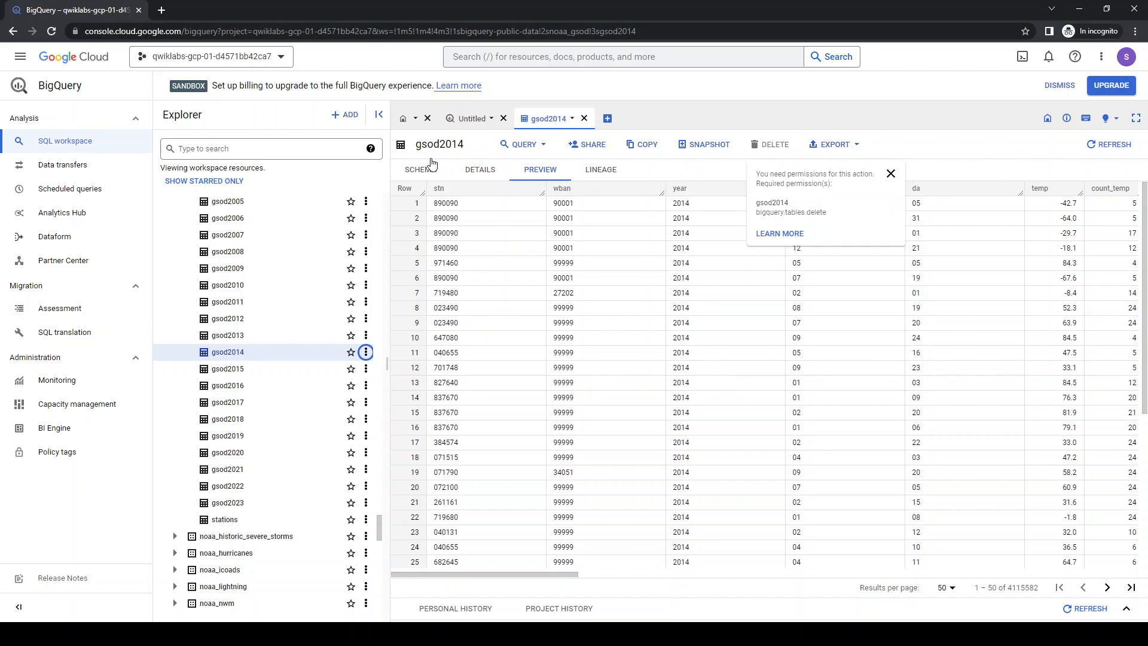
click(891, 173)
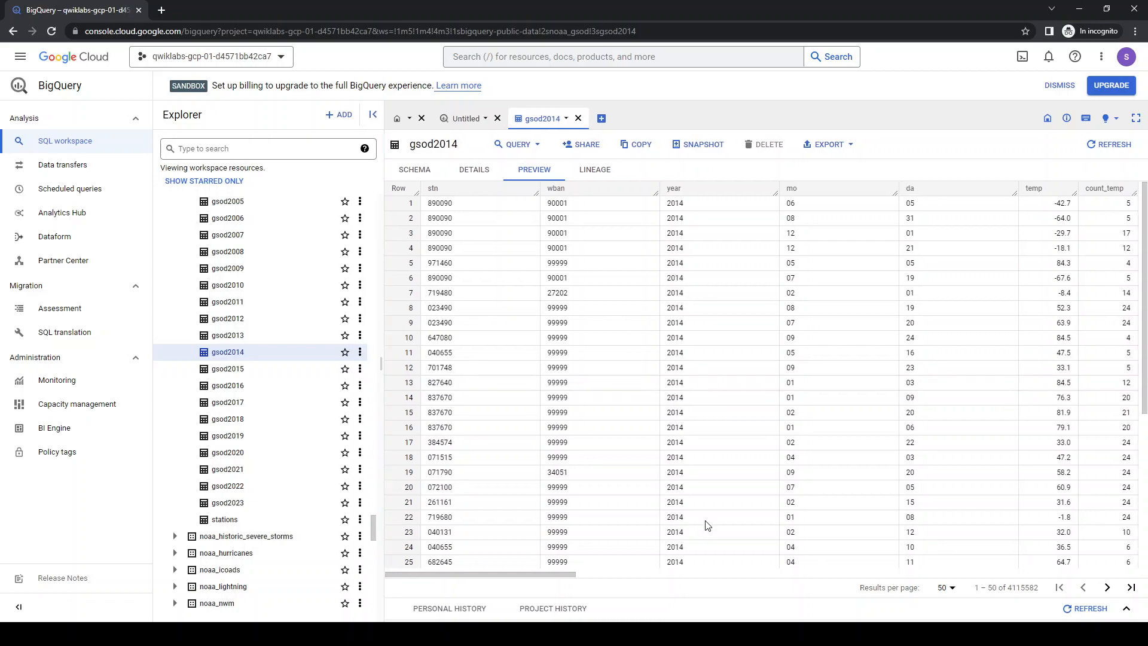
scroll(right, 3)
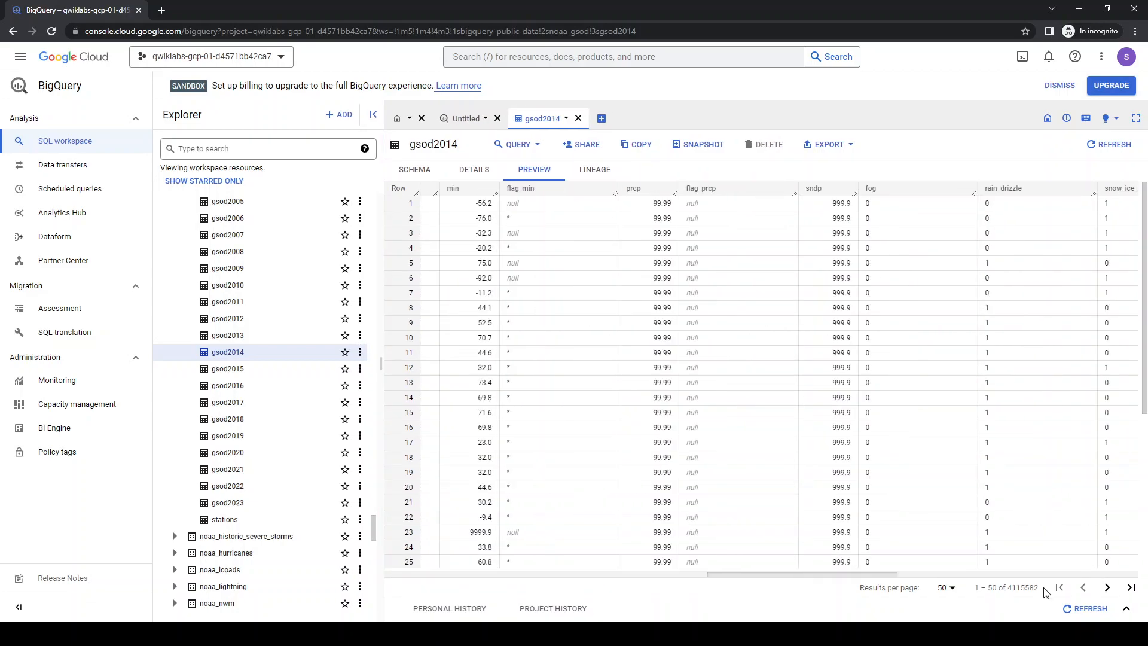
scroll(right, 3)
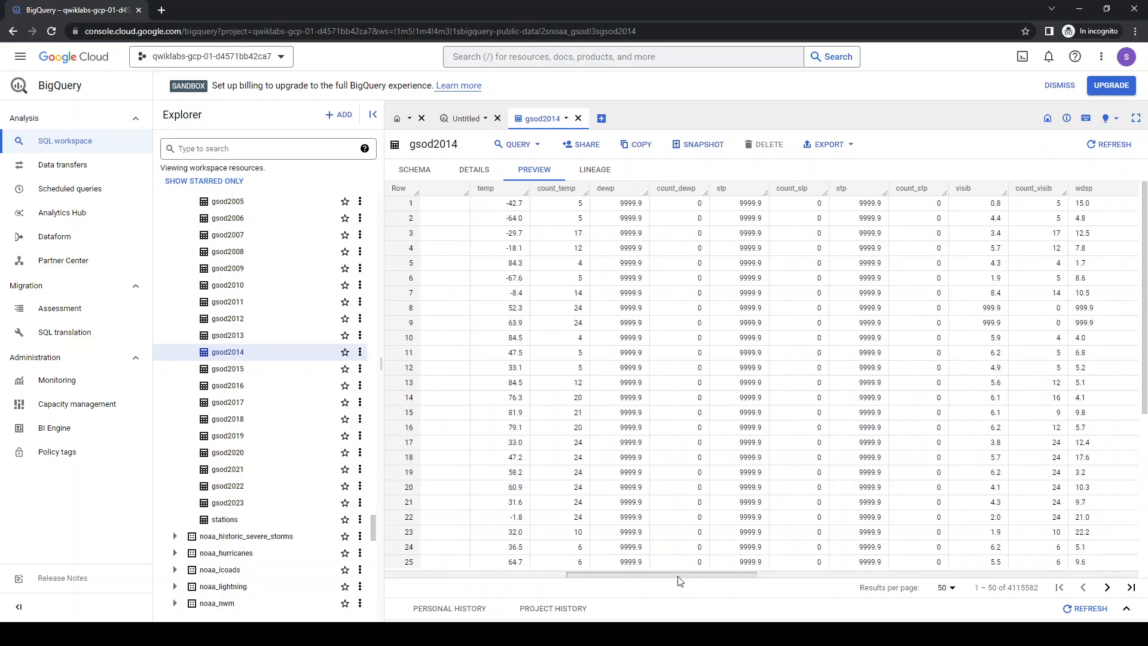
scroll(left, 3)
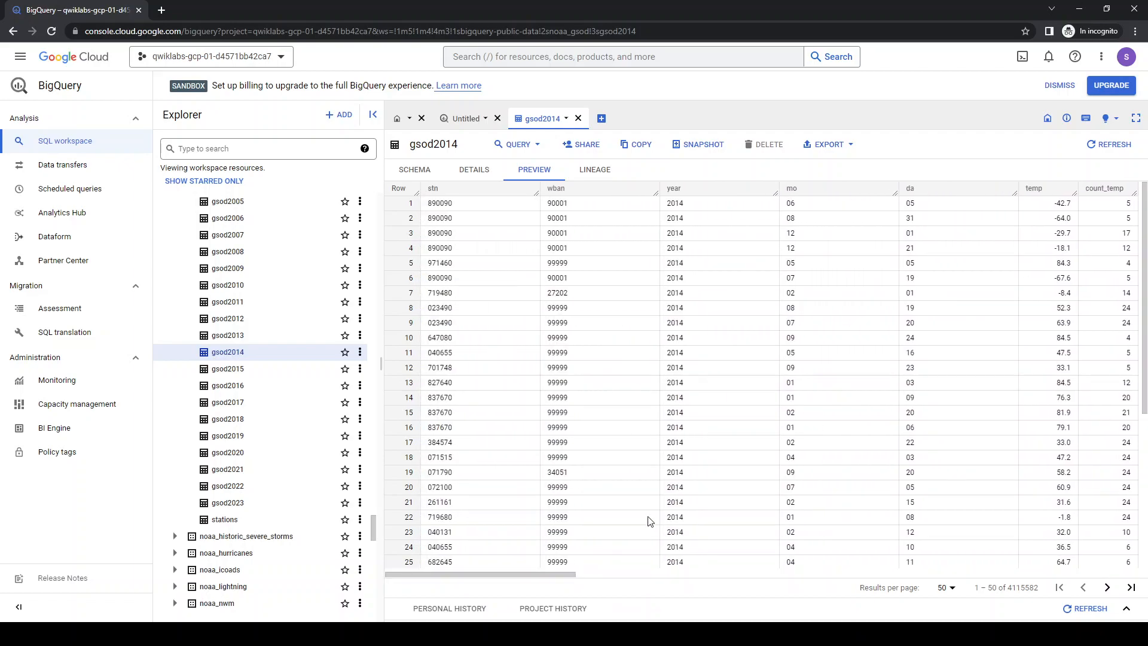
mouse_move(692, 444)
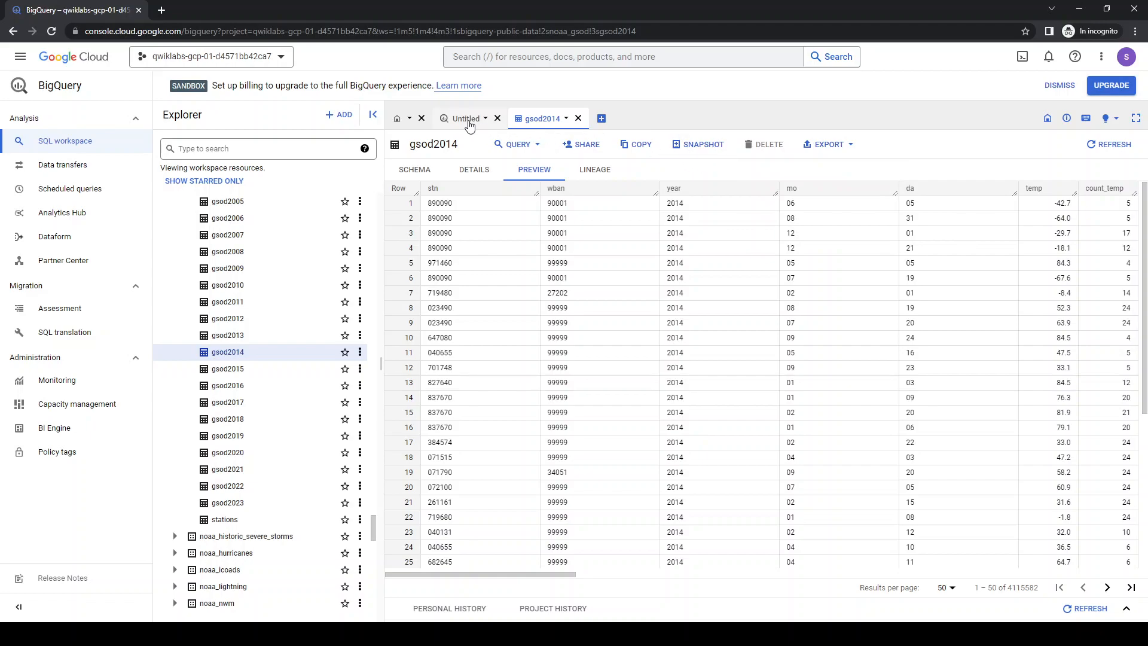
click(466, 118)
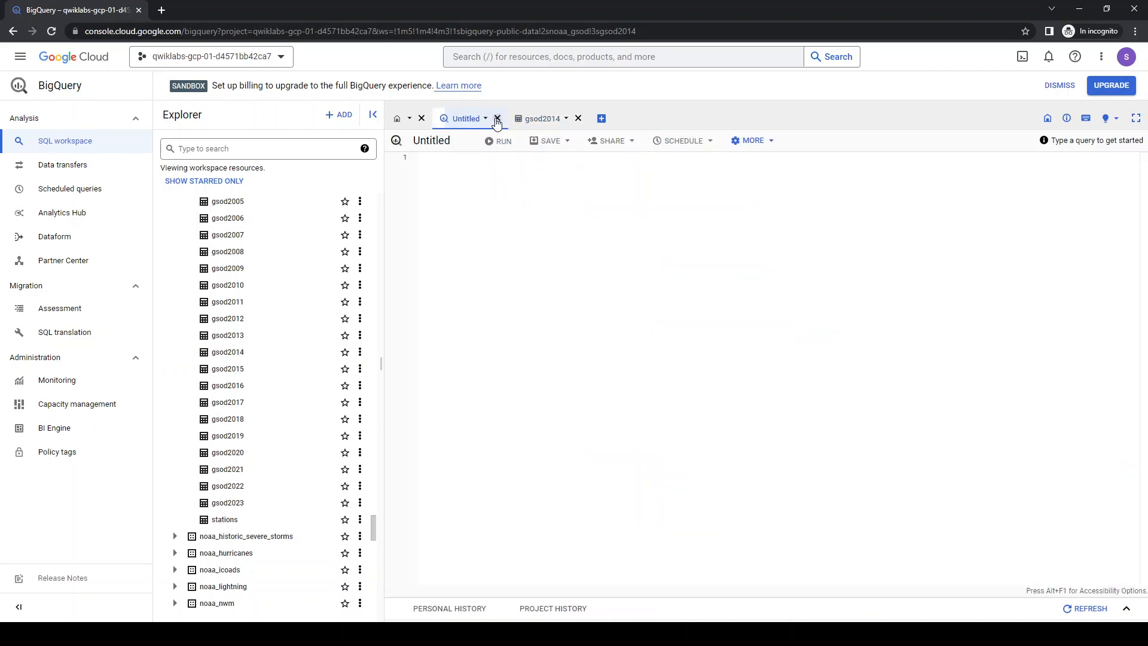
click(497, 117)
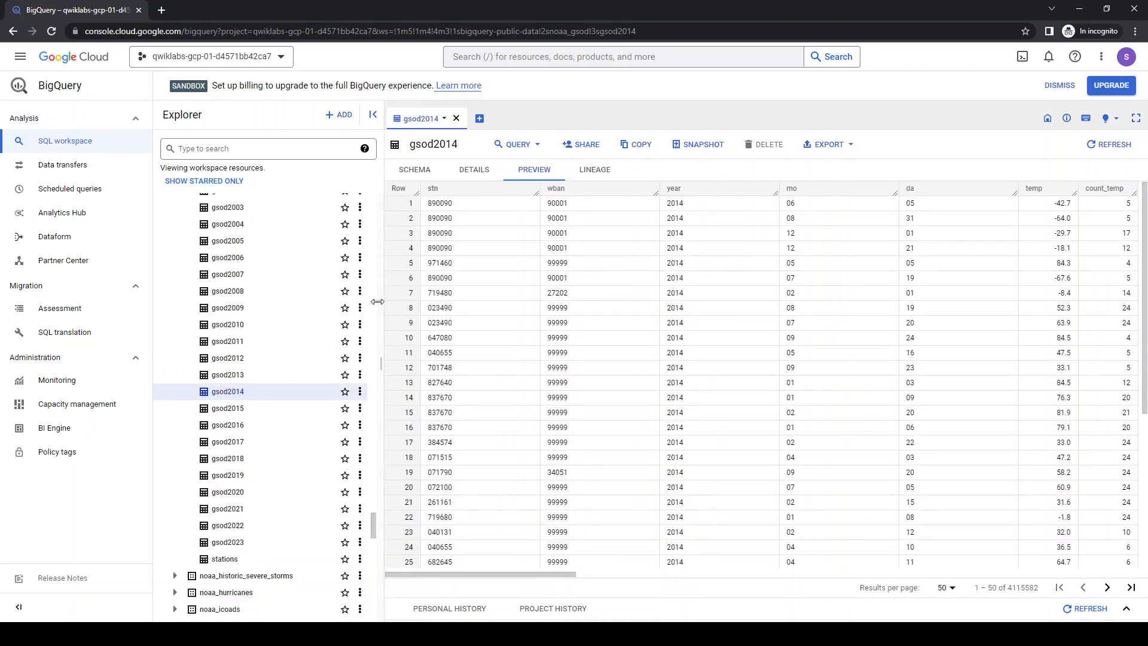
click(359, 391)
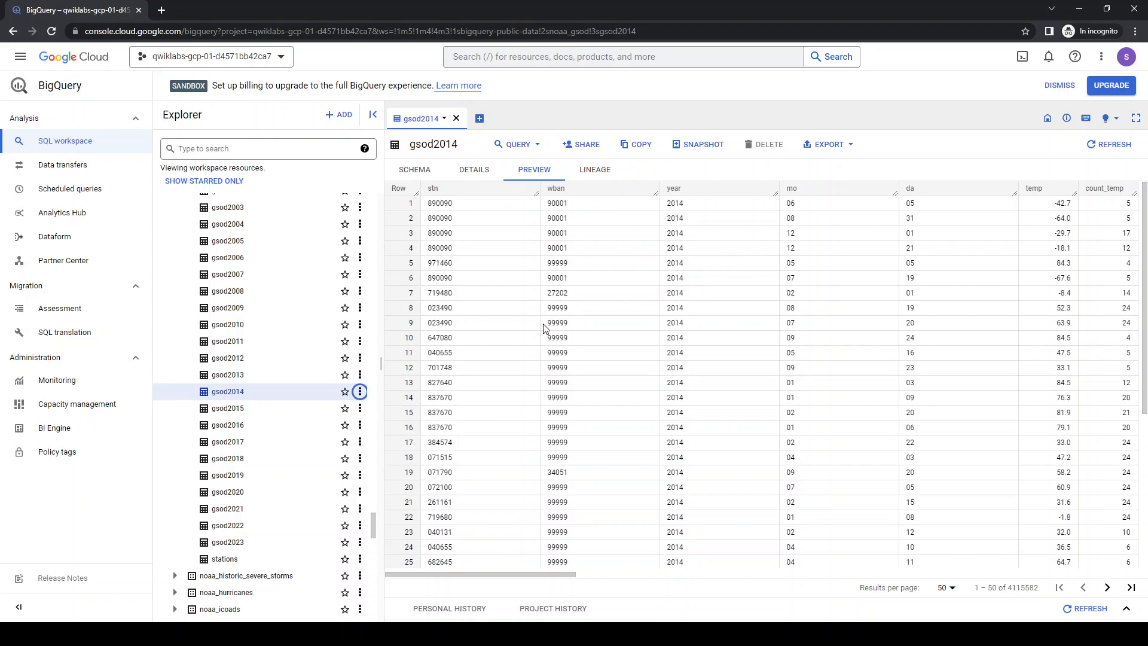
mouse_move(816, 153)
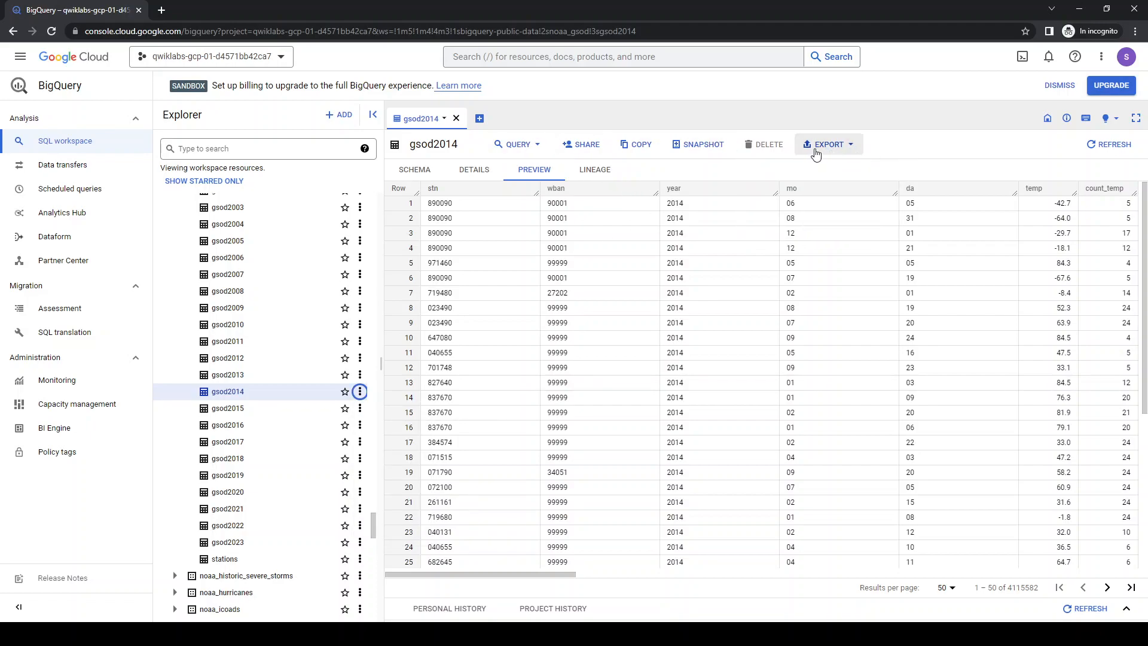
mouse_move(516, 143)
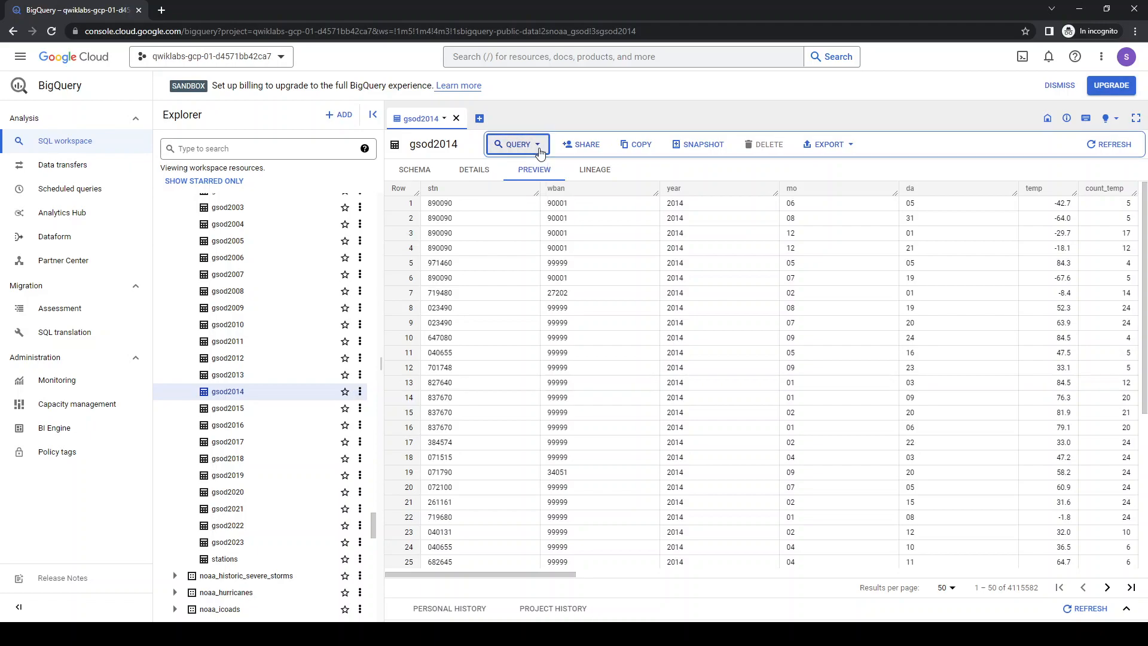
mouse_move(927, 157)
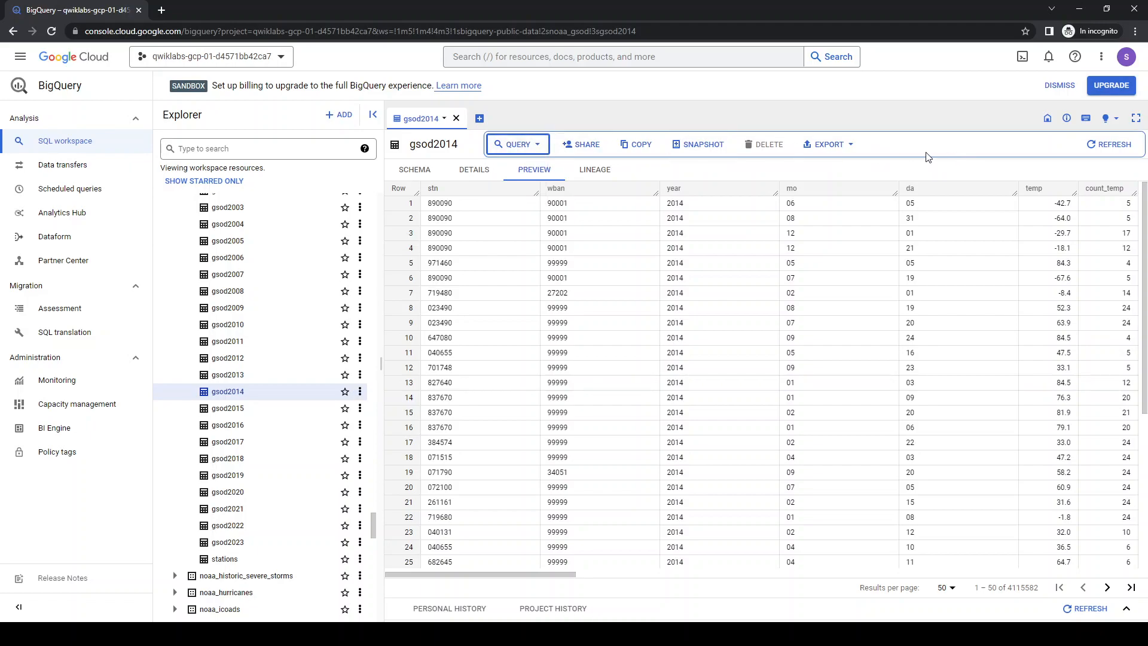
mouse_move(959, 157)
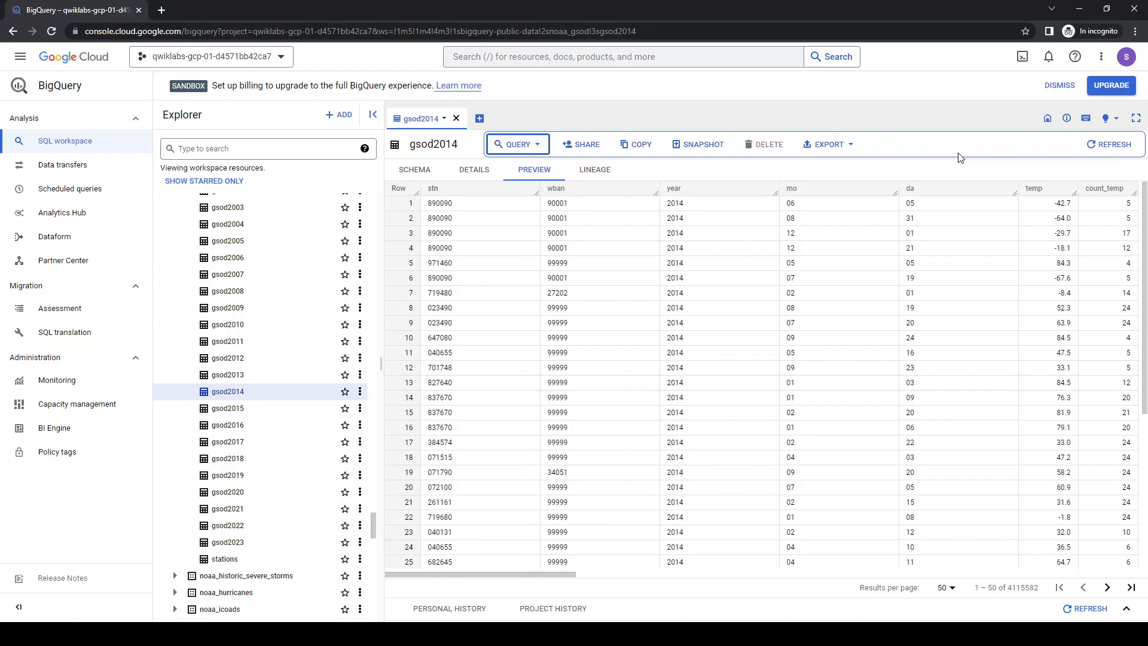
mouse_move(974, 157)
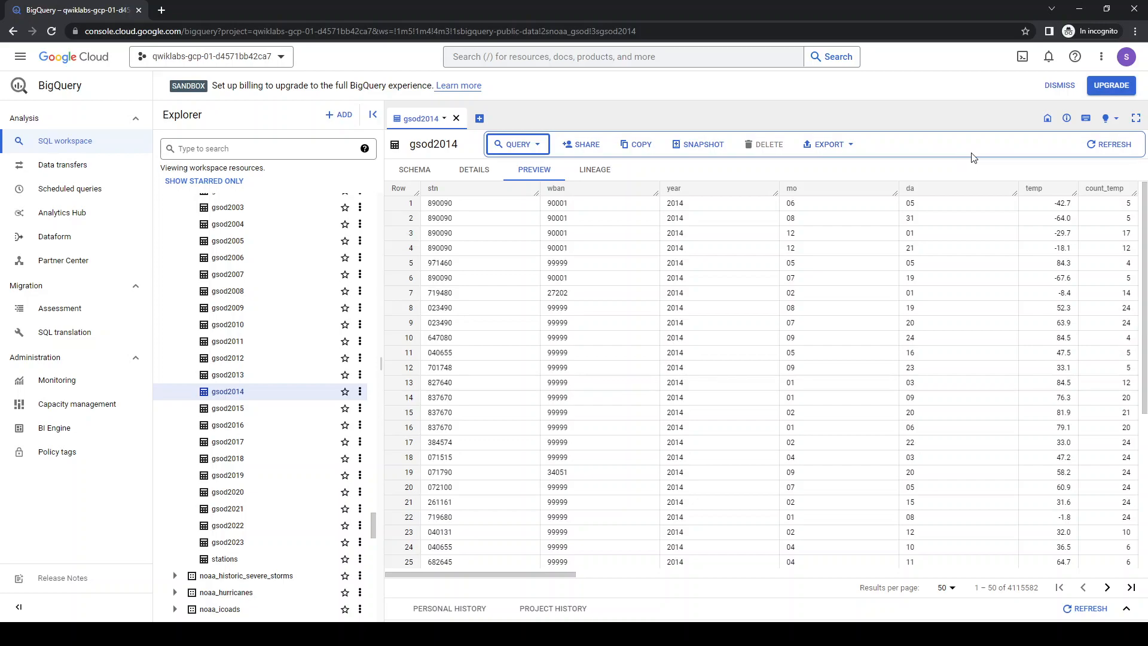
mouse_move(1136, 118)
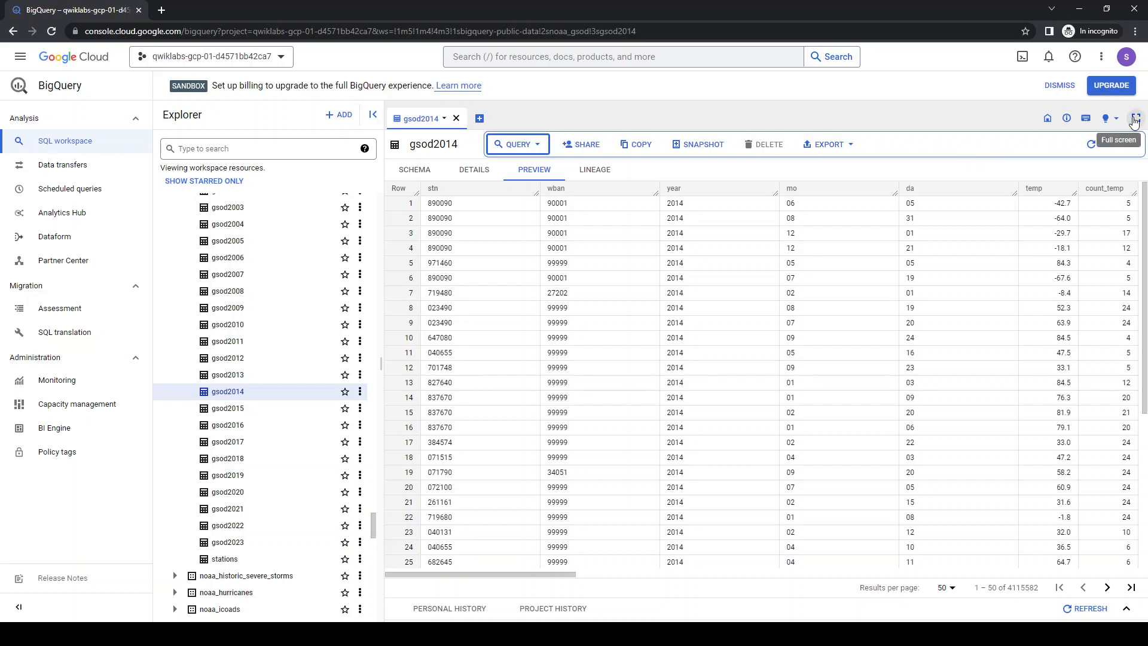
mouse_move(929, 129)
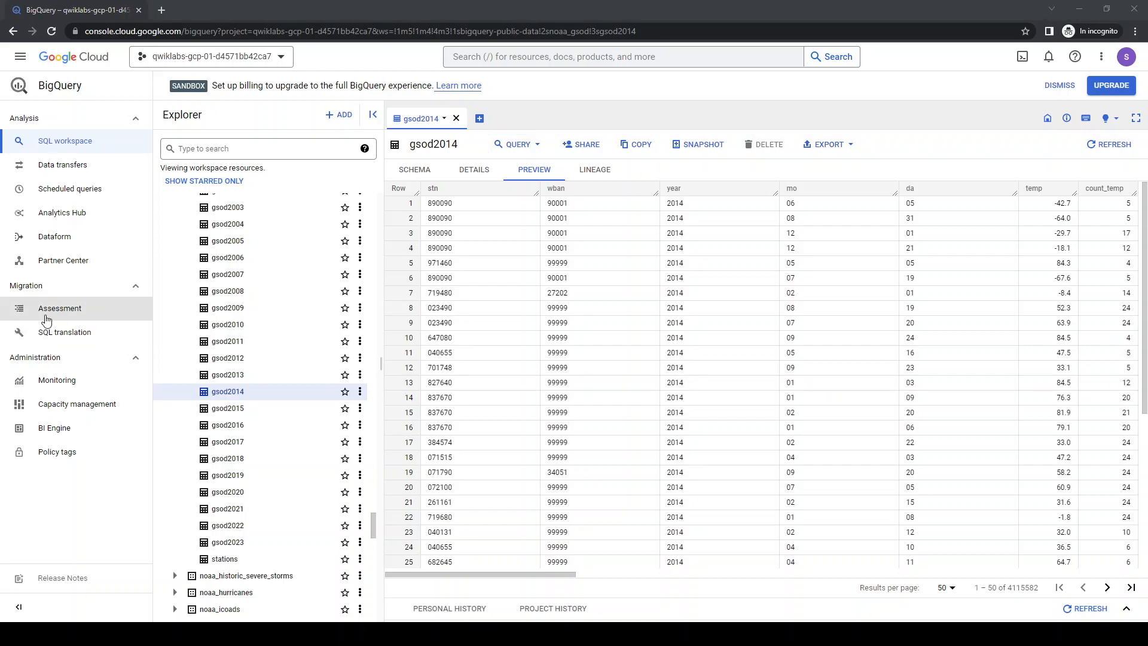
Open a new query tab on gsod2014 with LIMIT 10 and run it
click(516, 144)
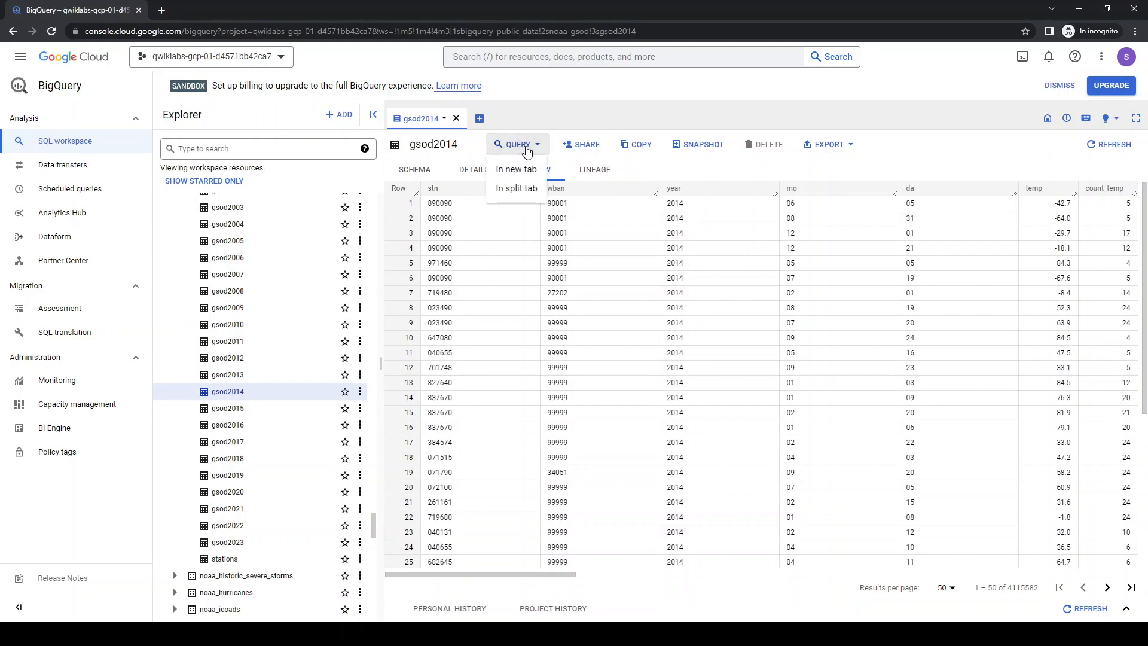
click(516, 169)
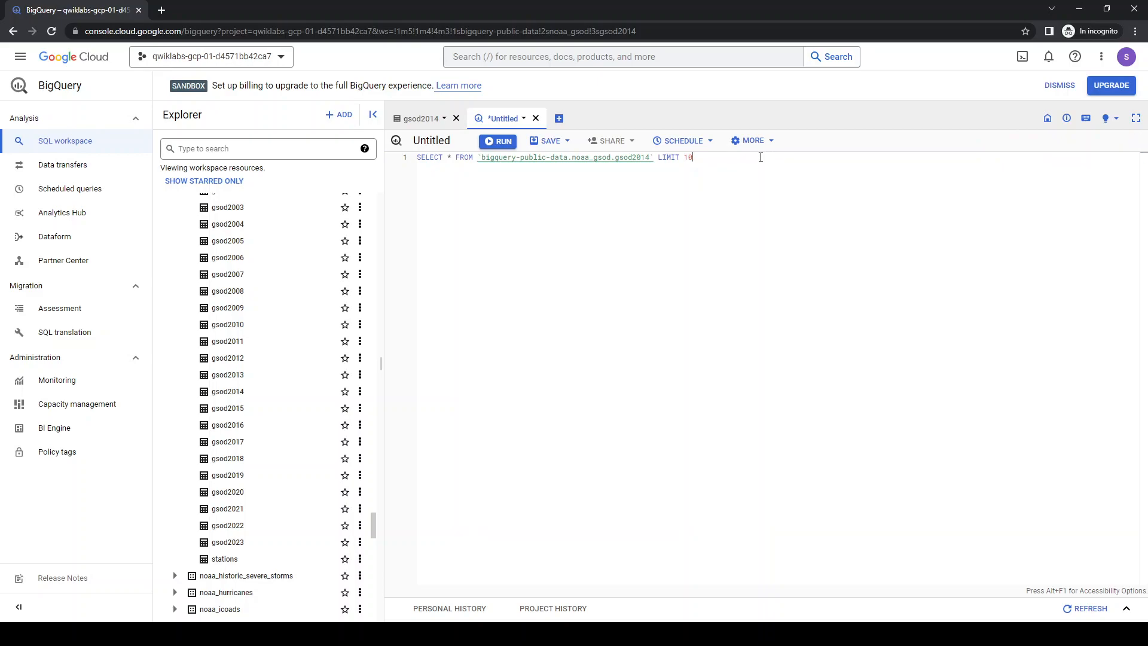
click(496, 141)
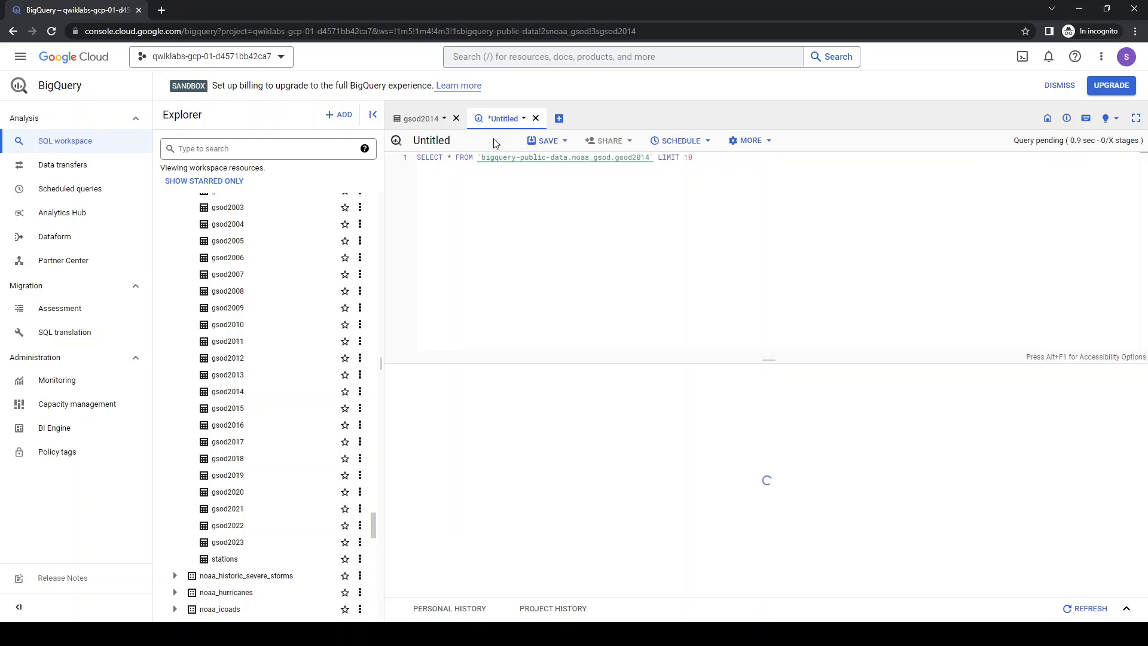
Rerun the sample query, then select the 2010 year threshold in the pasted weather SQL
click(497, 140)
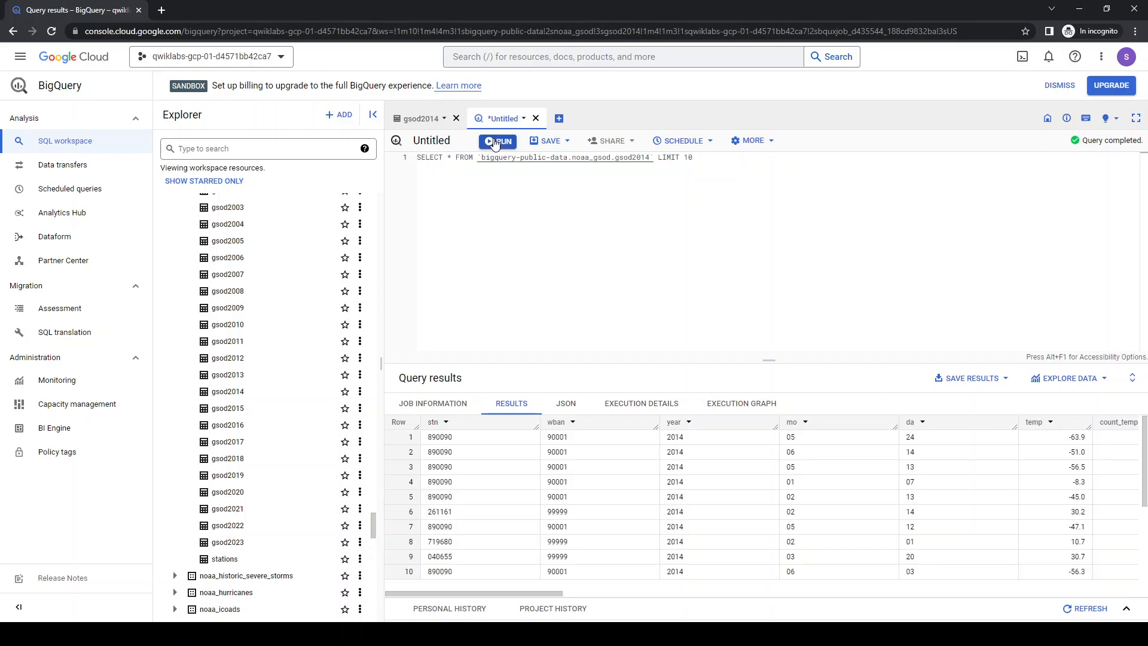
mouse_move(581, 186)
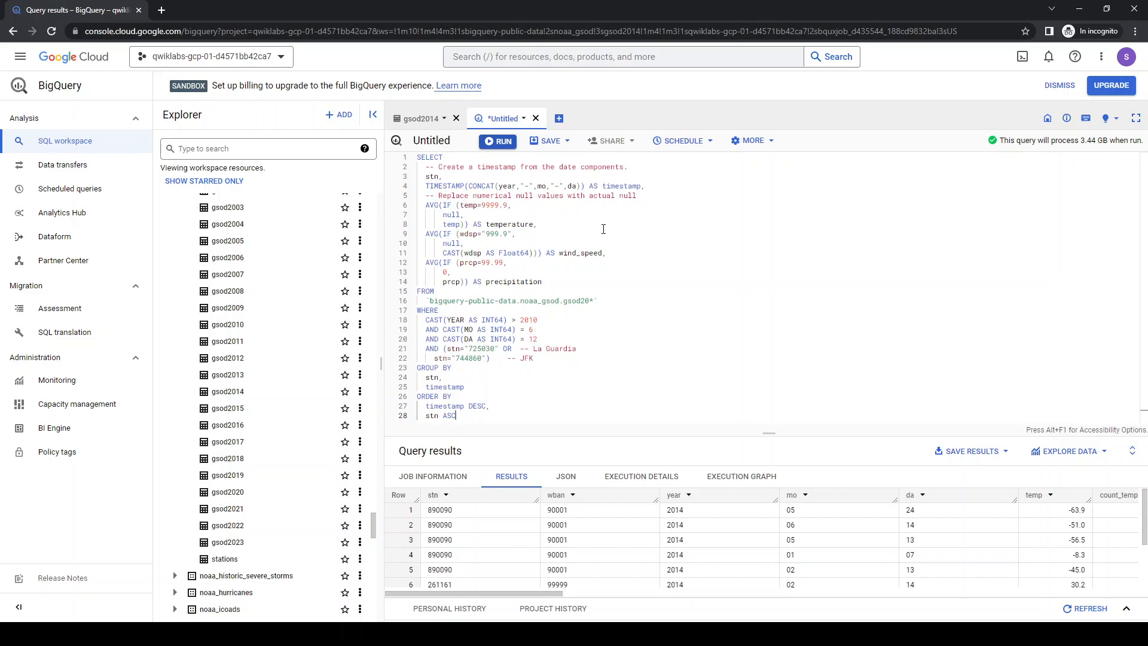
mouse_move(530, 248)
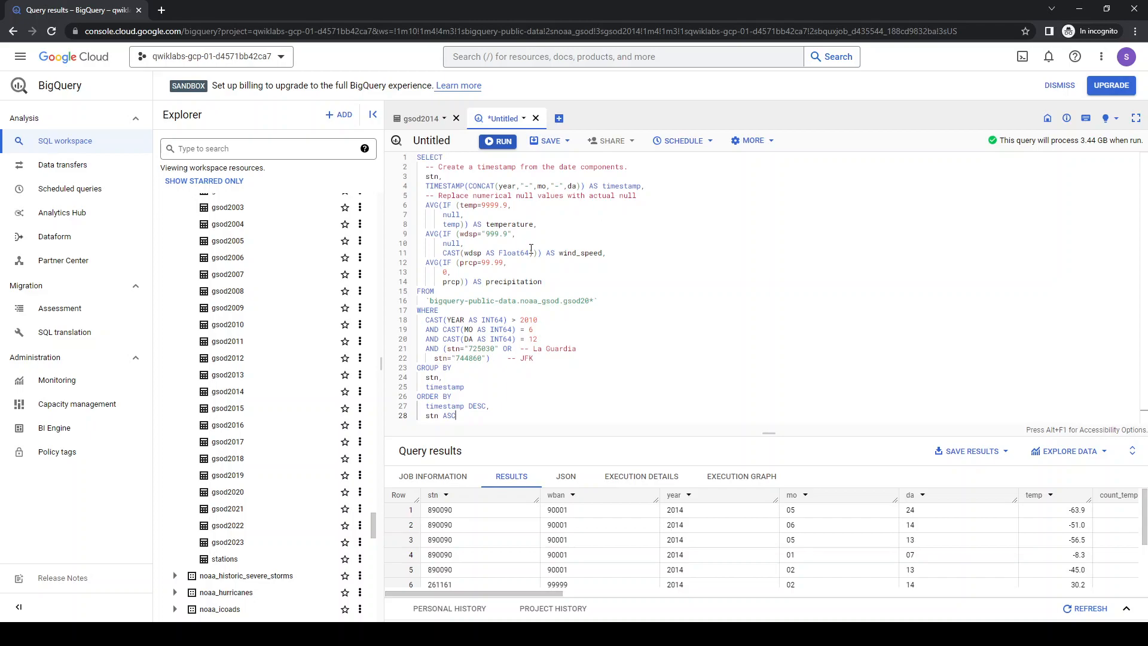
mouse_move(570, 186)
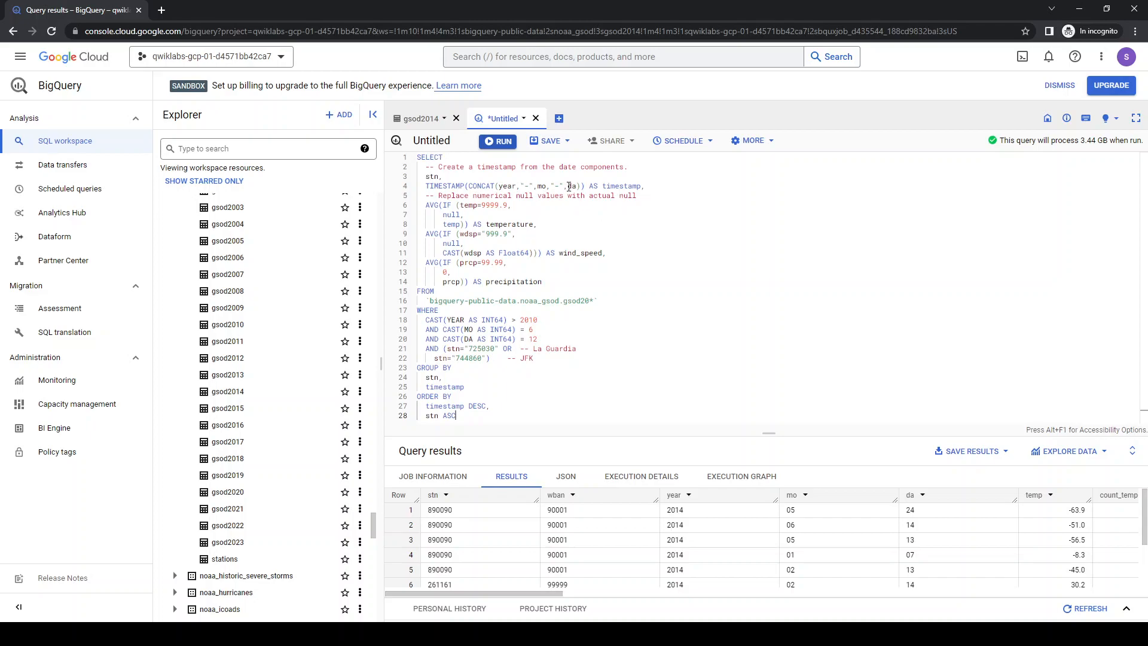
mouse_move(650, 253)
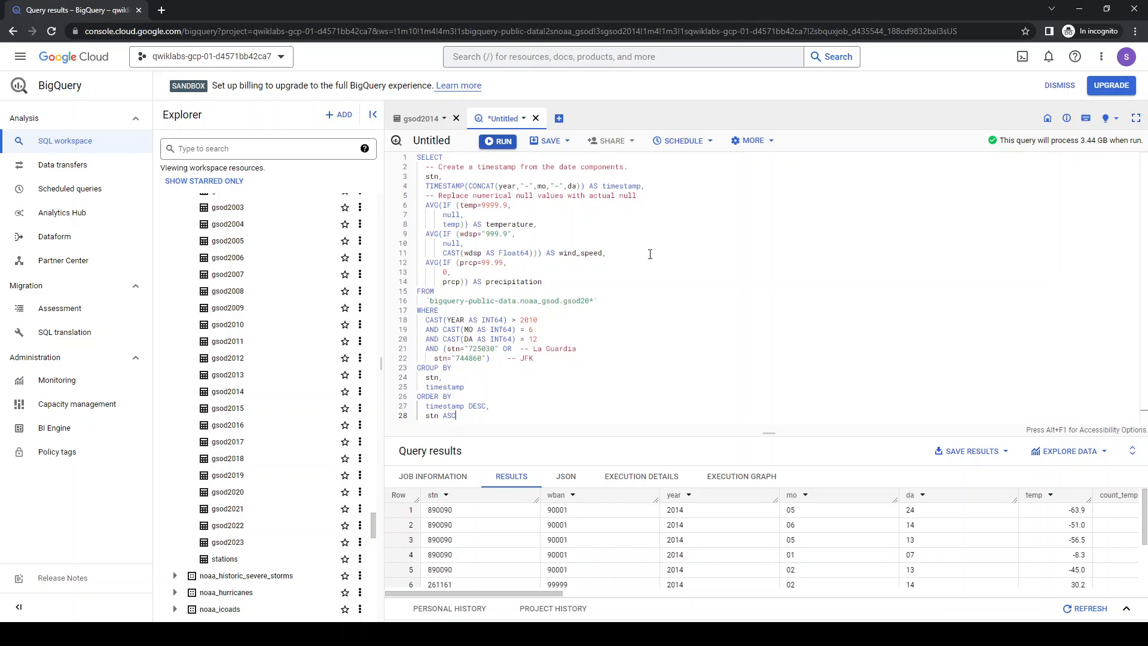
mouse_move(579, 281)
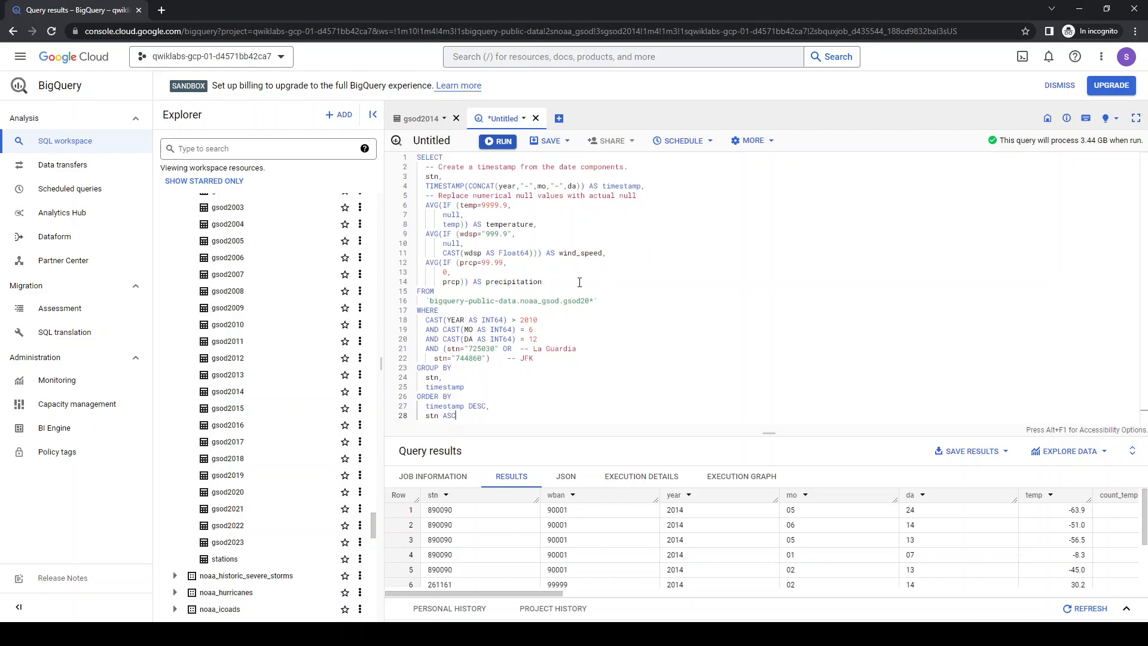
double_click(527, 319)
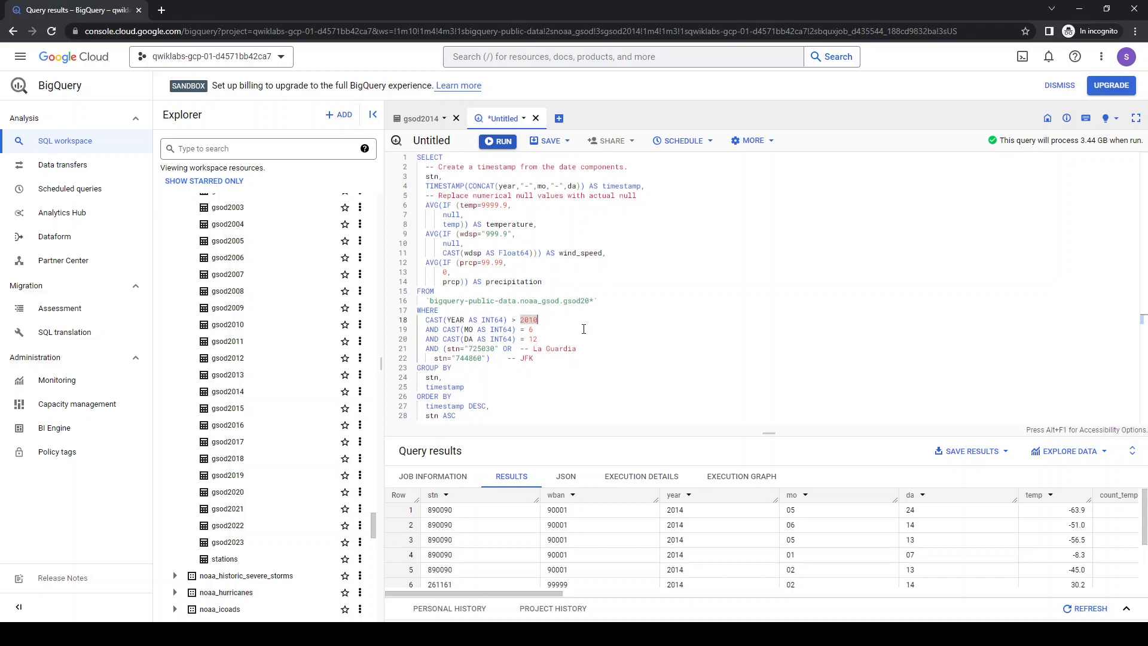
mouse_move(406, 344)
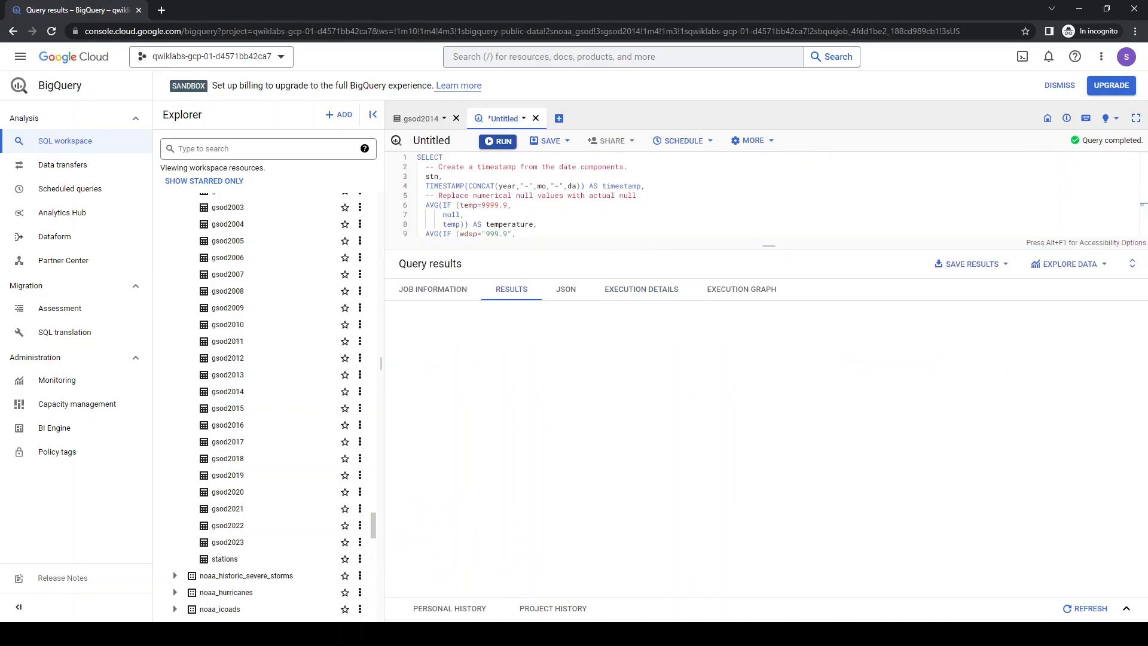
Run the La Guardia/JFK weather aggregation query and review its 26 result rows
click(498, 140)
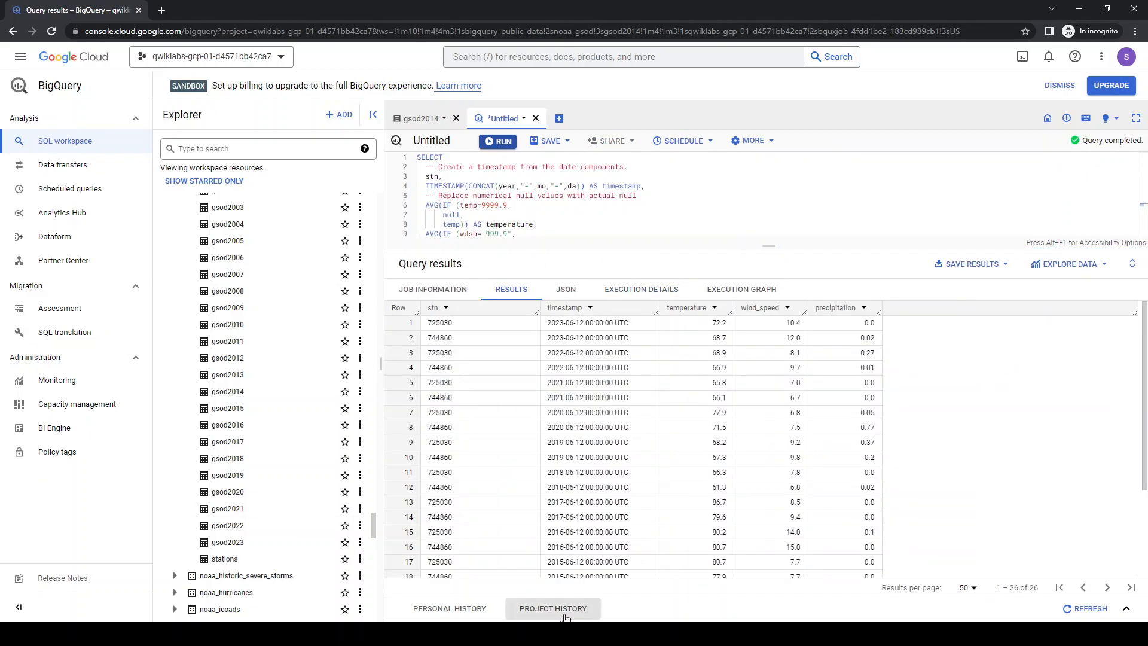
mouse_move(593, 576)
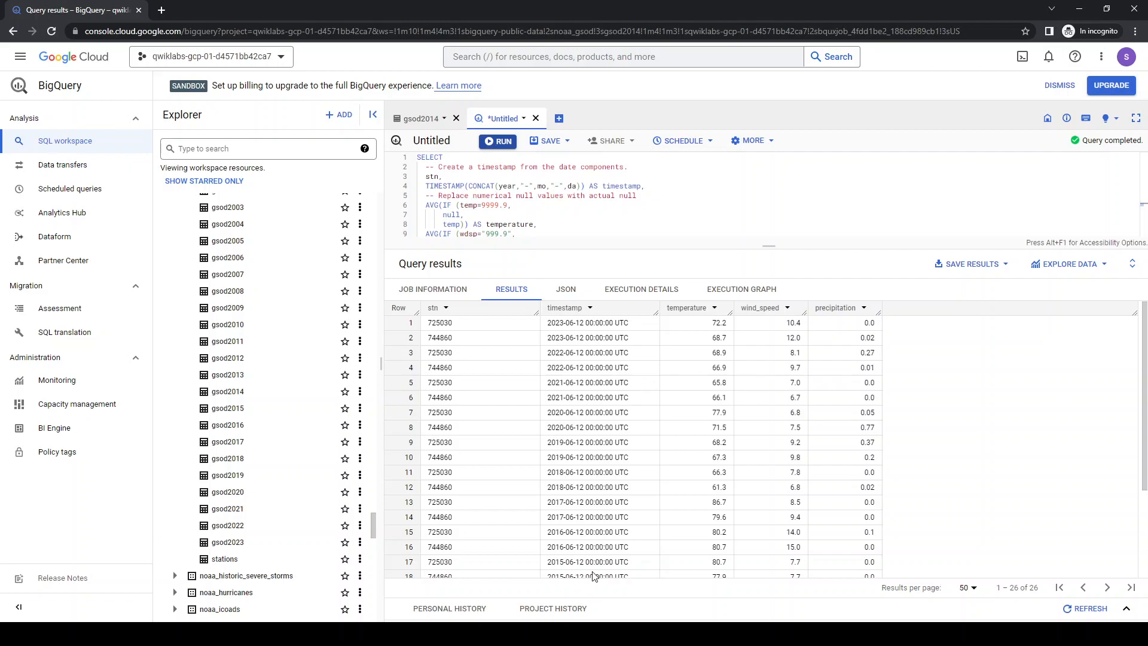
mouse_move(656, 554)
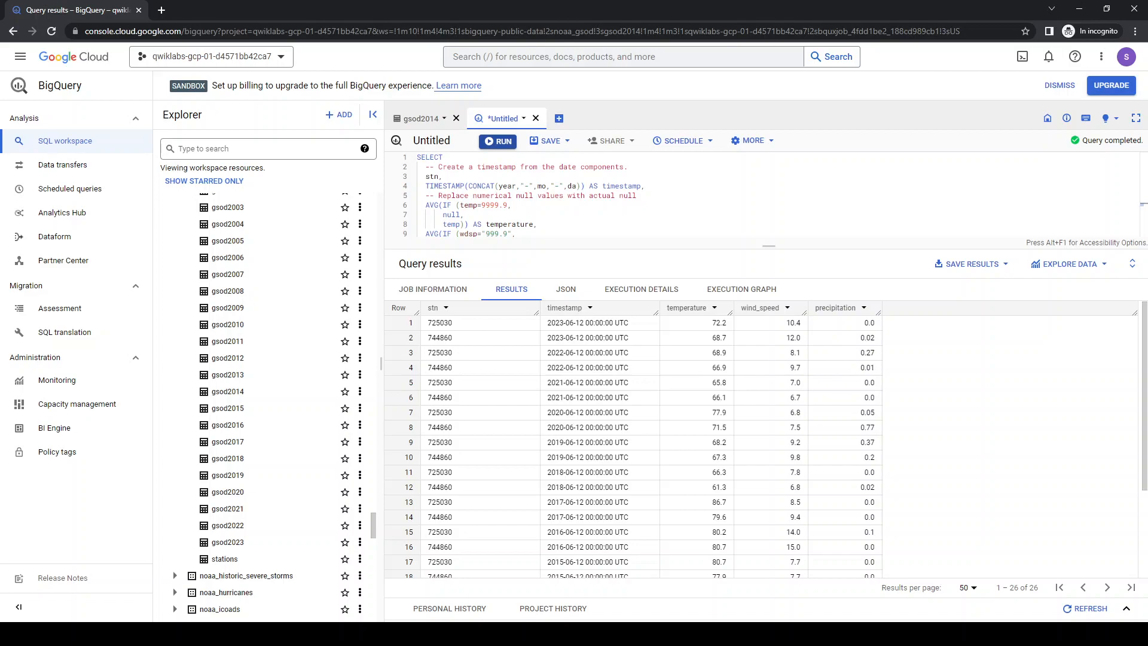
mouse_move(248, 508)
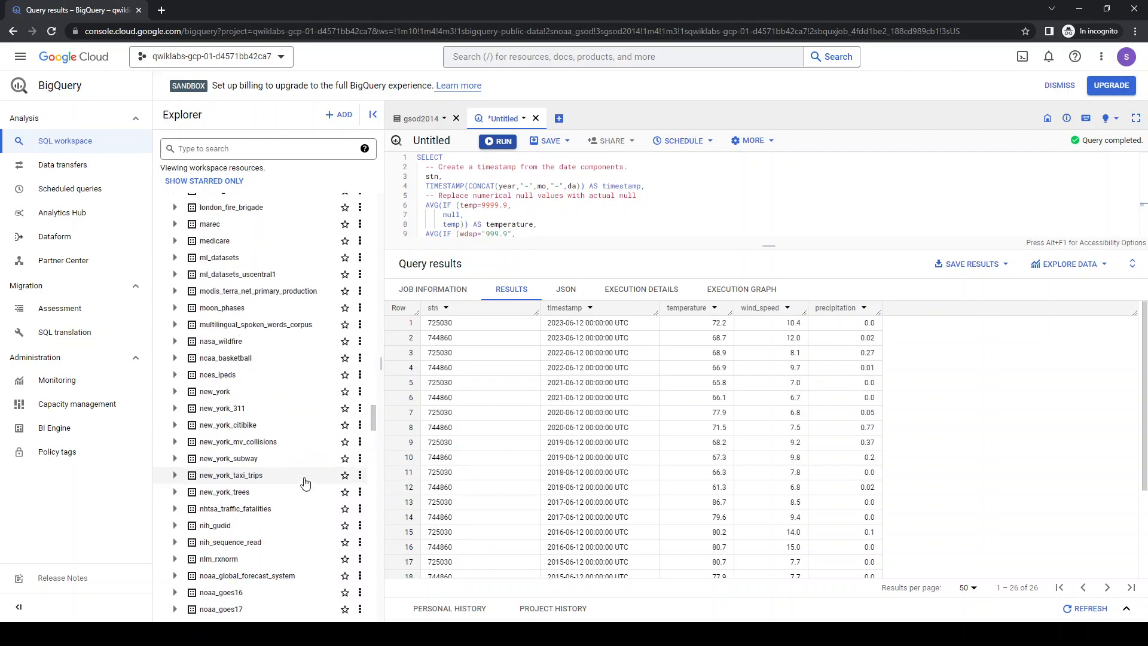
Scroll the Explorer, expand new_york, and open the 311_service_requests table
scroll(down, 3)
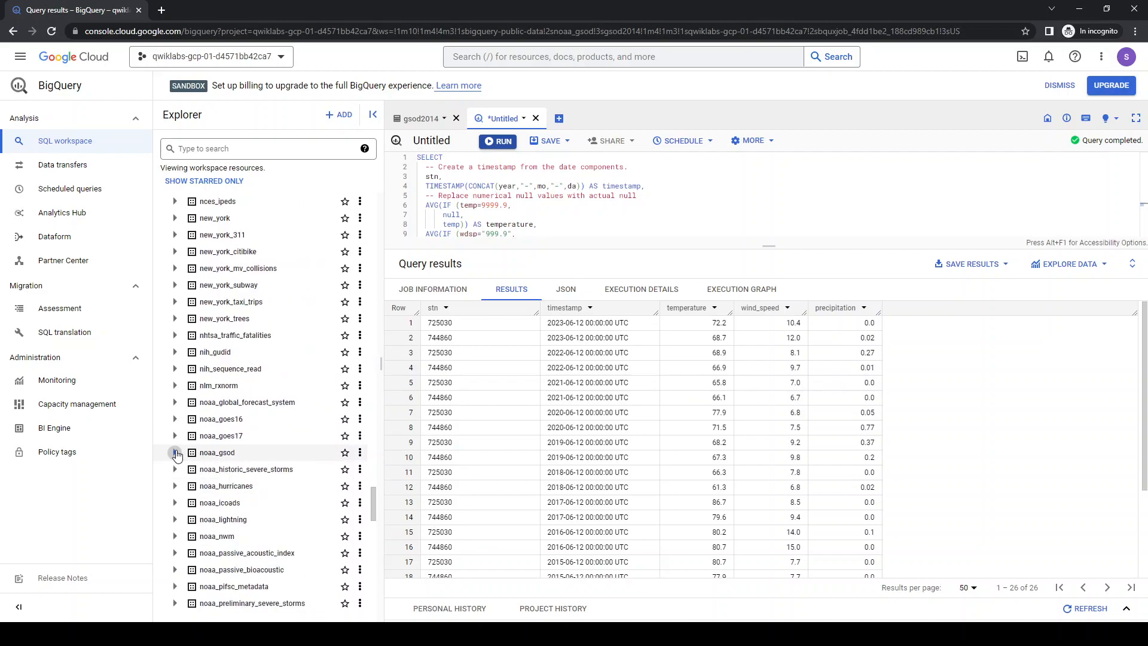
mouse_move(174, 418)
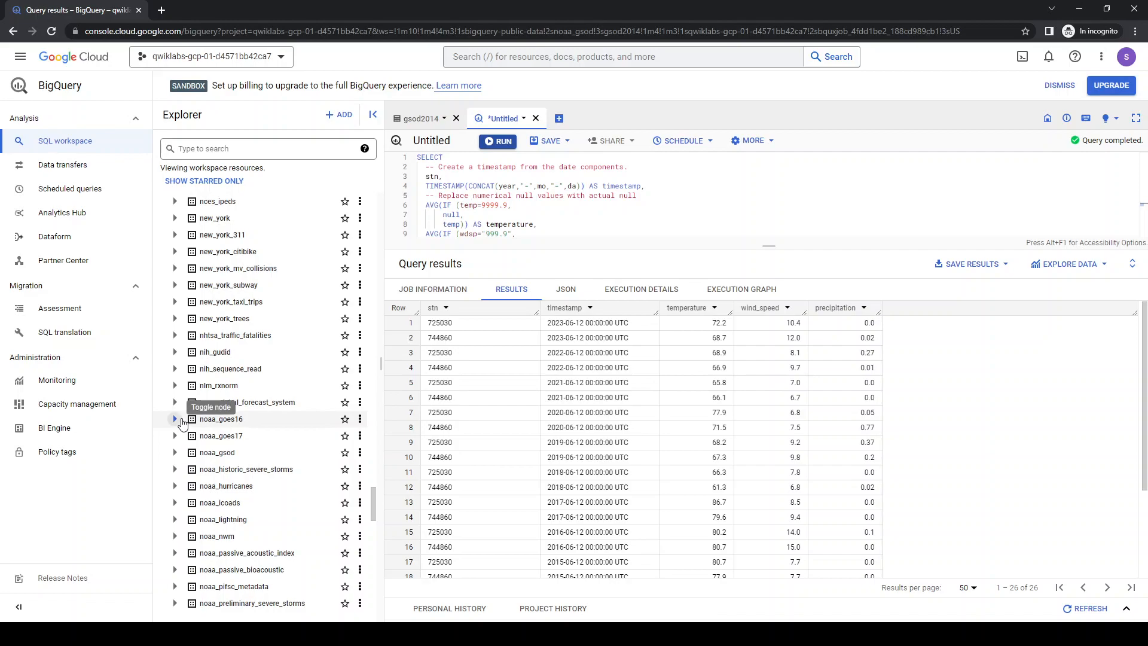
mouse_move(200, 255)
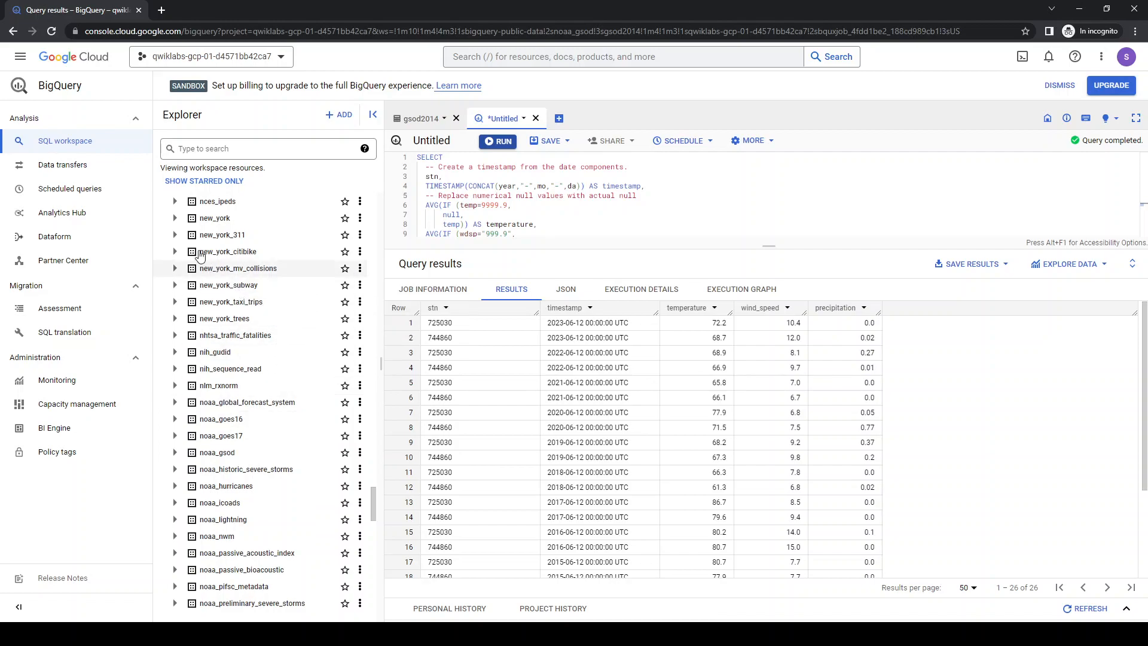
click(175, 217)
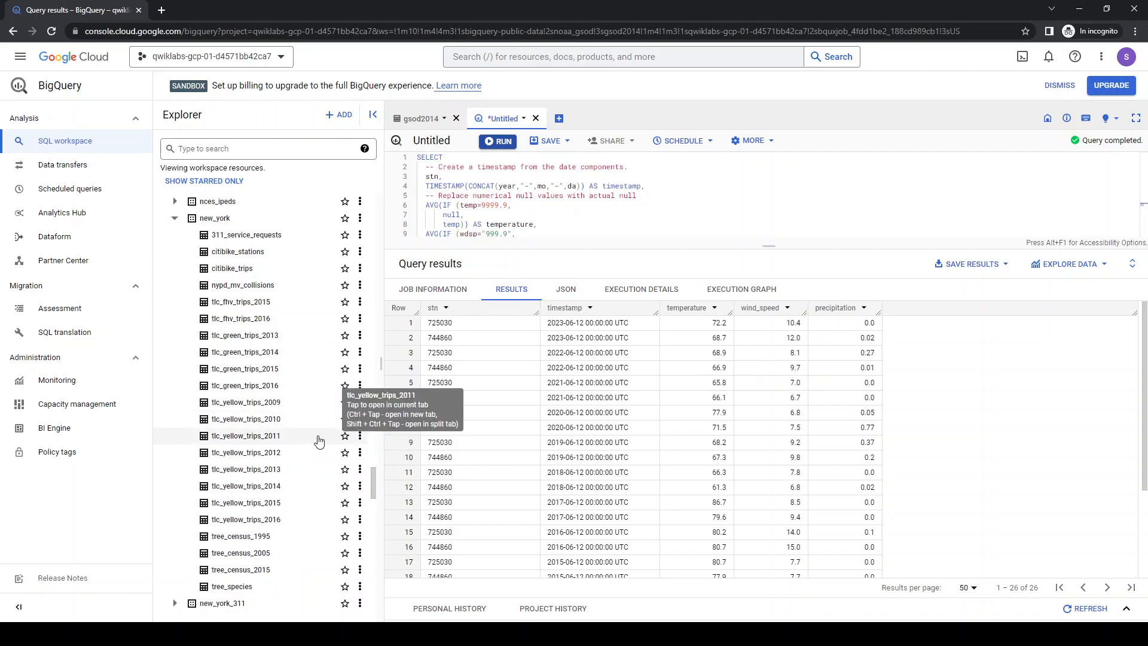
mouse_move(246, 234)
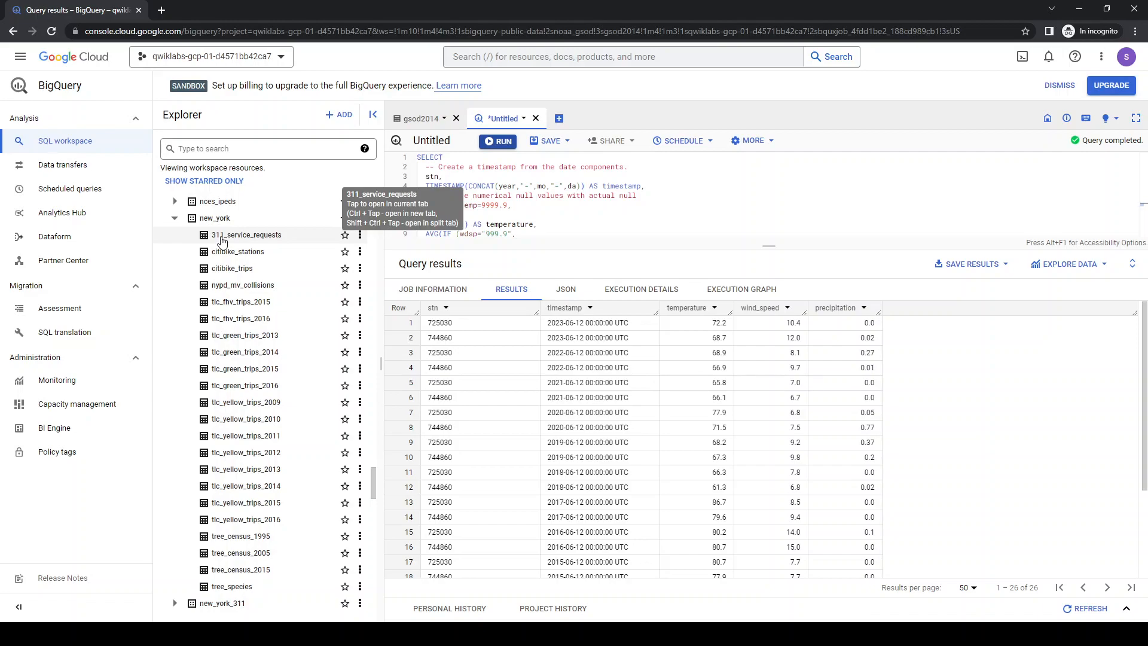
click(246, 235)
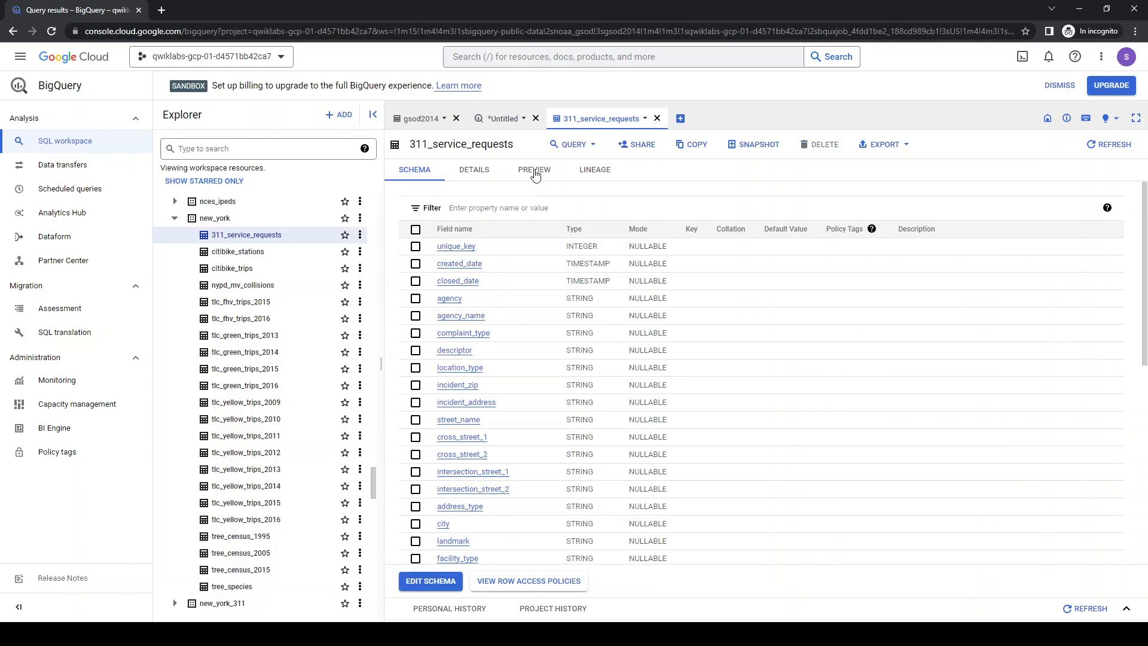
click(534, 169)
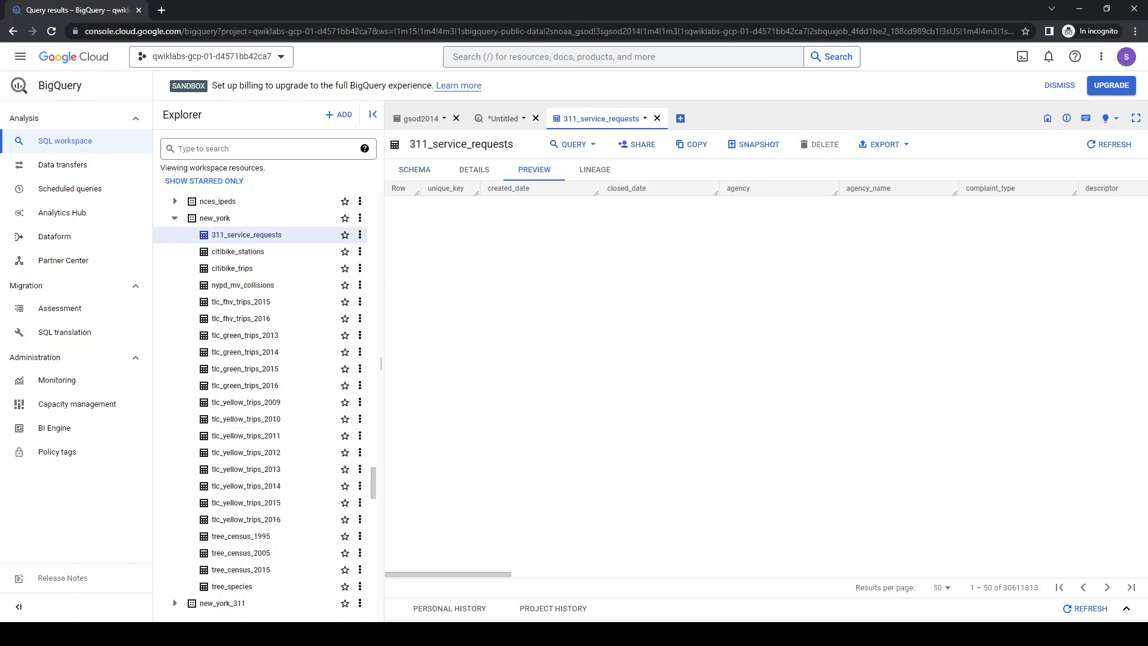
click(534, 170)
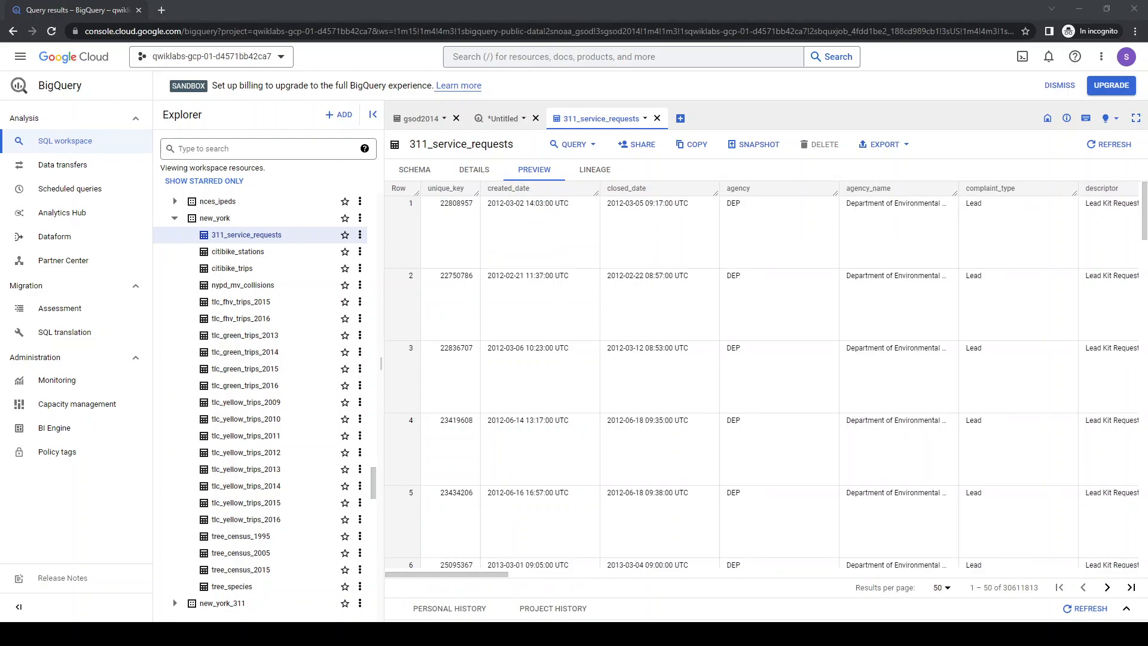
mouse_move(467, 168)
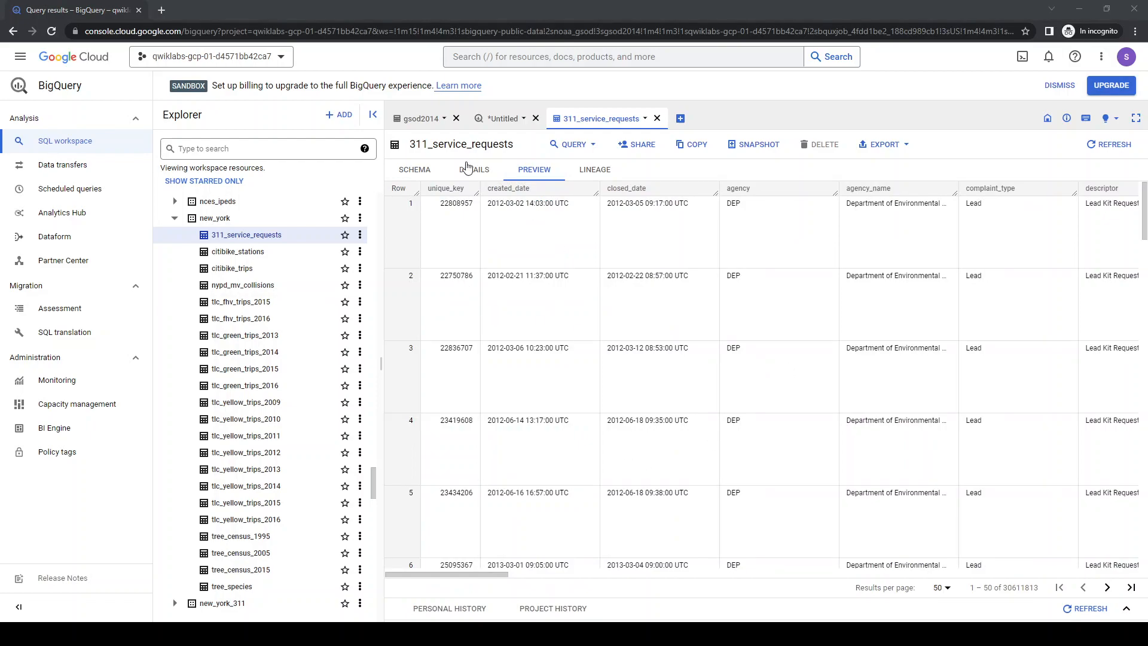
scroll(right, 3)
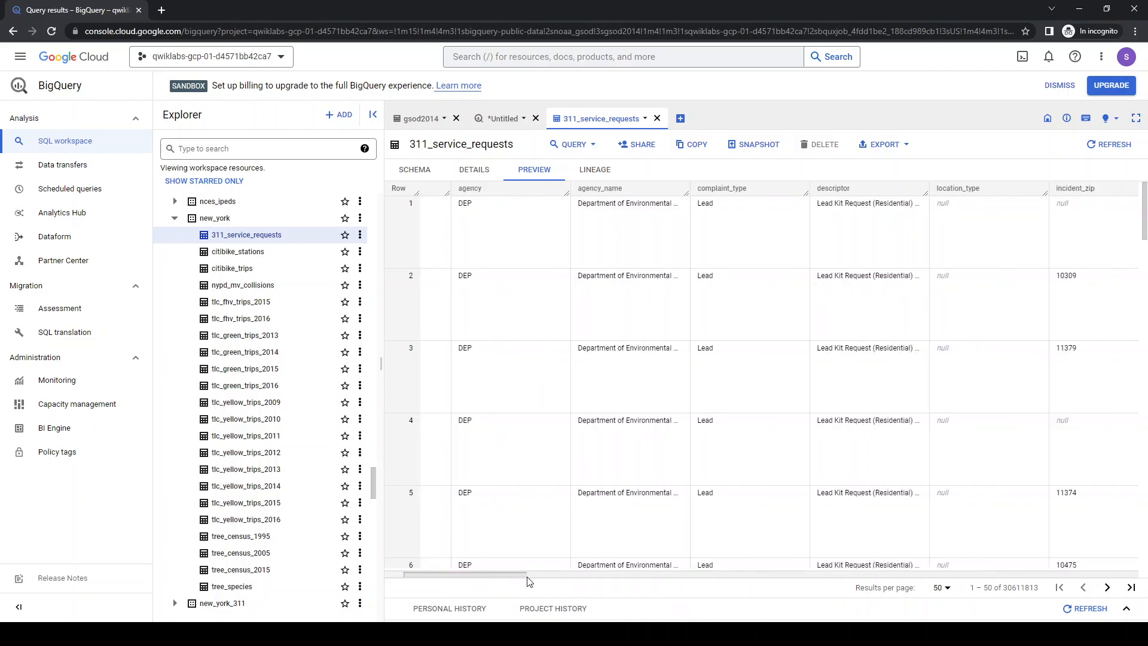
scroll(right, 3)
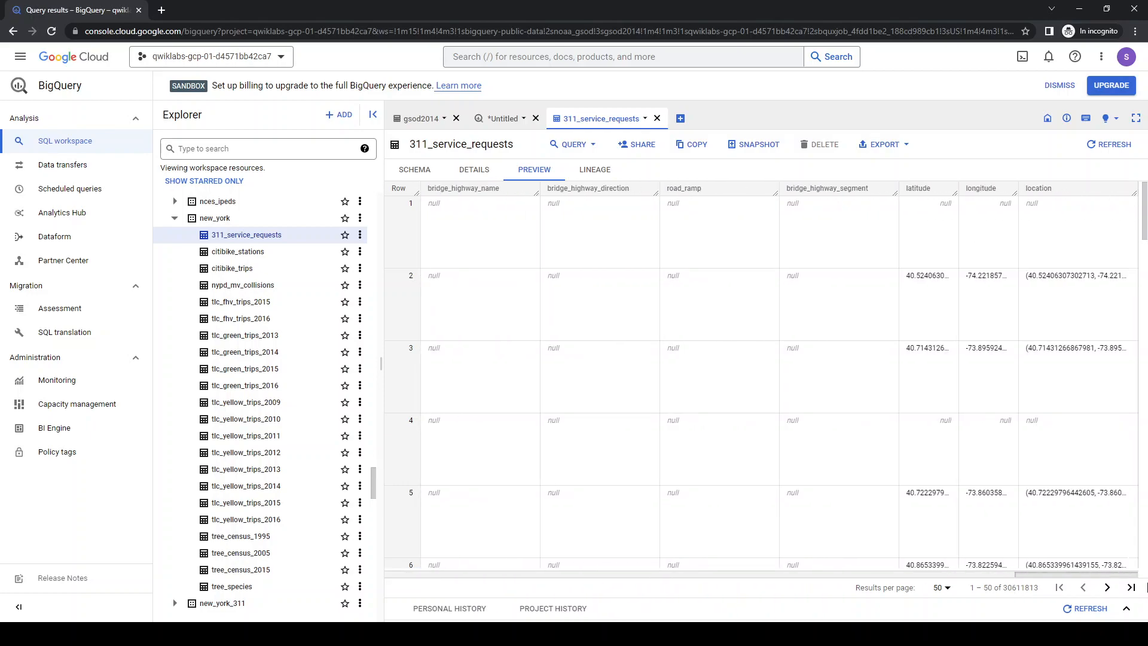
scroll(left, 3)
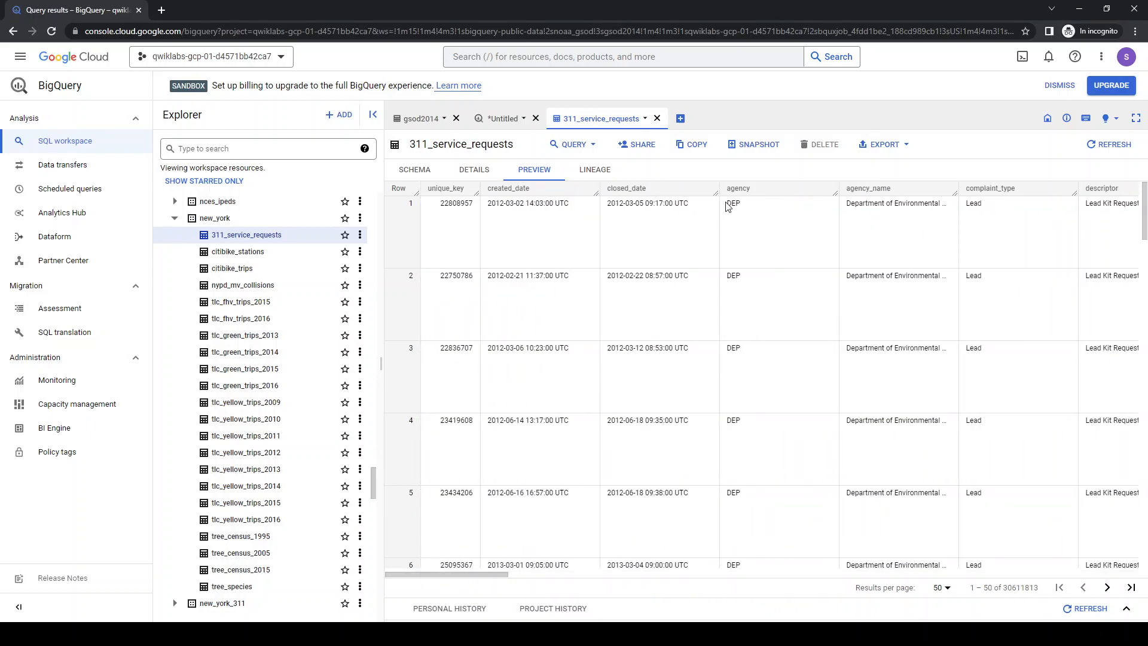
mouse_move(956, 187)
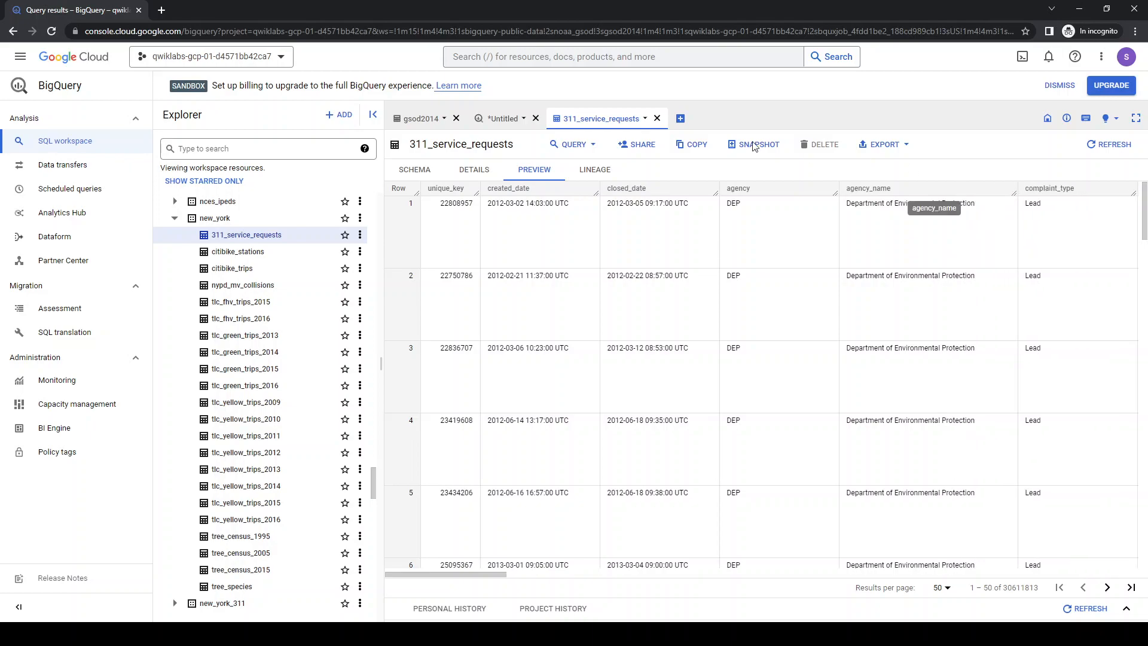
mouse_move(574, 144)
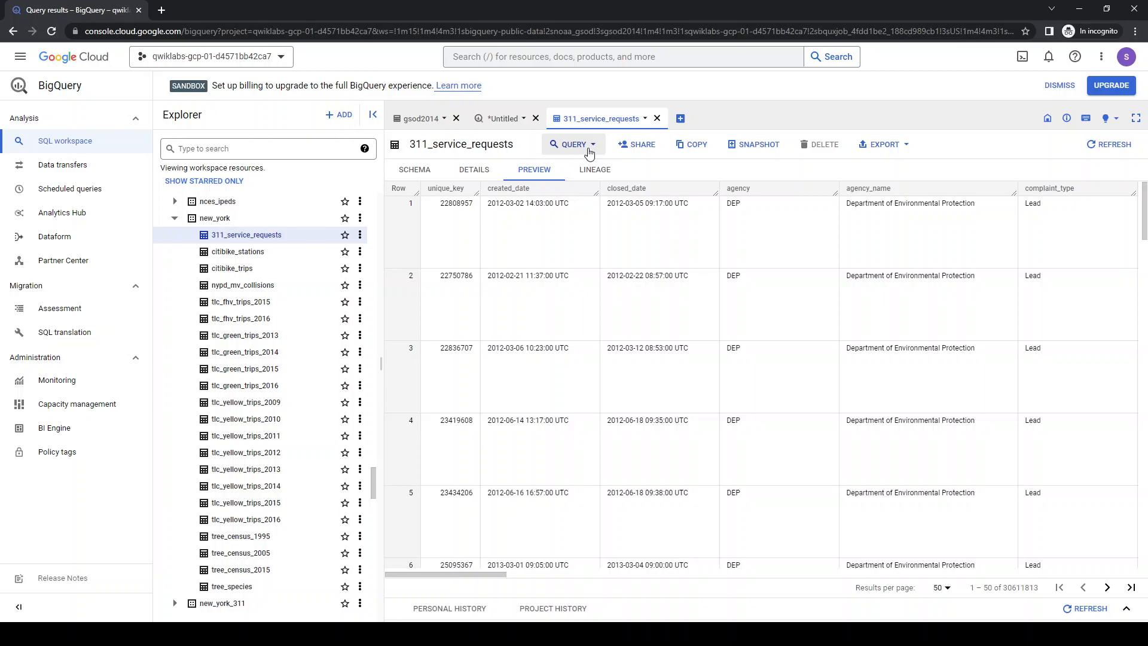
mouse_move(552, 149)
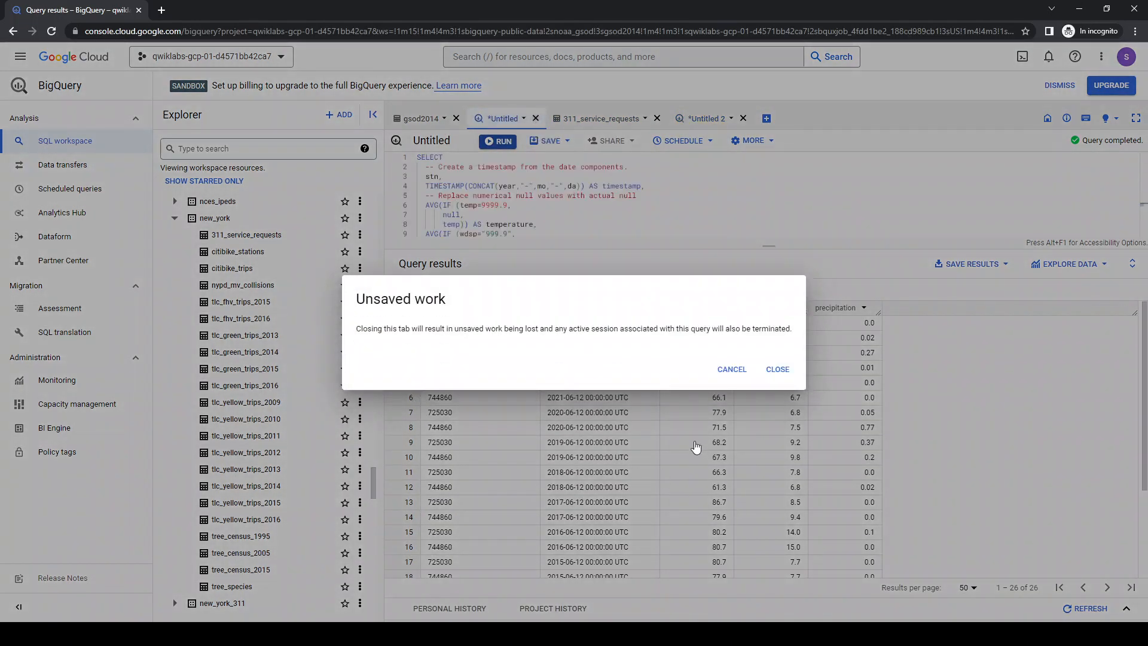
Discard the unsaved Untitled weather tab and switch to the Untitled 2 complaint query
click(777, 369)
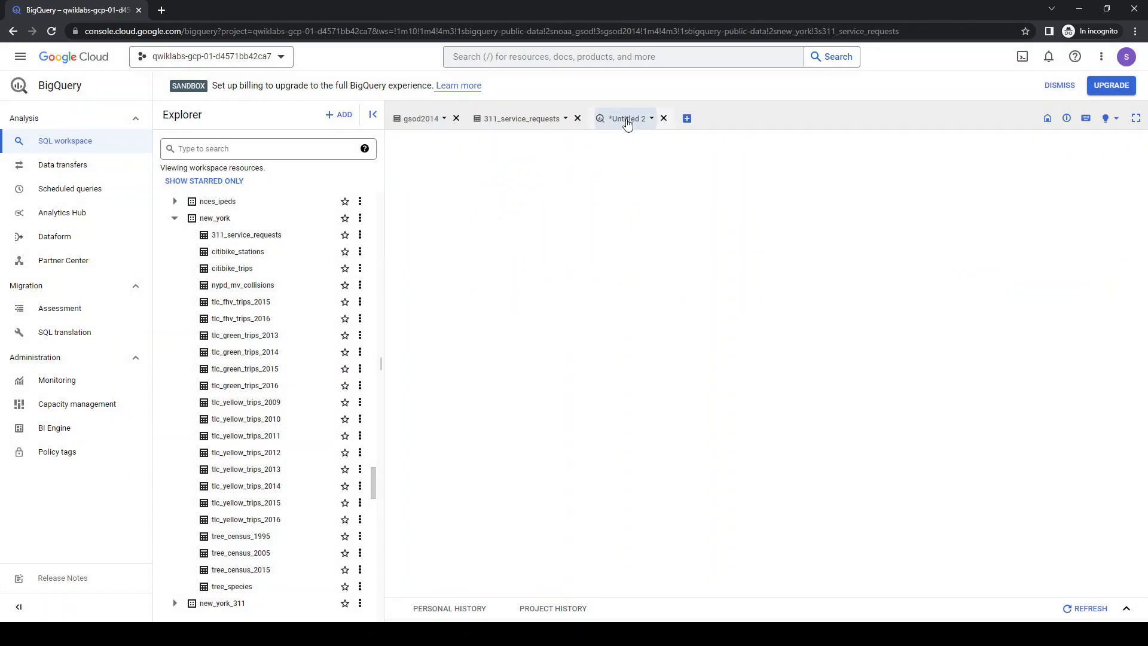
click(626, 118)
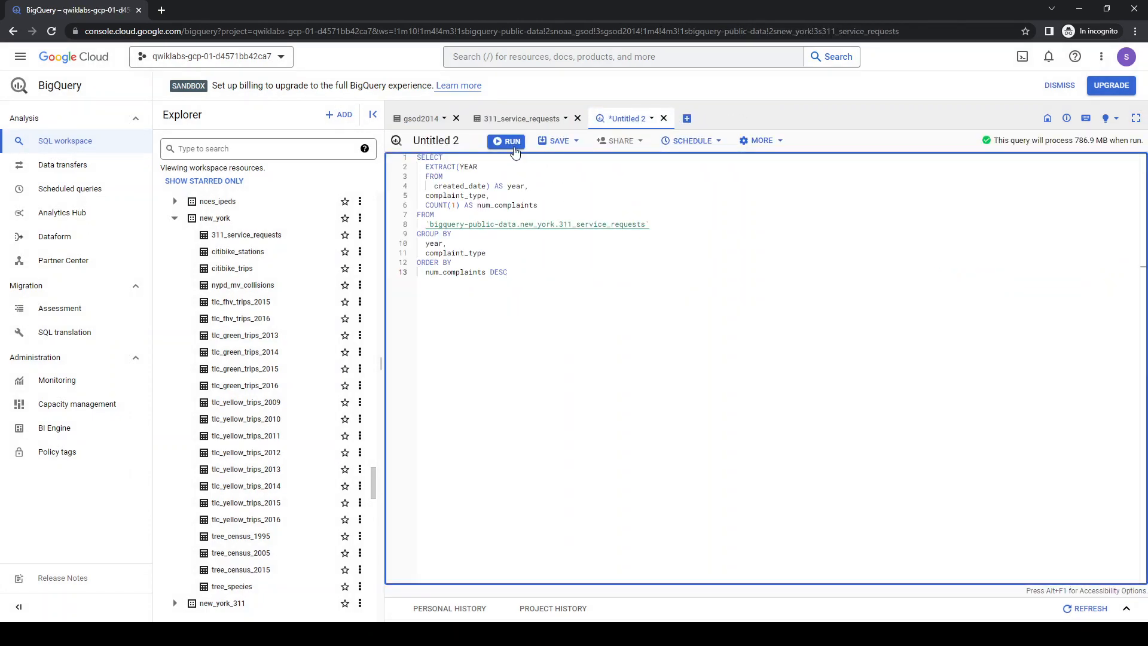
Run the yearly 311 complaint-count query and scroll through its 2,916 result rows
click(506, 141)
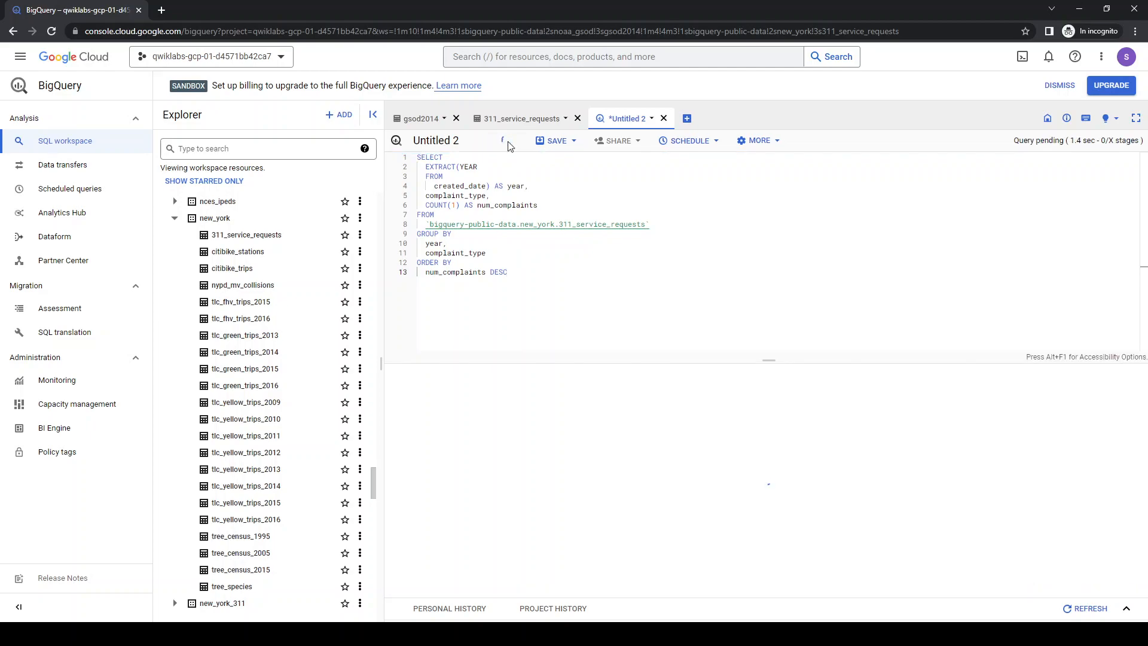
click(510, 140)
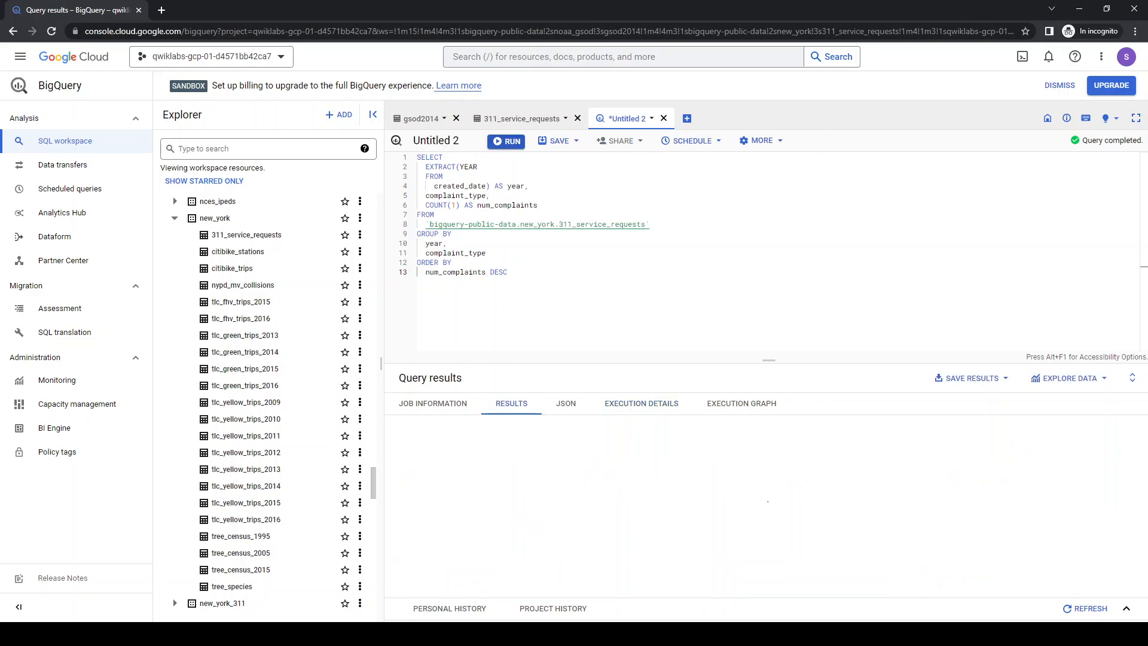
click(505, 140)
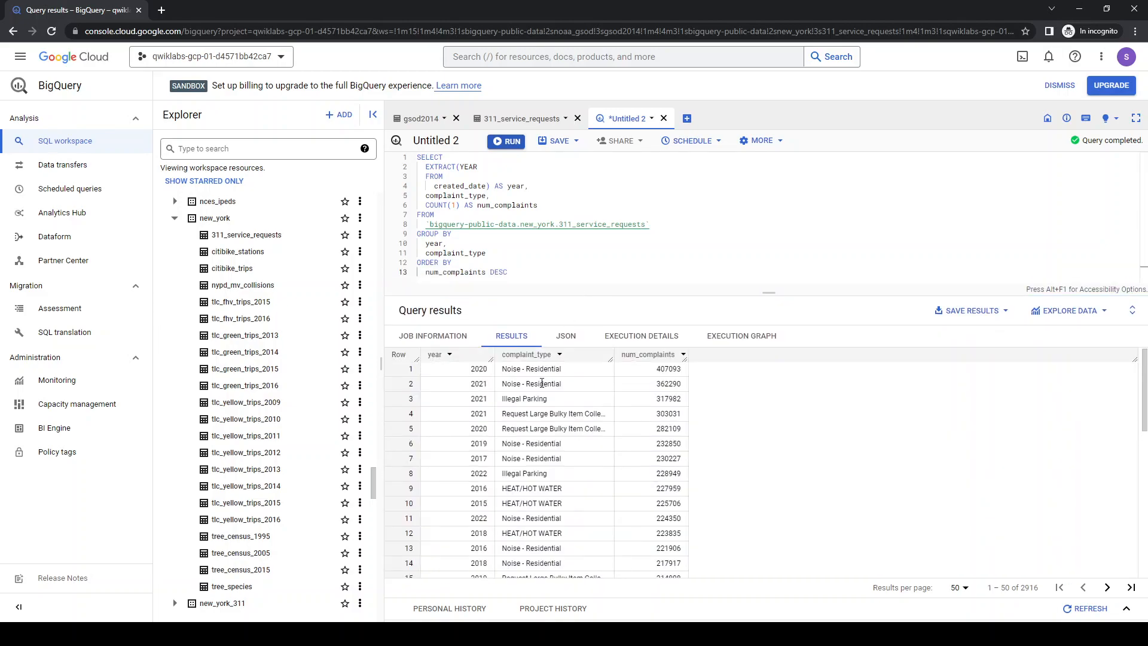
mouse_move(551, 457)
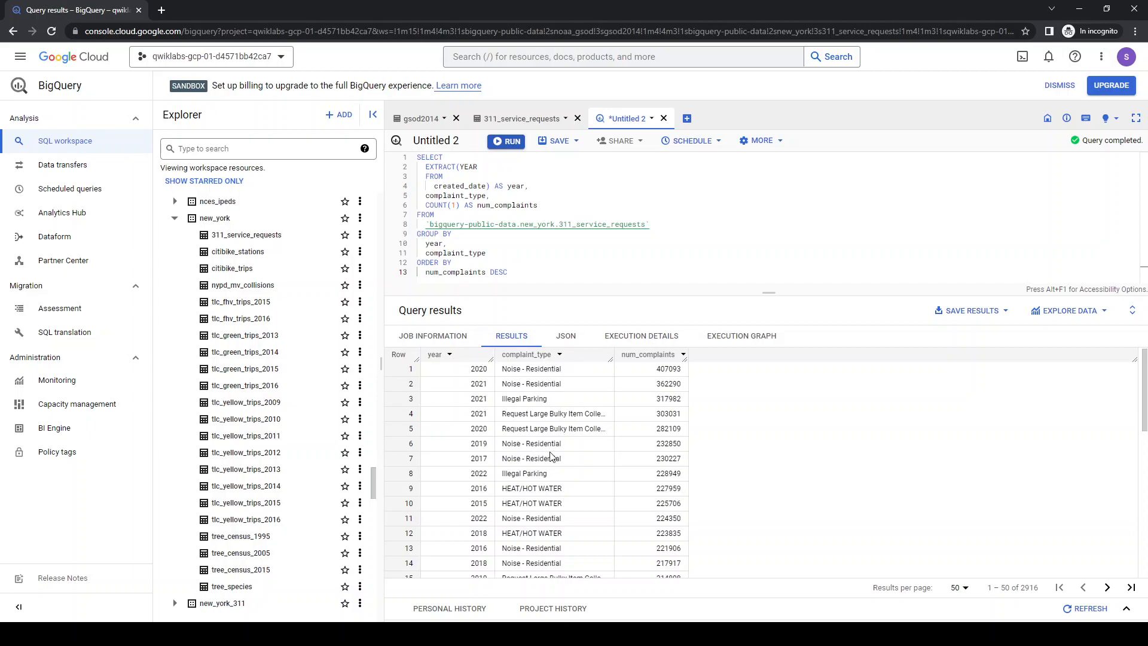
mouse_move(661, 369)
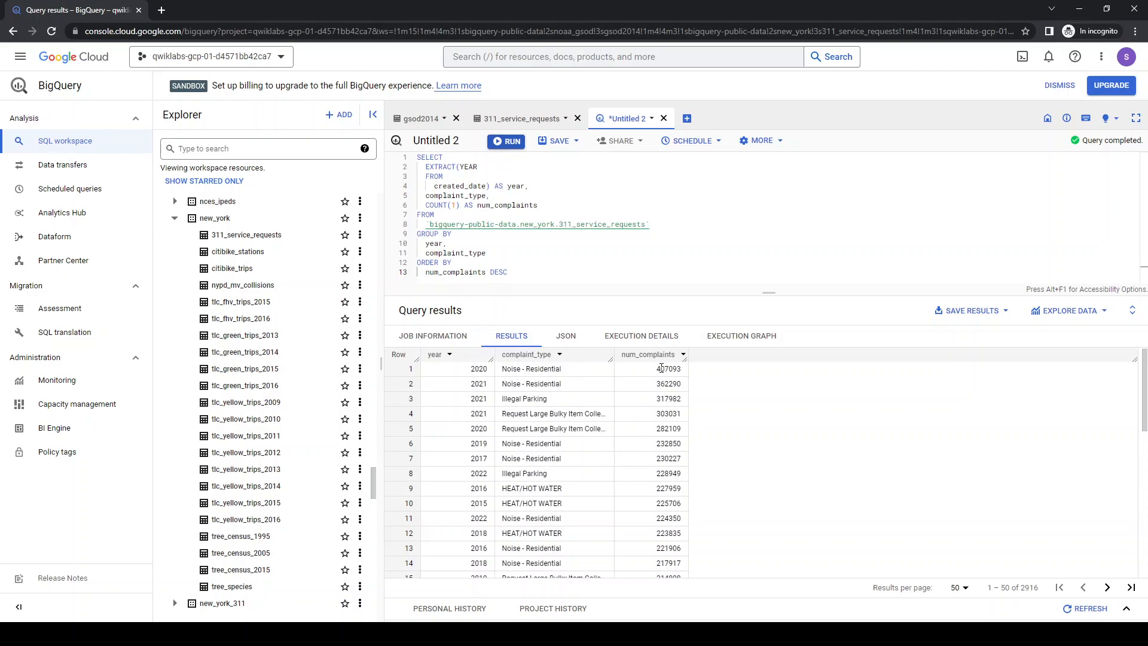
scroll(down, 3)
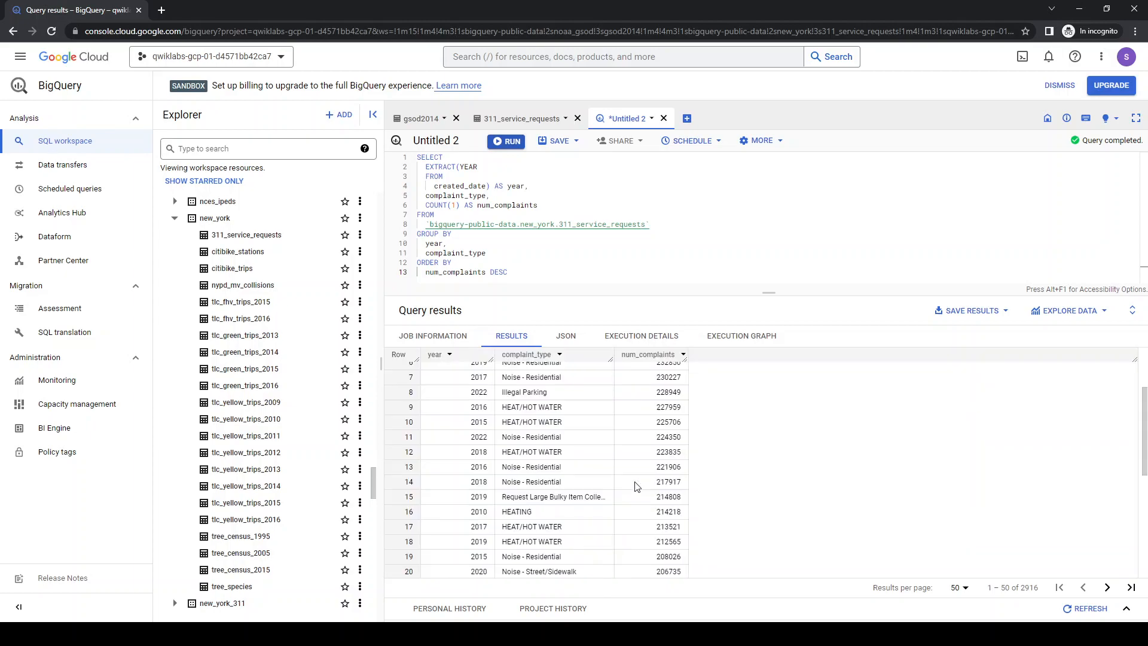
scroll(up, 3)
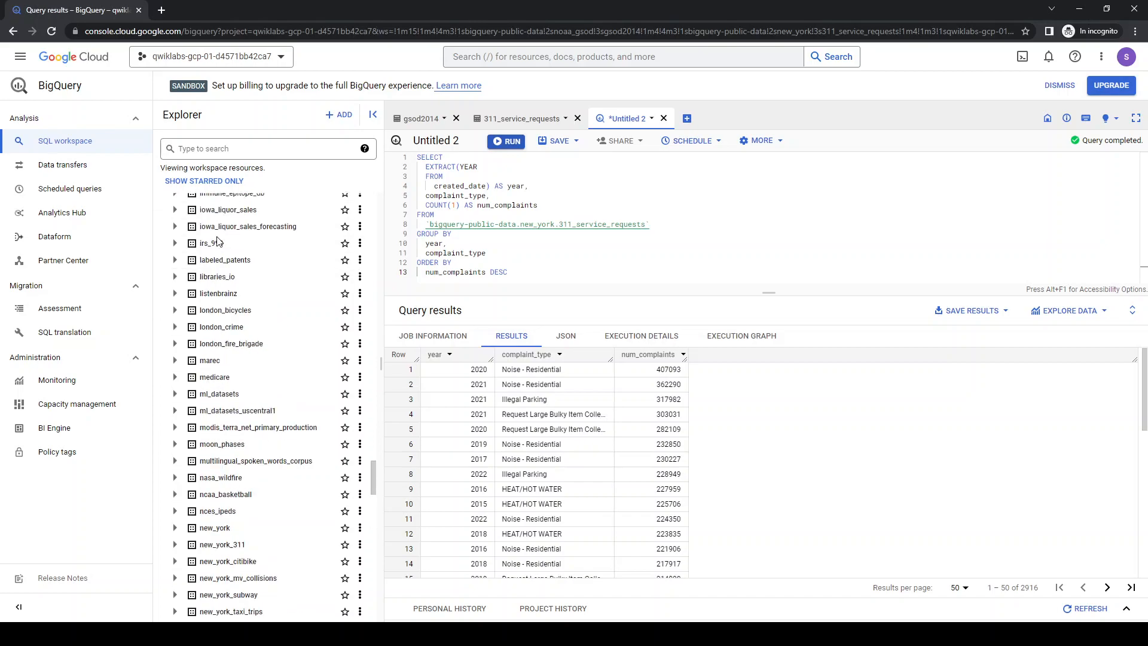
Scroll the Explorer to the top, expand the lab project and open its actions menu
scroll(up, 3)
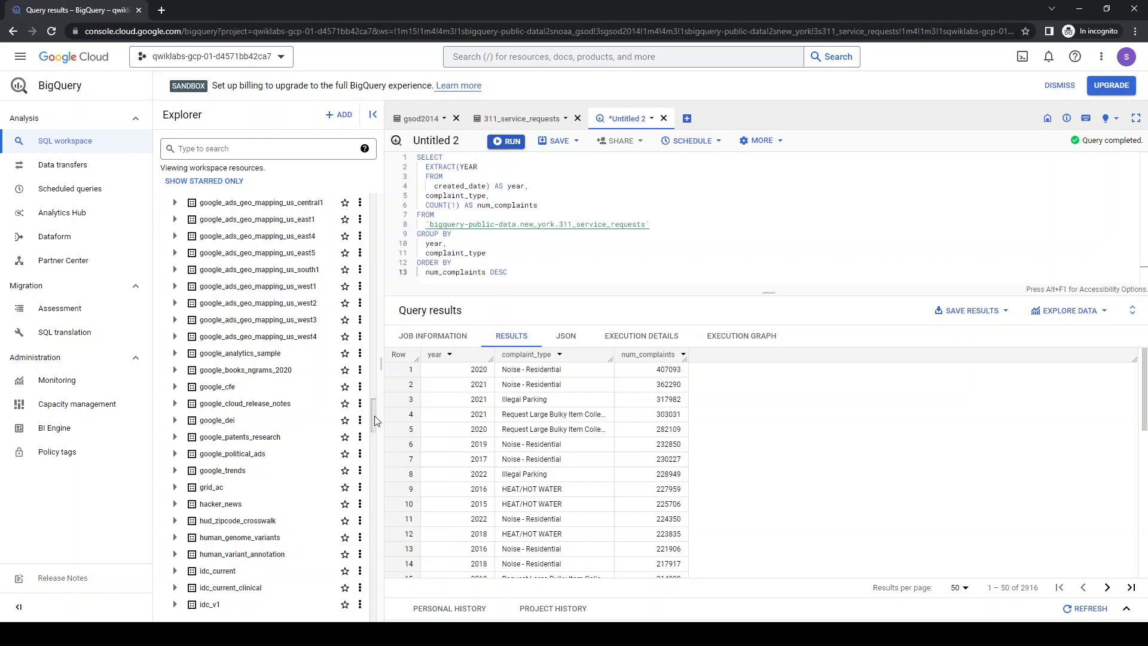
scroll(up, 3)
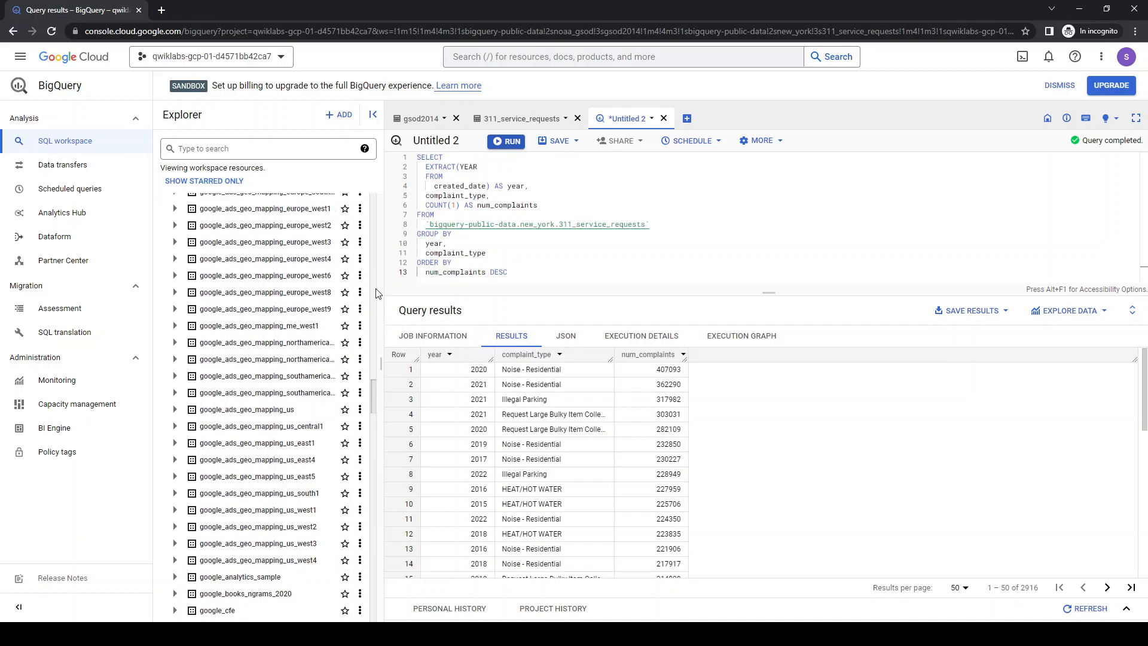
click(163, 218)
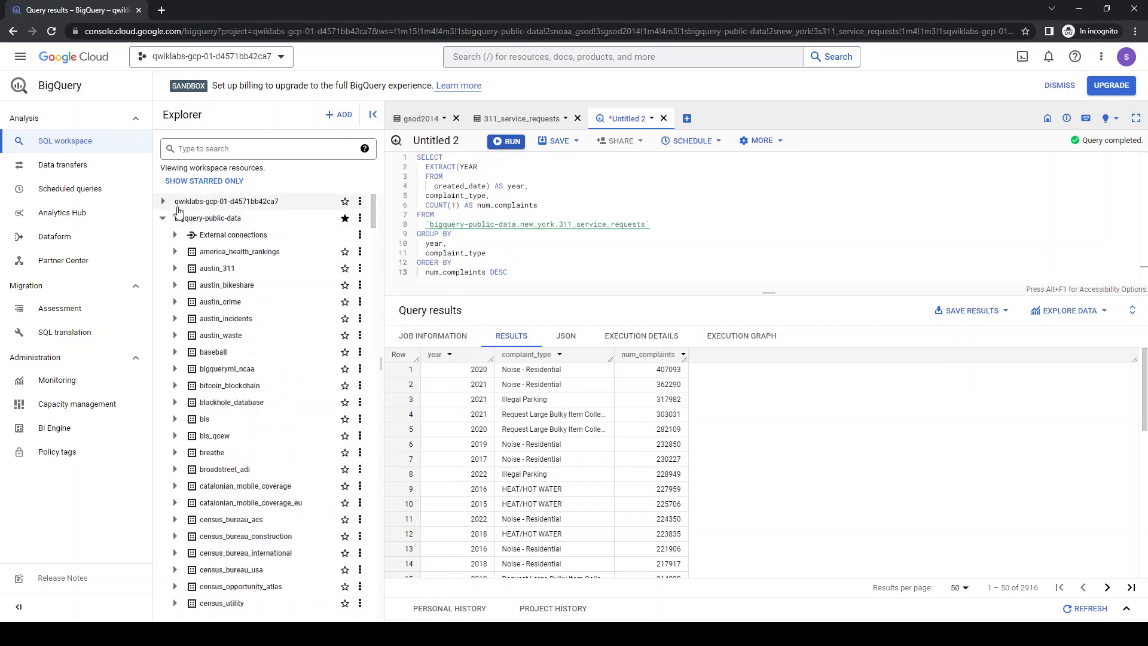
click(162, 201)
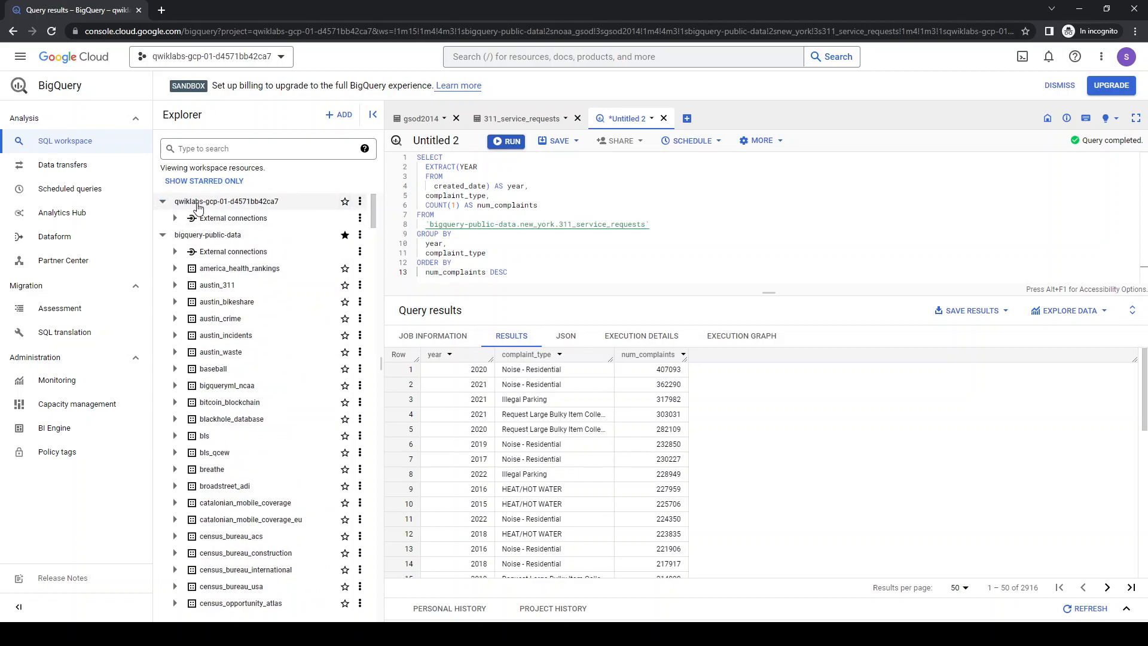
click(359, 202)
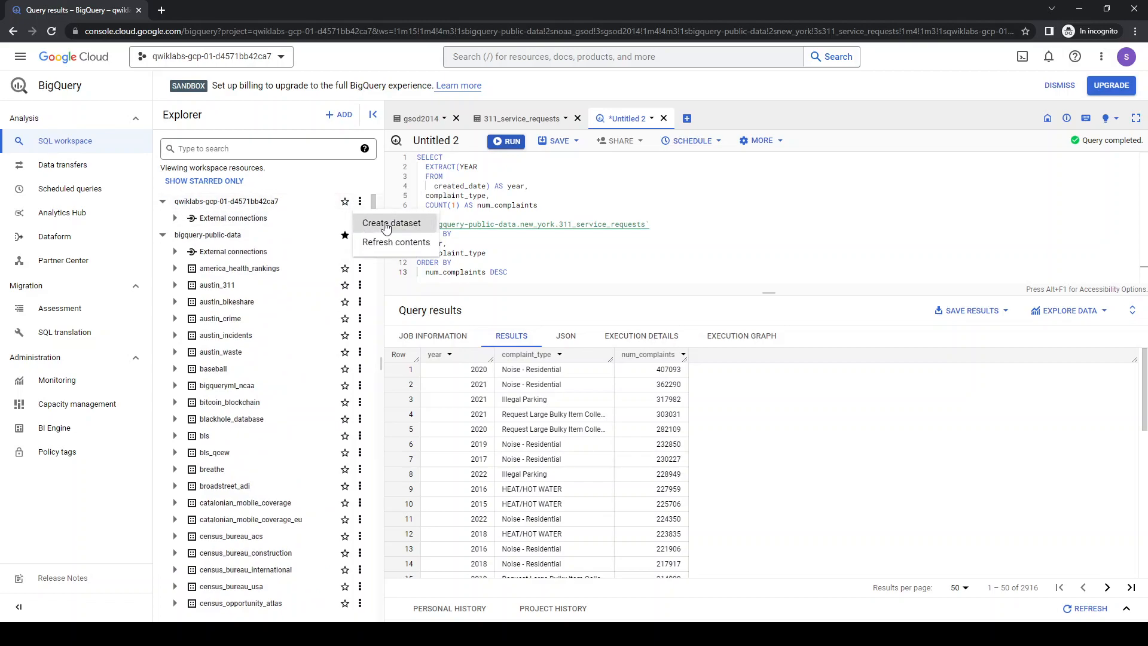
Create dataset 'demos' with its location set to the US multi-region
click(391, 223)
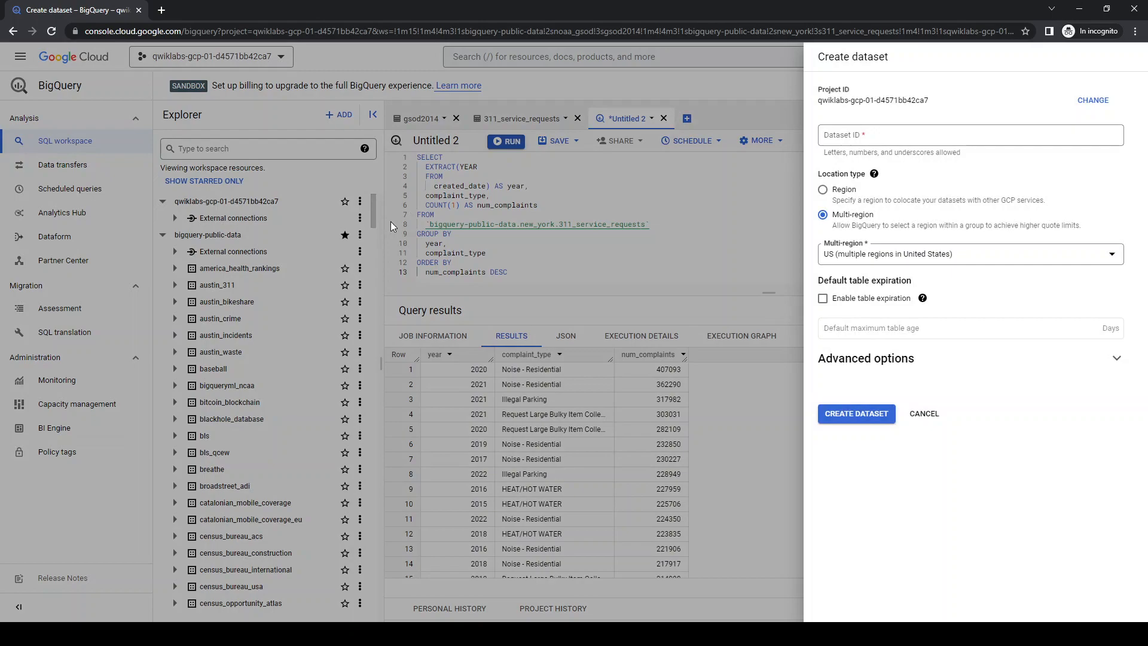
text(demos)
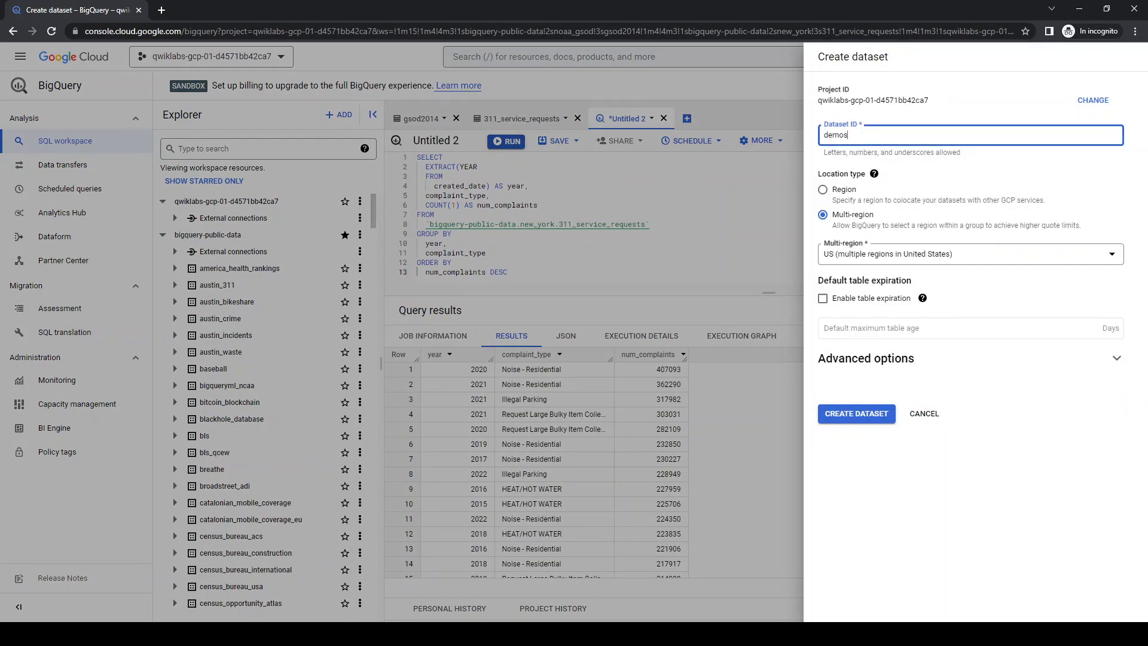
mouse_move(1030, 307)
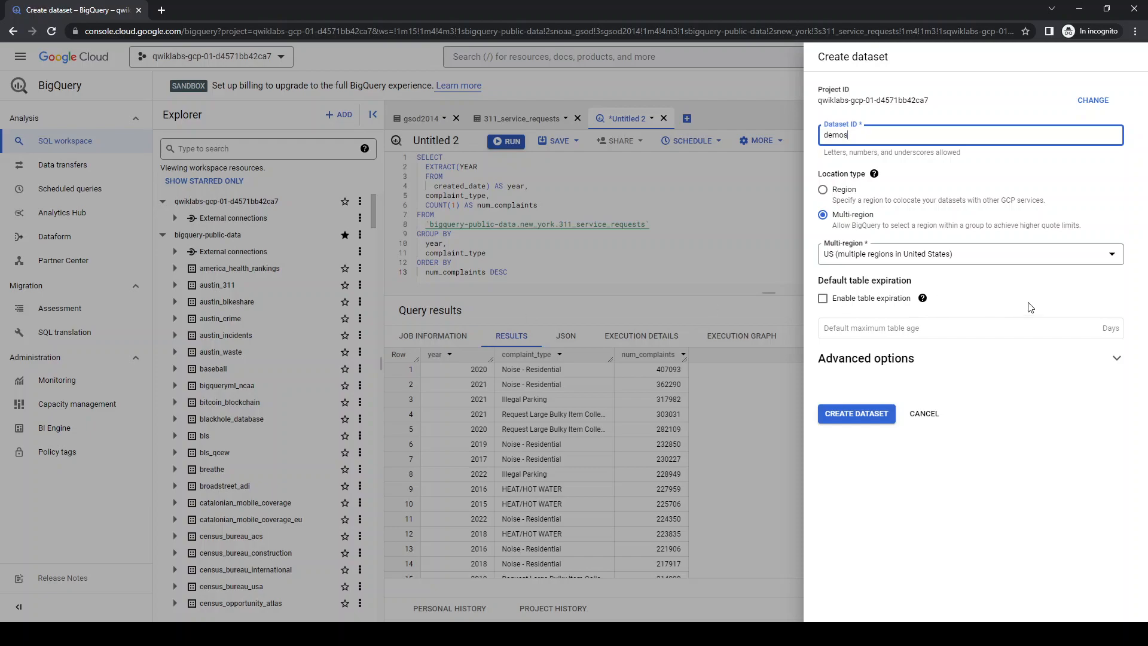
click(822, 189)
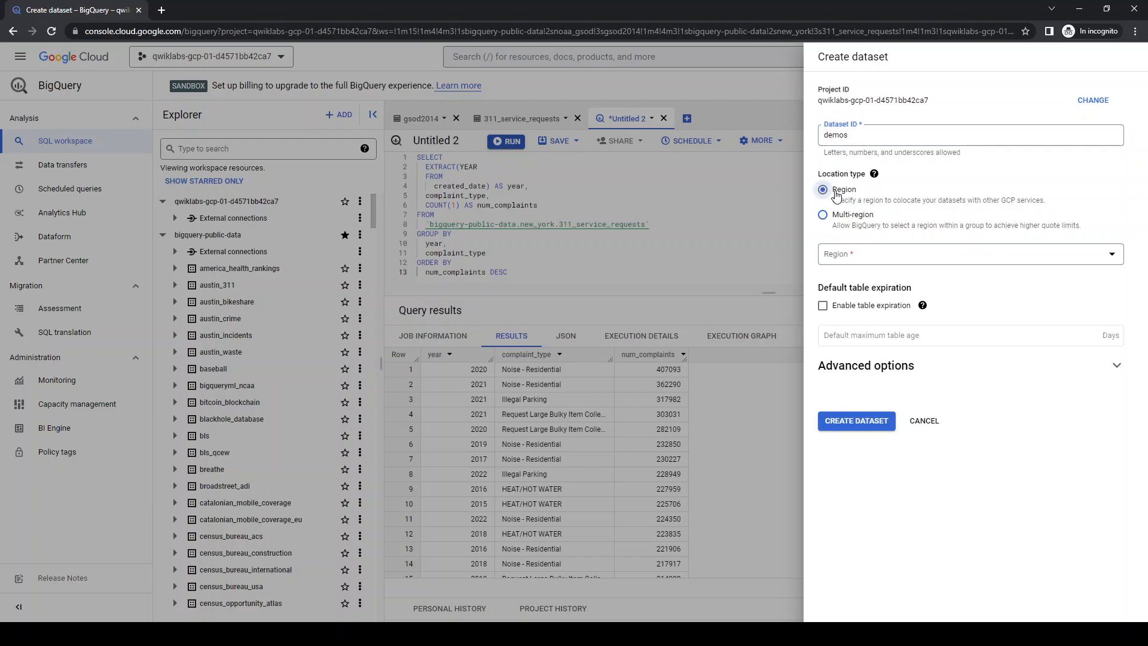
mouse_move(820, 202)
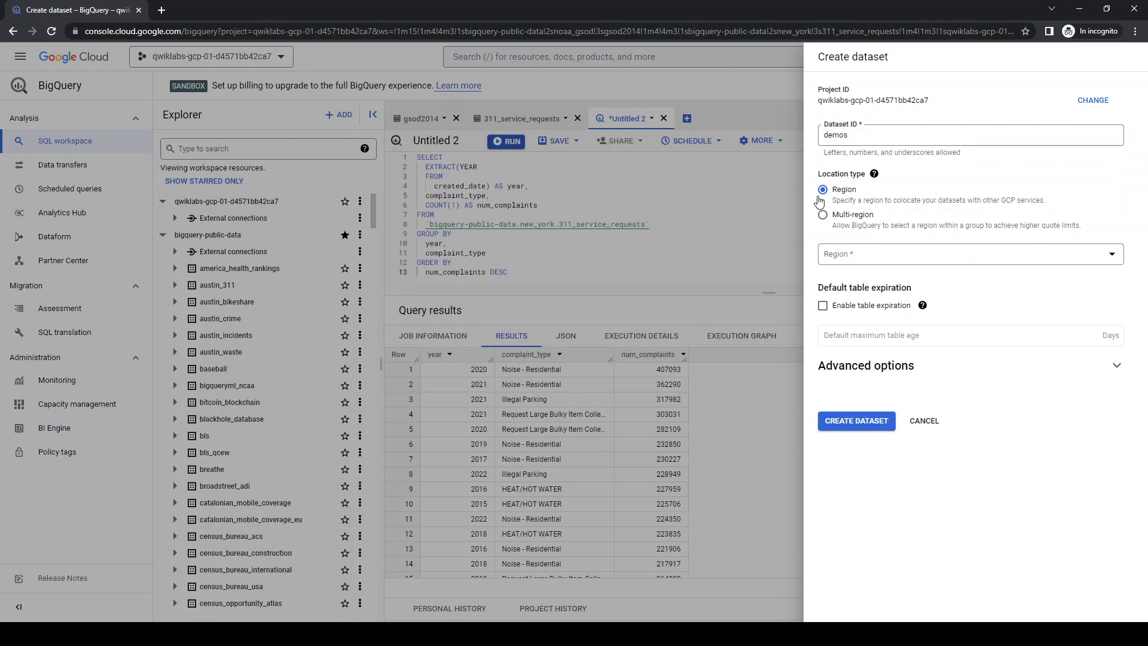
mouse_move(861, 210)
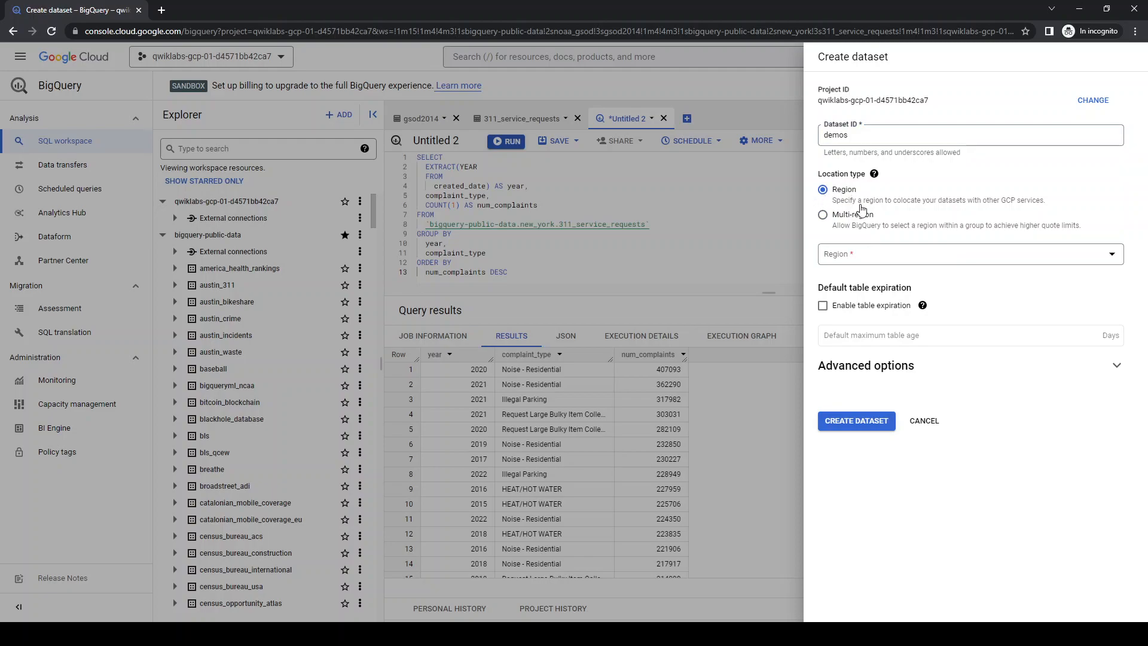
click(823, 214)
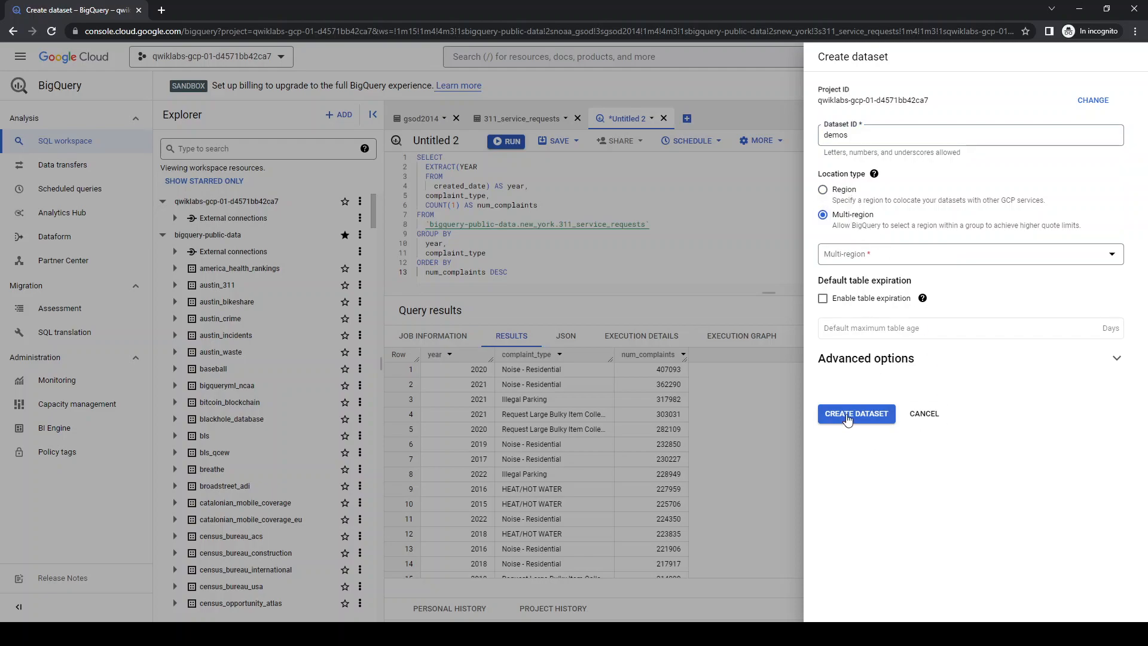
click(856, 414)
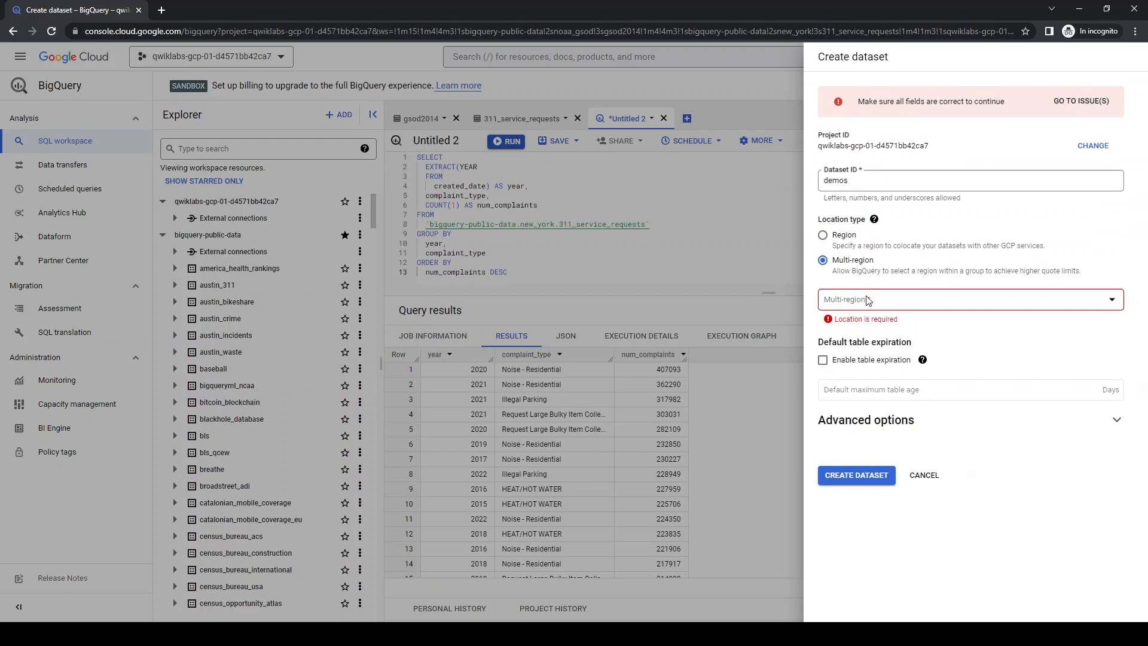
click(969, 299)
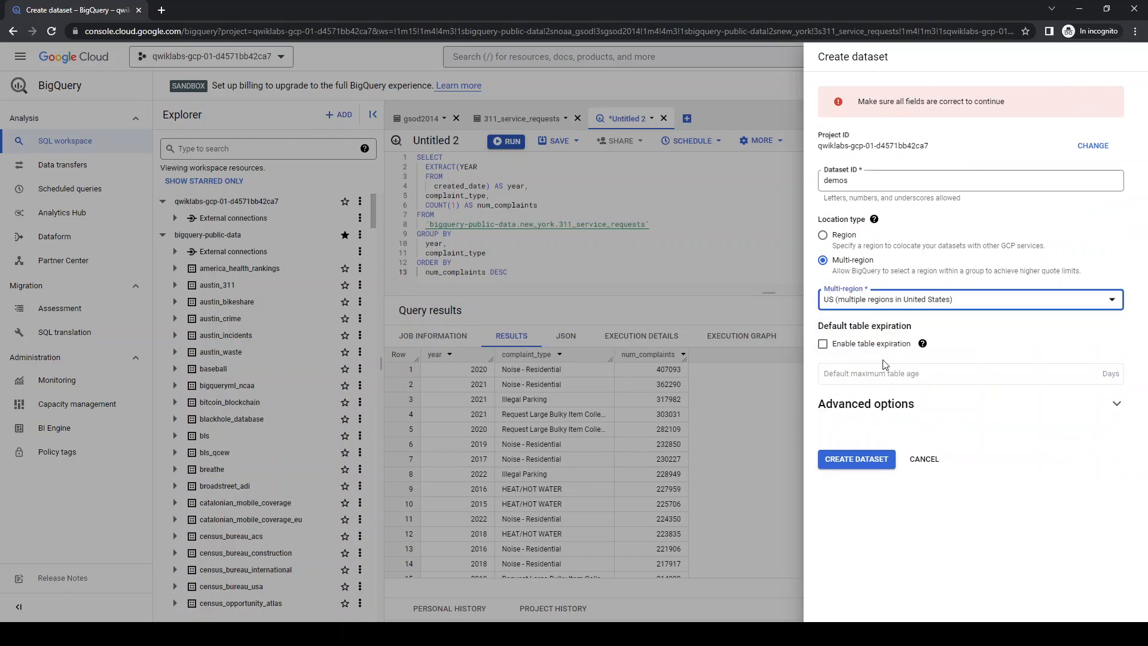
click(855, 459)
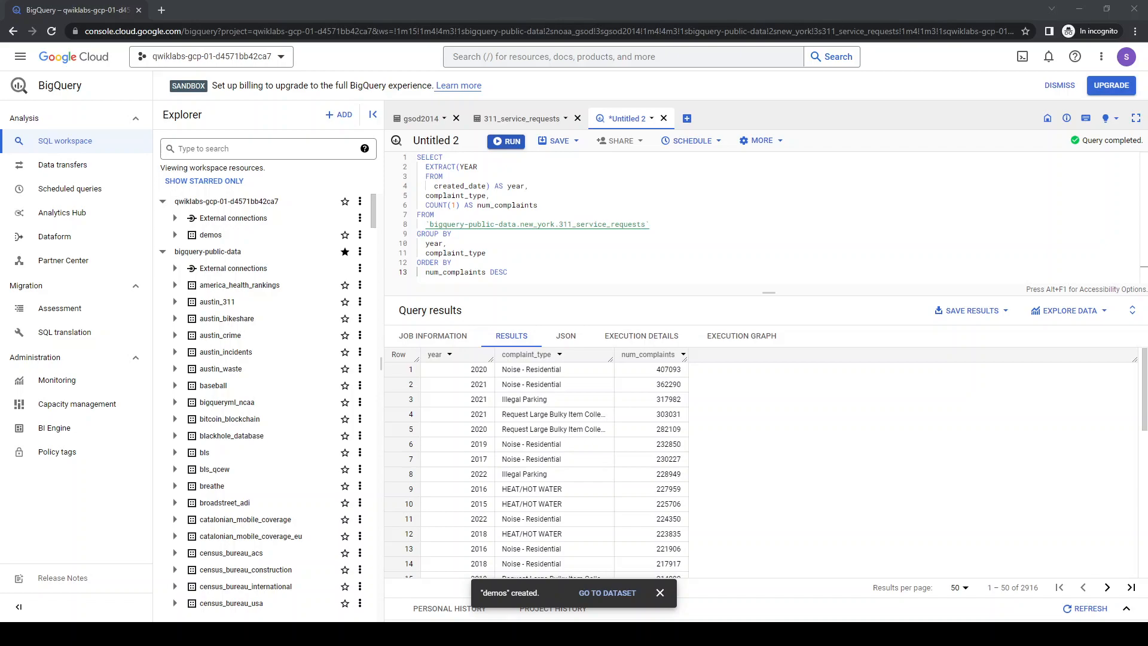
mouse_move(619, 140)
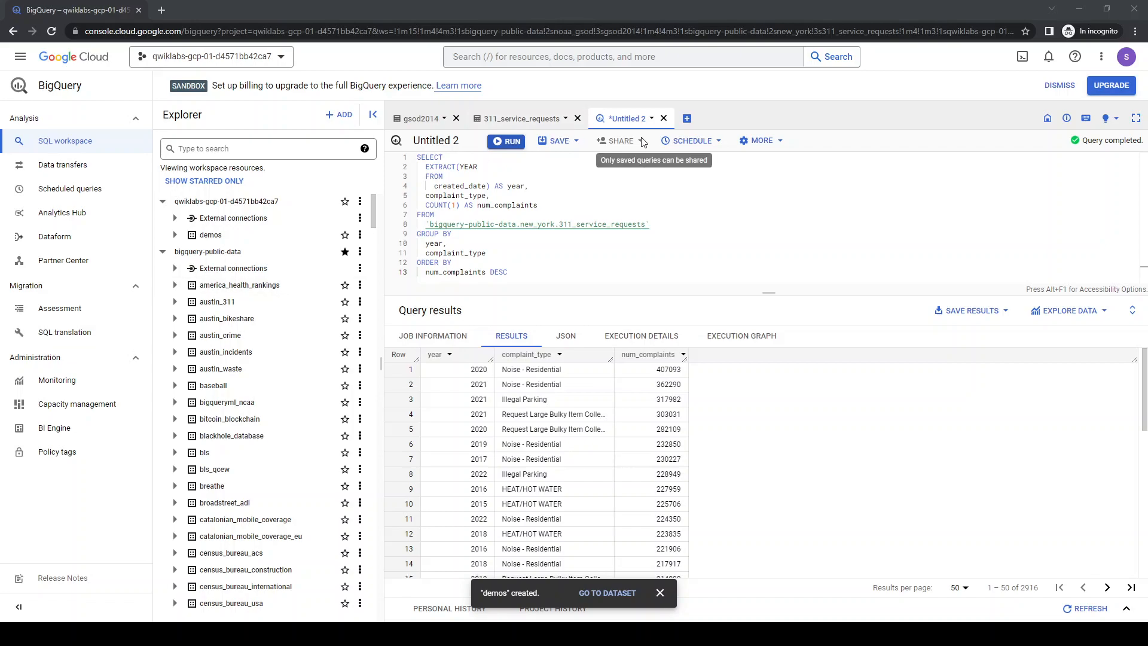
Create the demos dataset and confirm it is listed under the project in Explorer
click(586, 215)
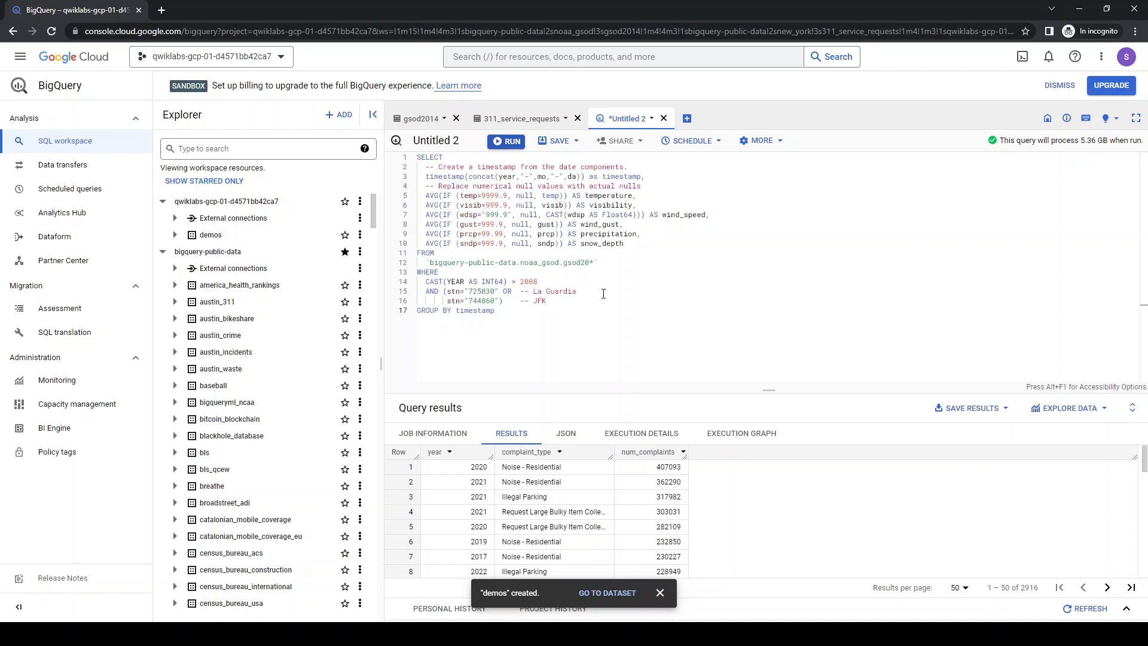
mouse_move(570, 263)
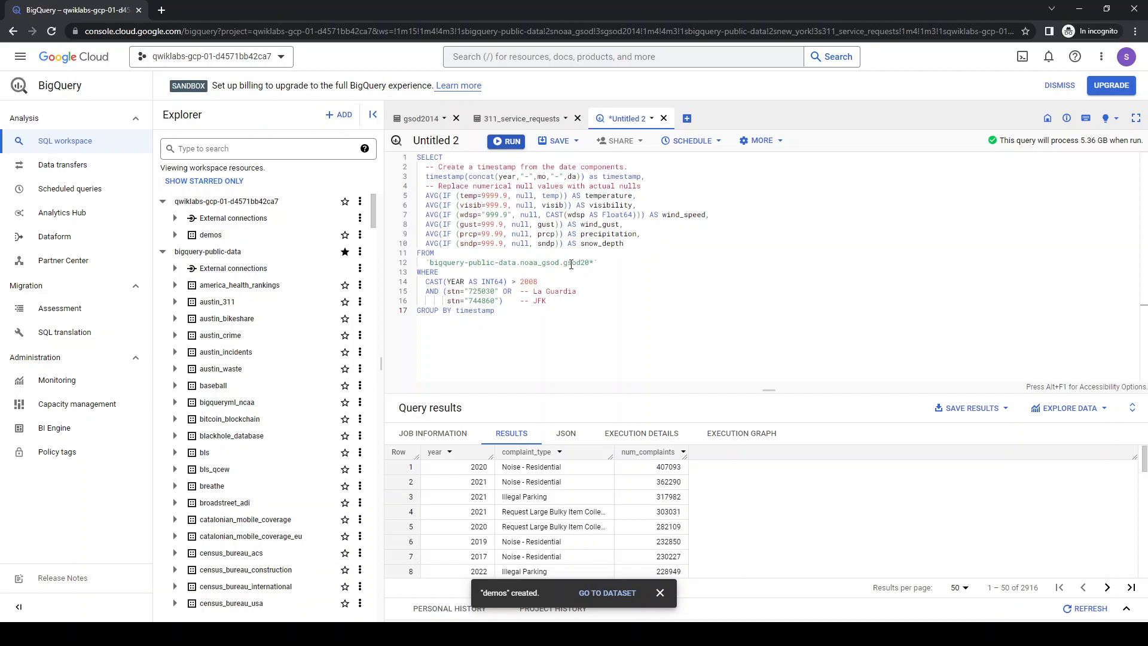
Run the La Guardia and JFK weather query, returning 5,280 rows of daily averages
double_click(577, 261)
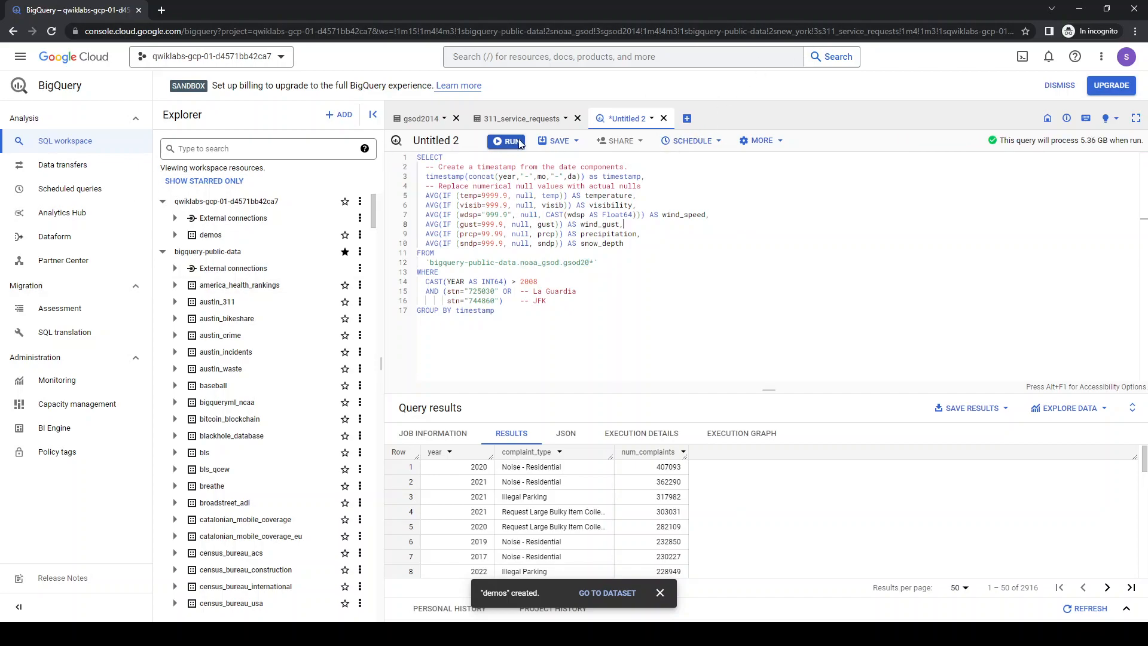
click(506, 140)
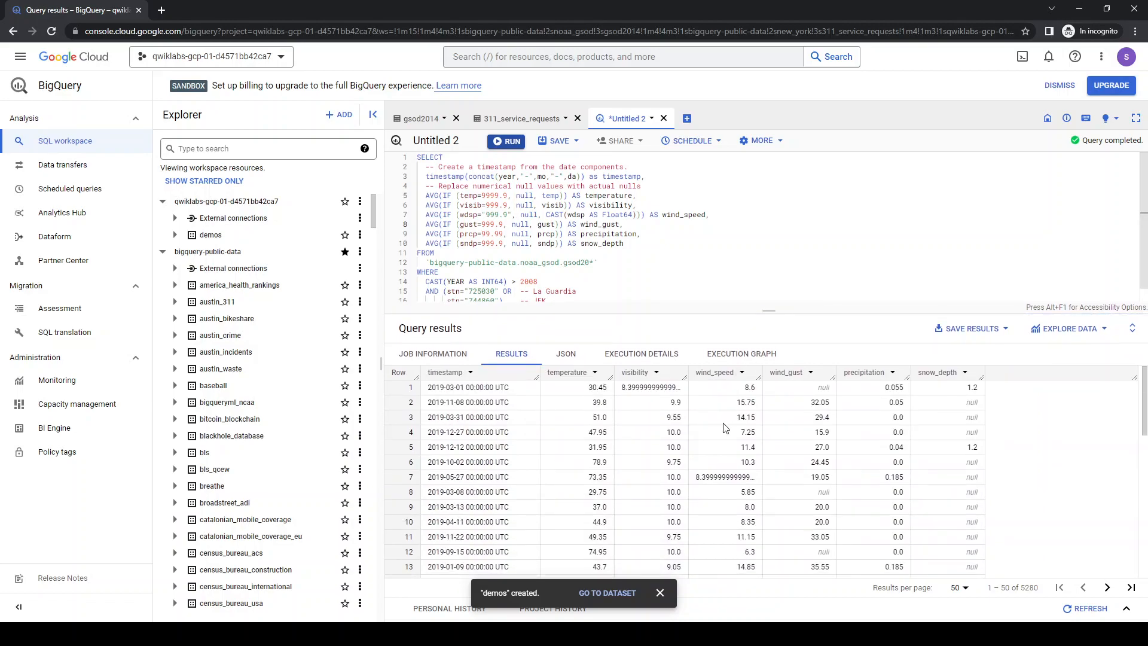
mouse_move(887, 429)
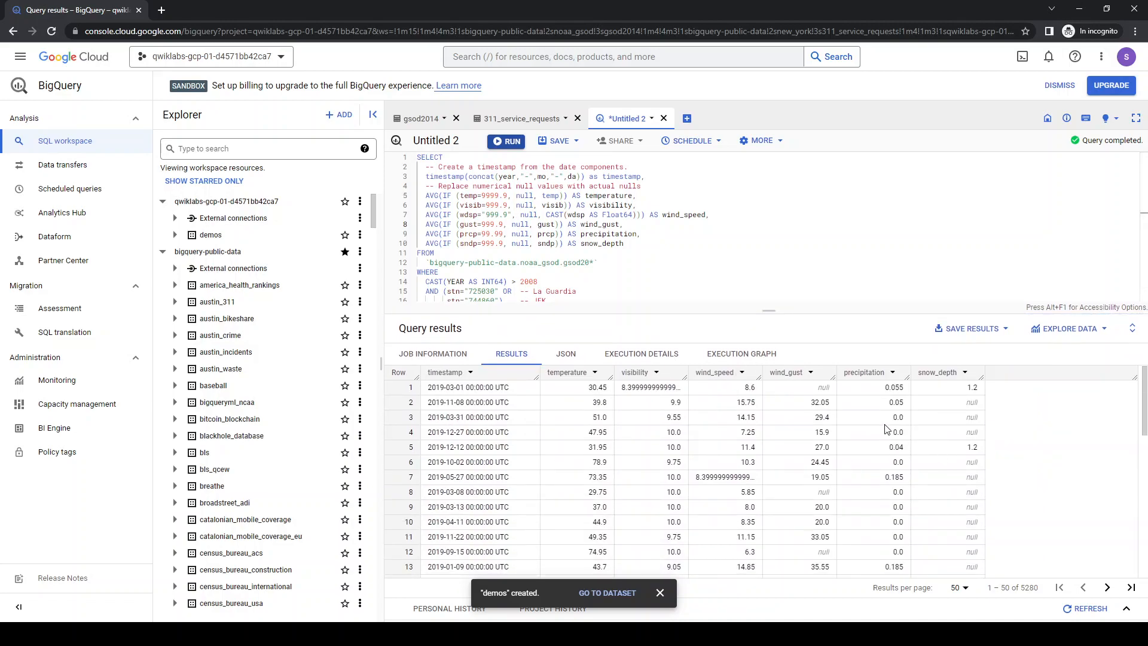
Open Query settings for the weather query from the More menu
click(760, 140)
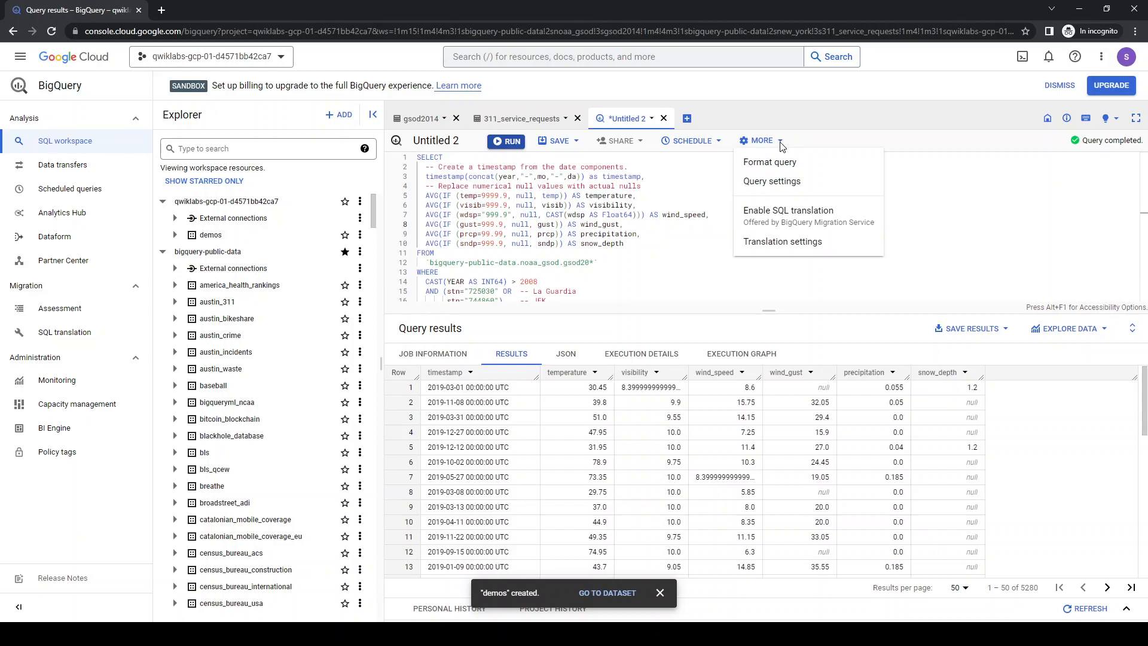
mouse_move(772, 180)
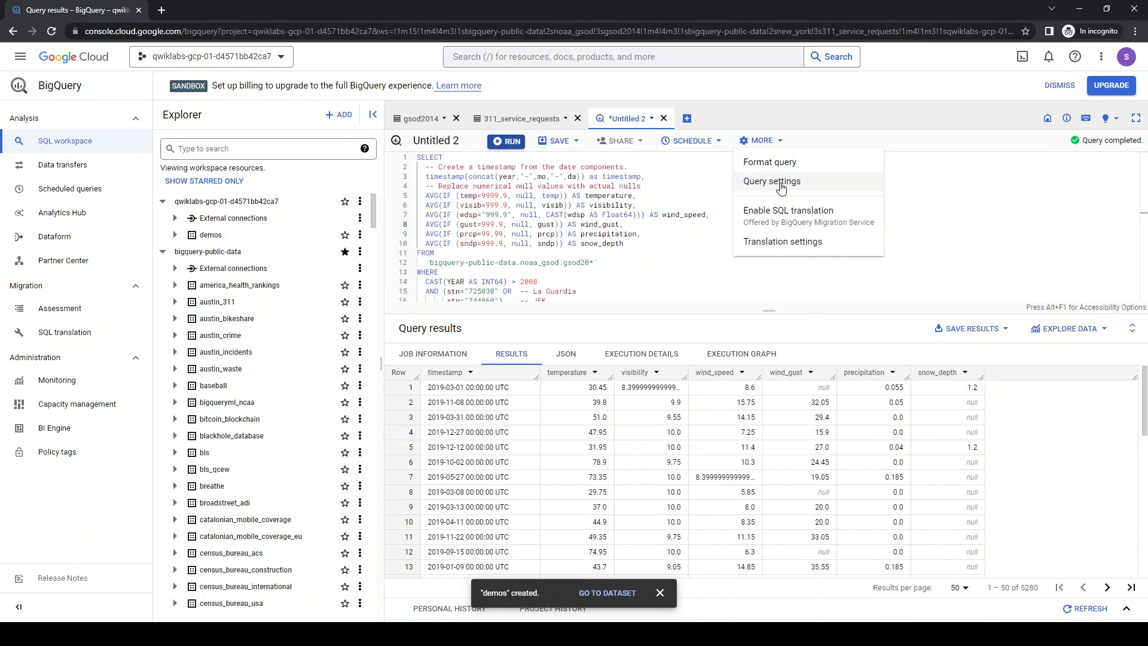
click(771, 181)
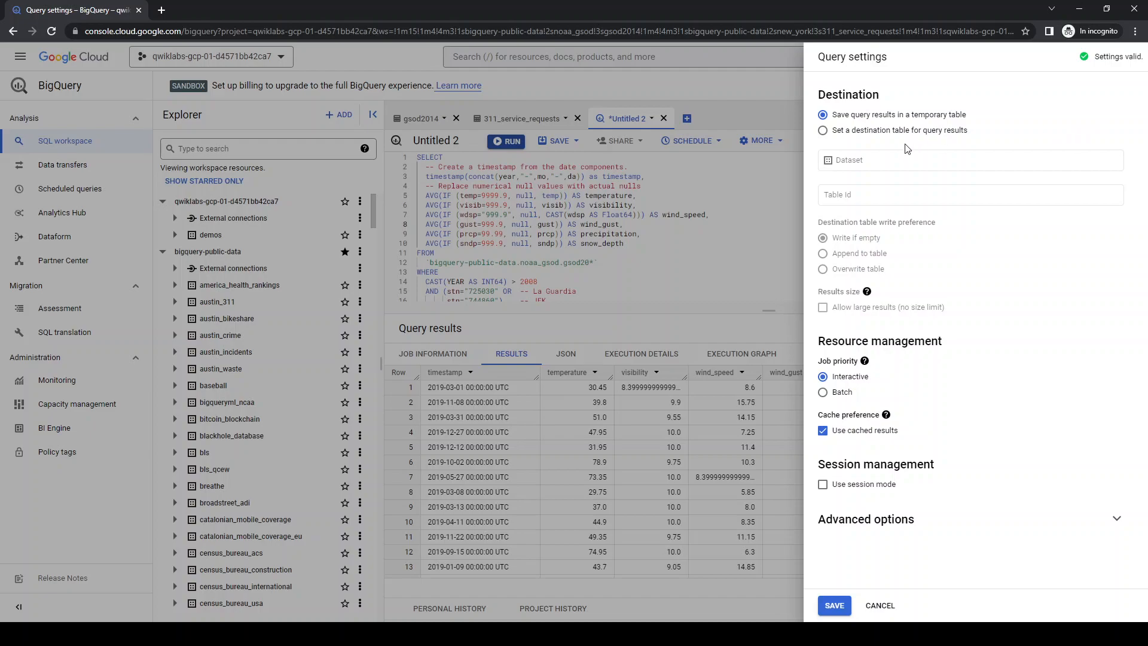
mouse_move(895, 138)
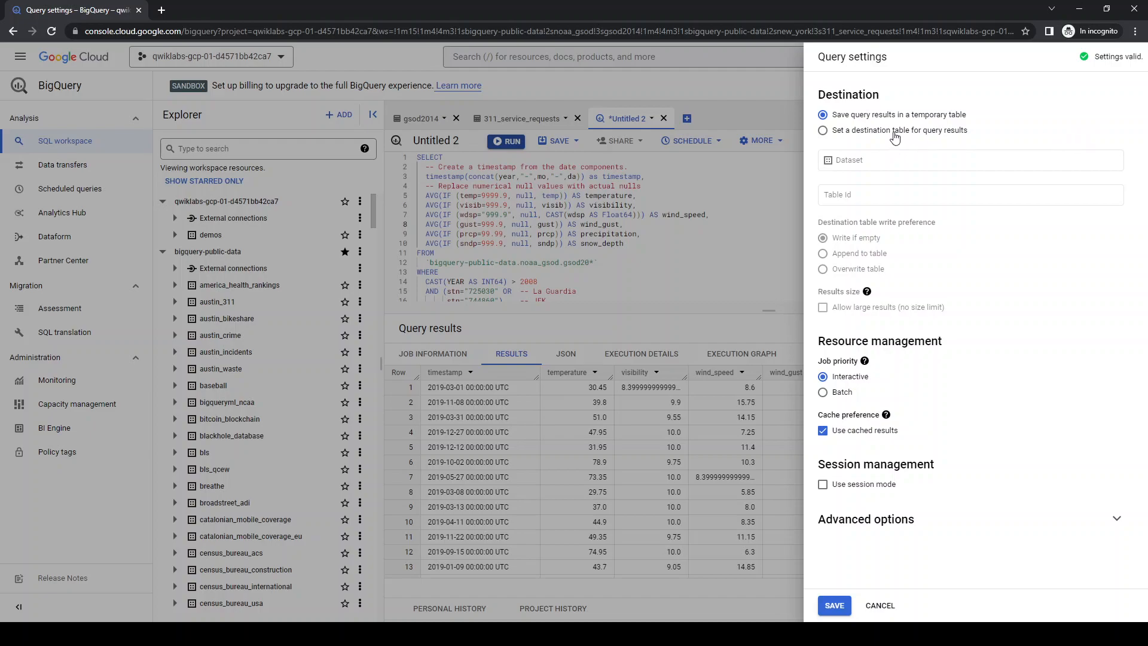
Send query results to a destination table and choose the demos dataset
click(823, 130)
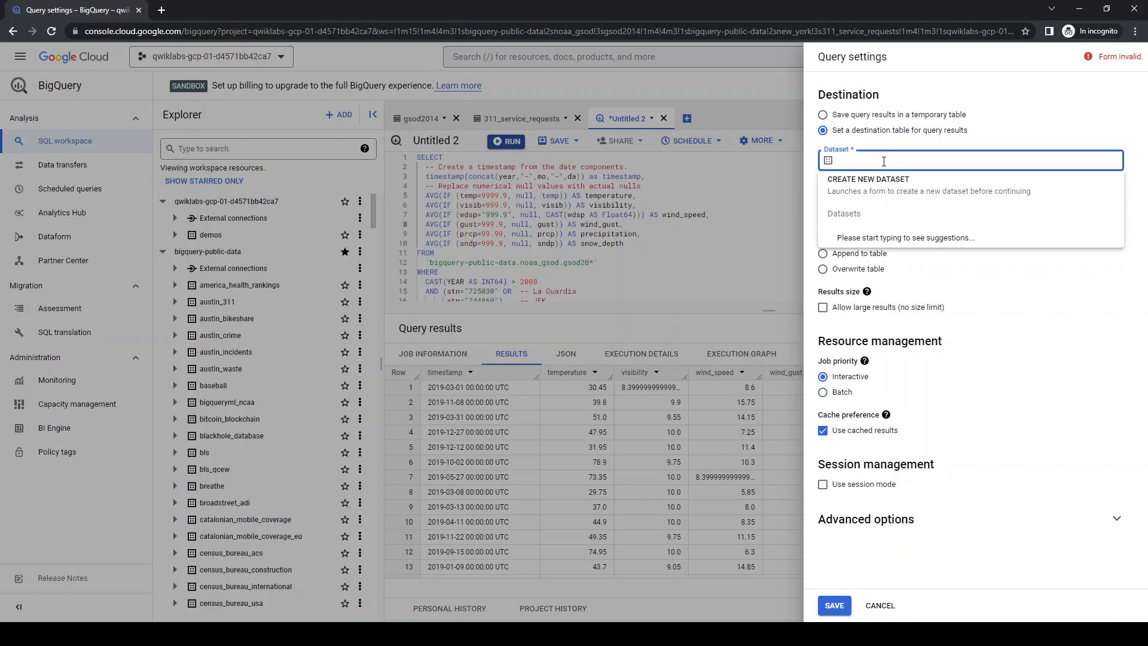
mouse_move(858, 219)
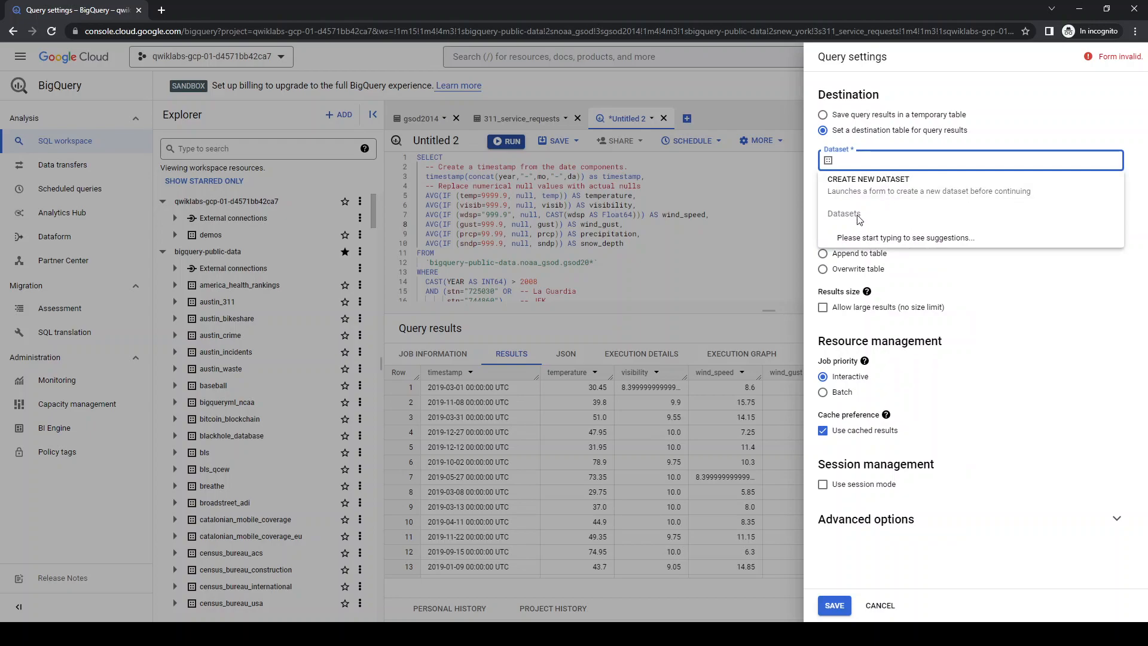
mouse_move(872, 157)
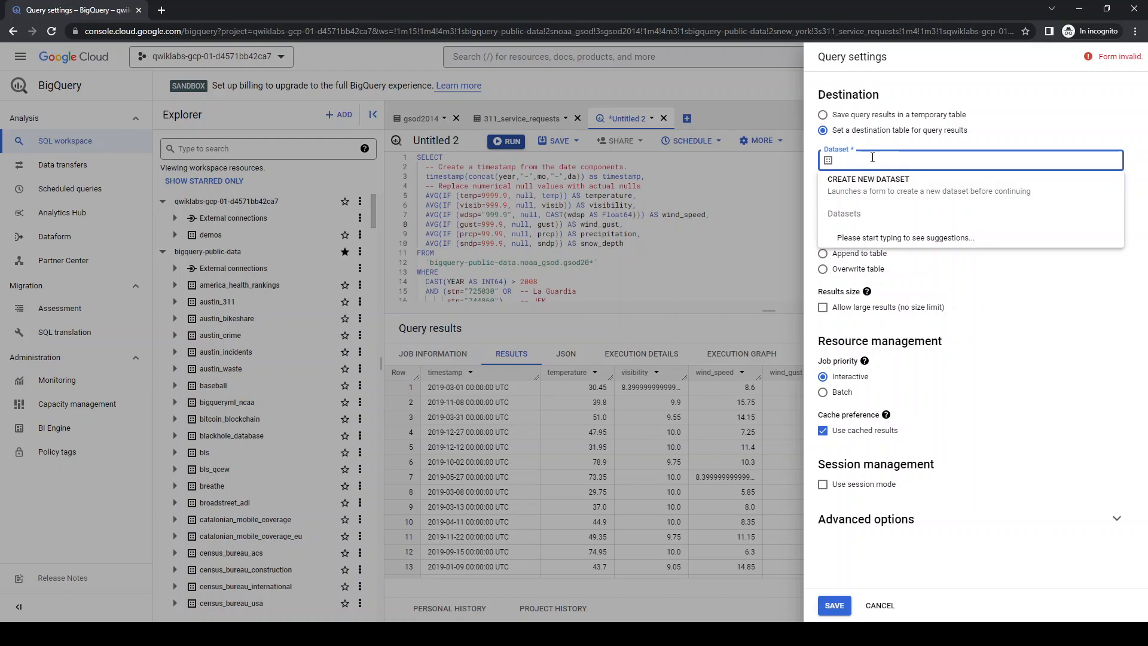
text(de)
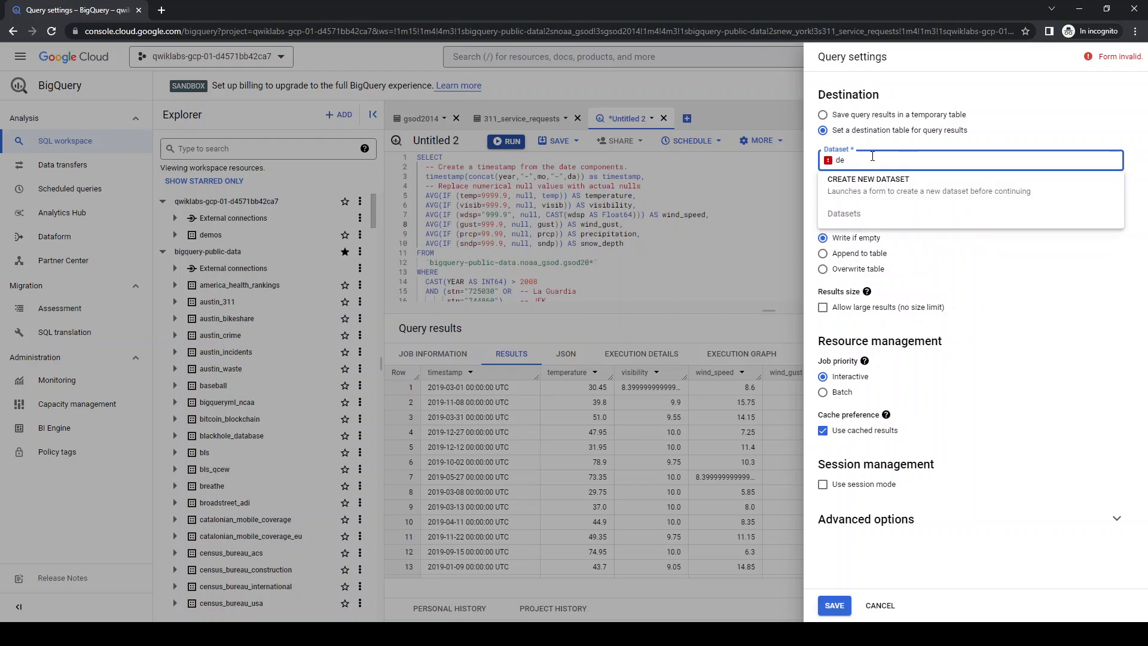
text(mo)
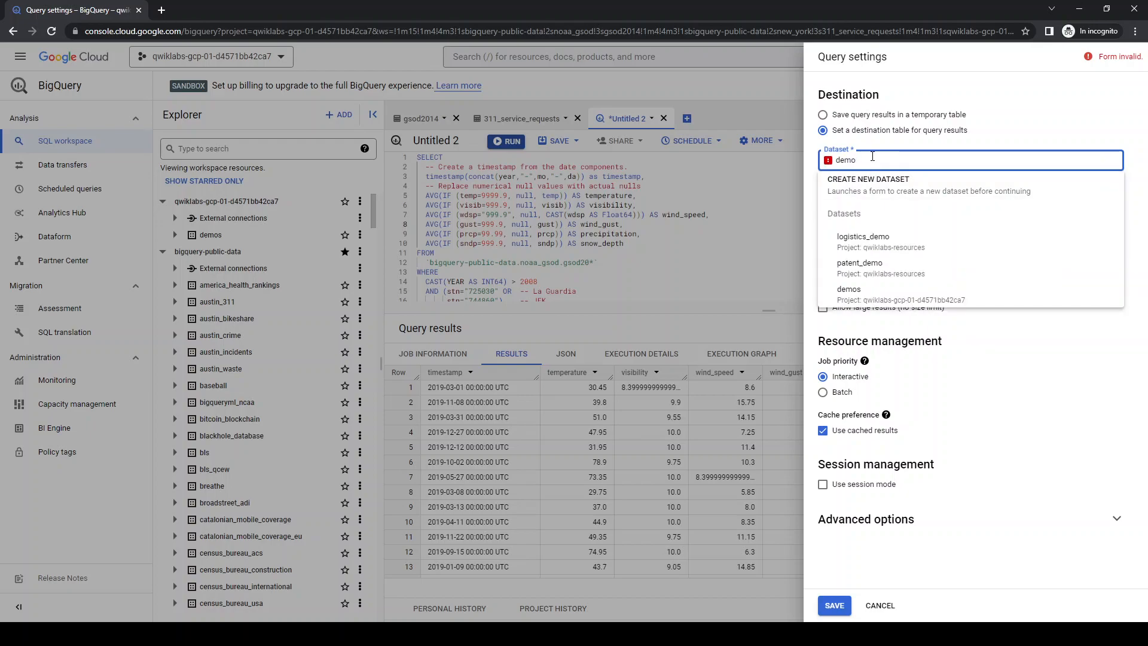
text(s)
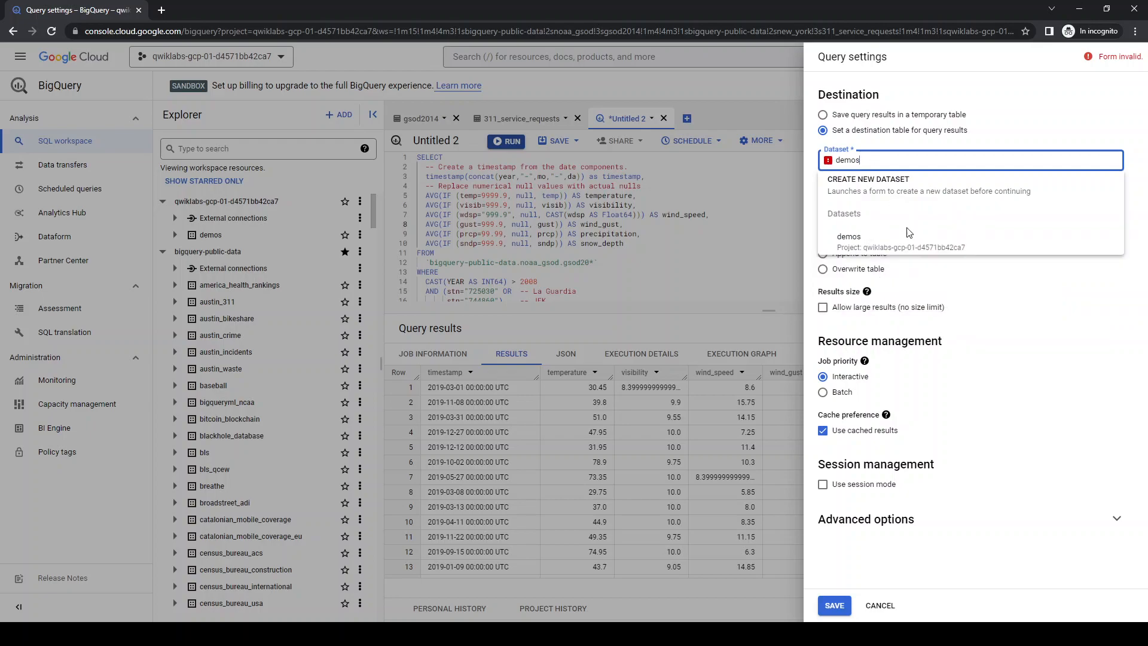
click(849, 236)
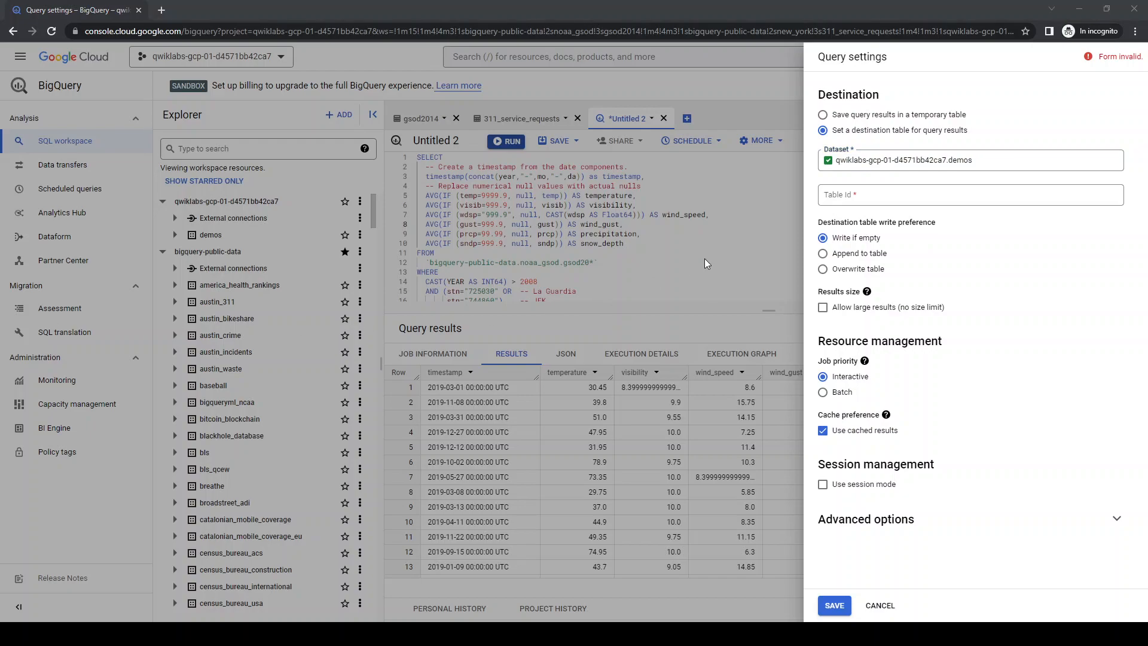
Name the destination table nyc_weather, allow large results, and save the settings
text(nyc_weather)
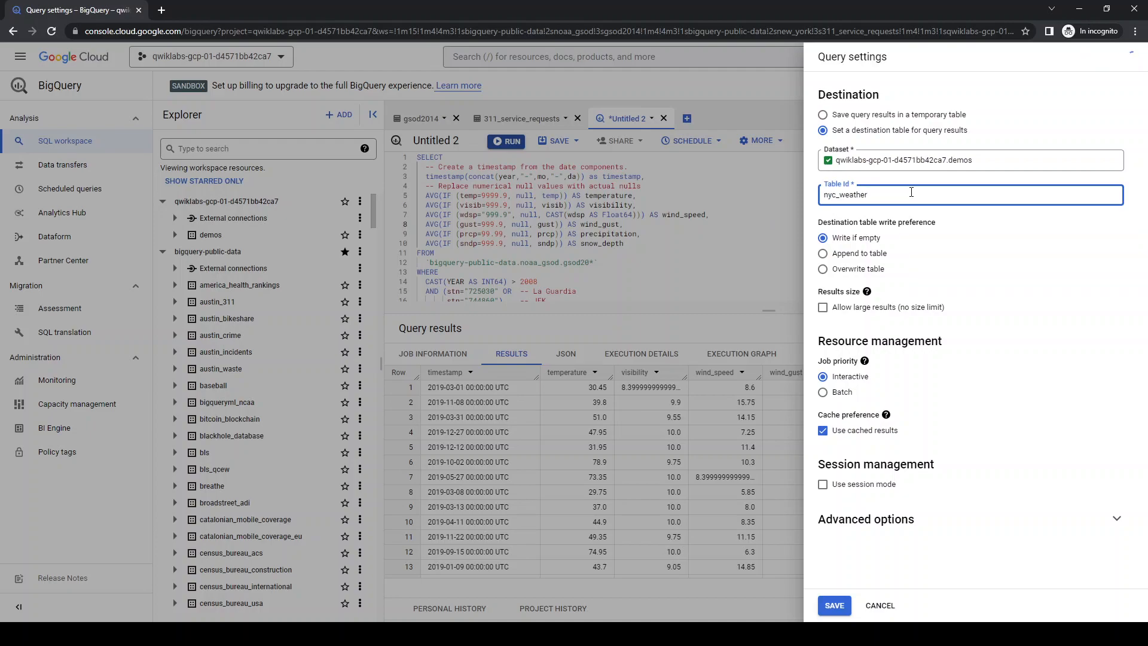
mouse_move(1010, 264)
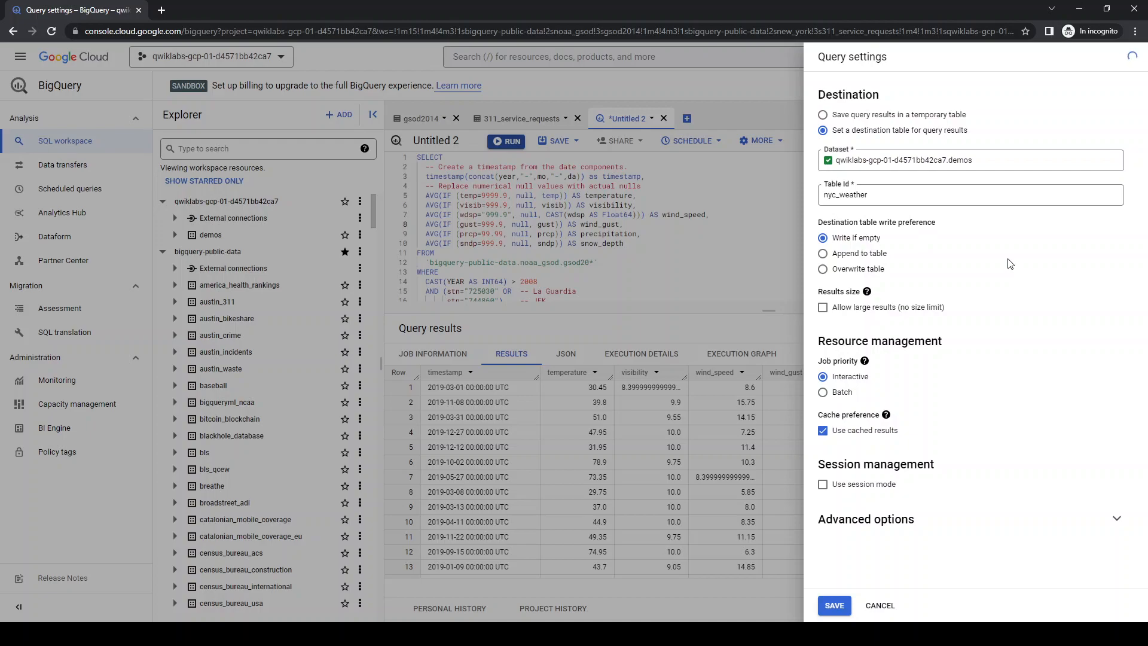
click(823, 307)
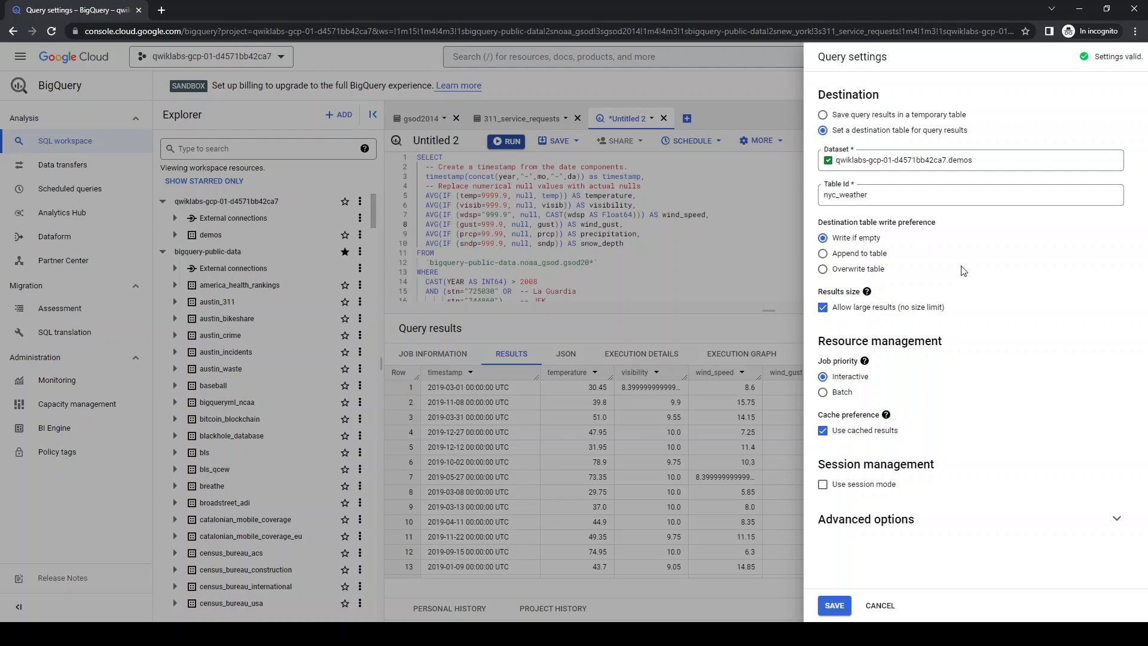
mouse_move(1116, 350)
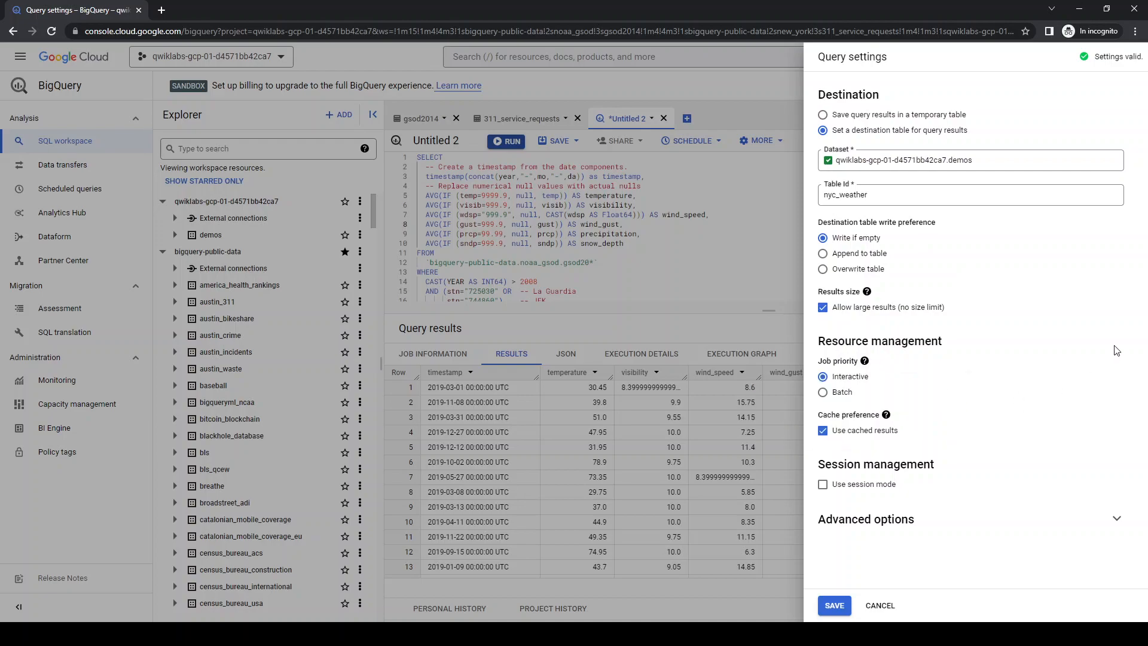
mouse_move(907, 447)
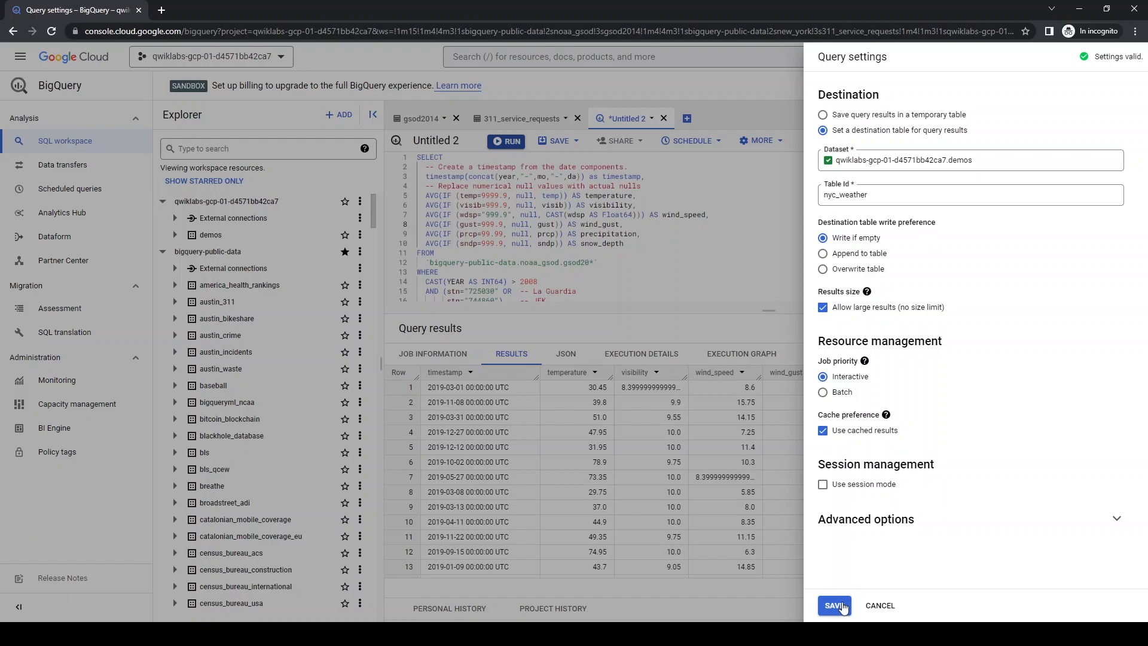
click(833, 605)
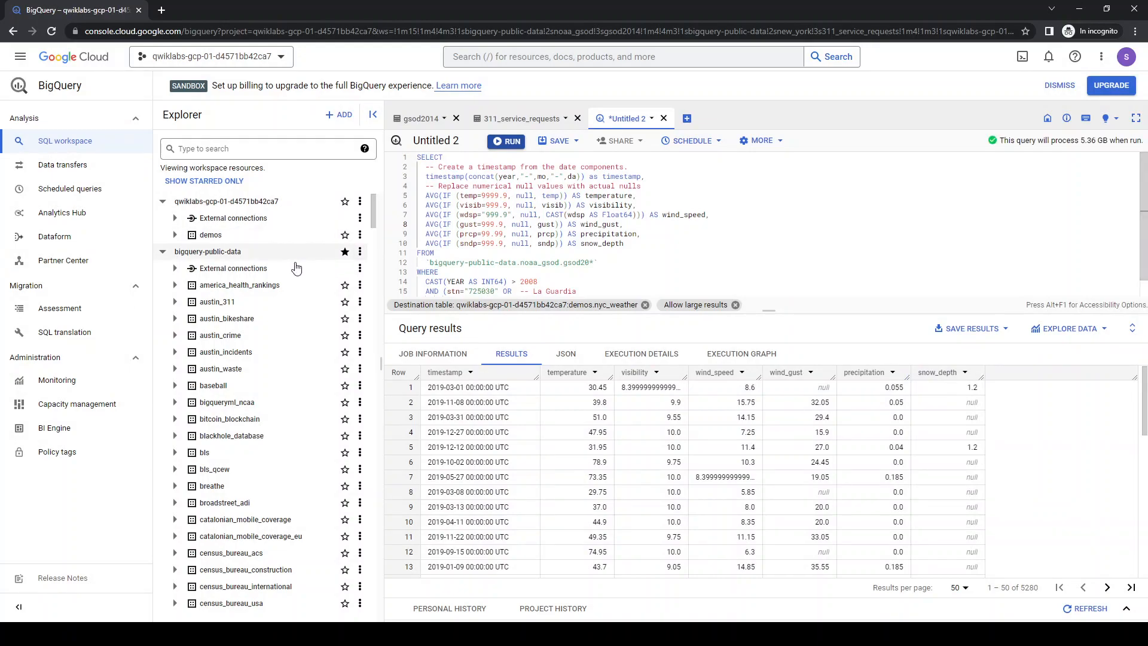
click(174, 218)
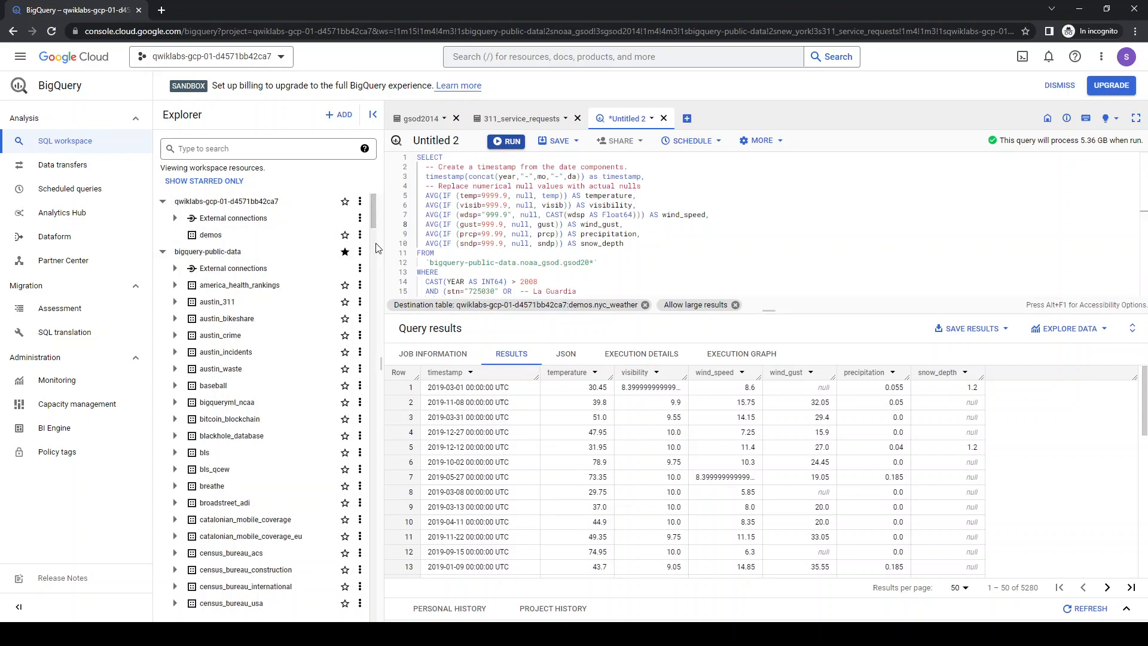
View the demos dataset info: its ID, US location and 60-day table expiration
click(210, 234)
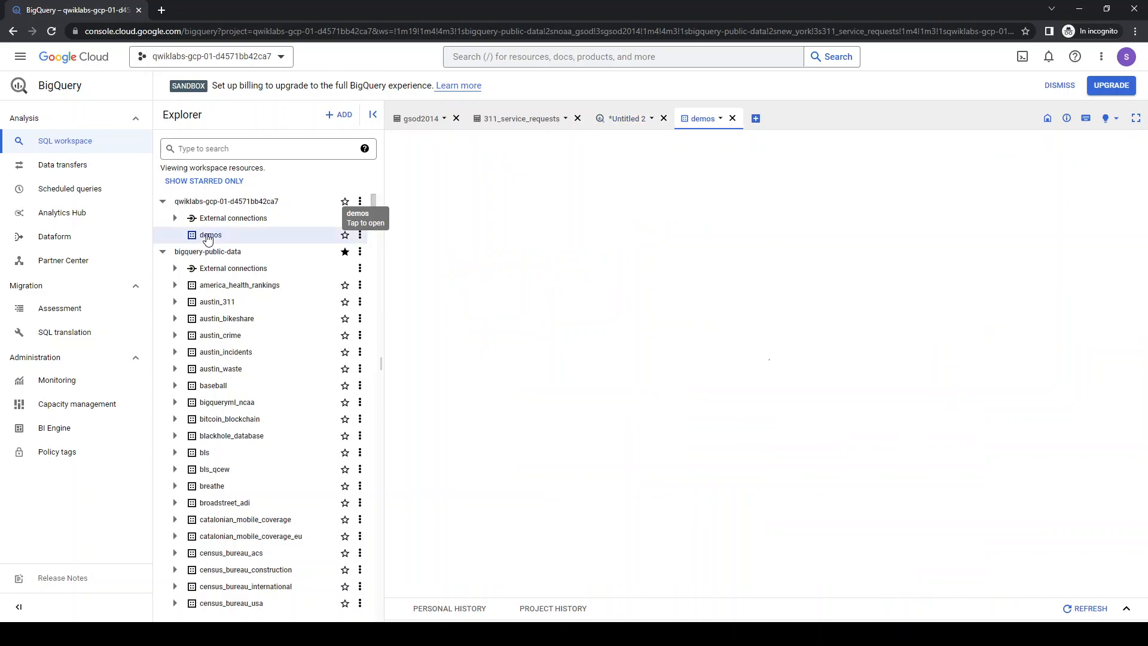
click(210, 234)
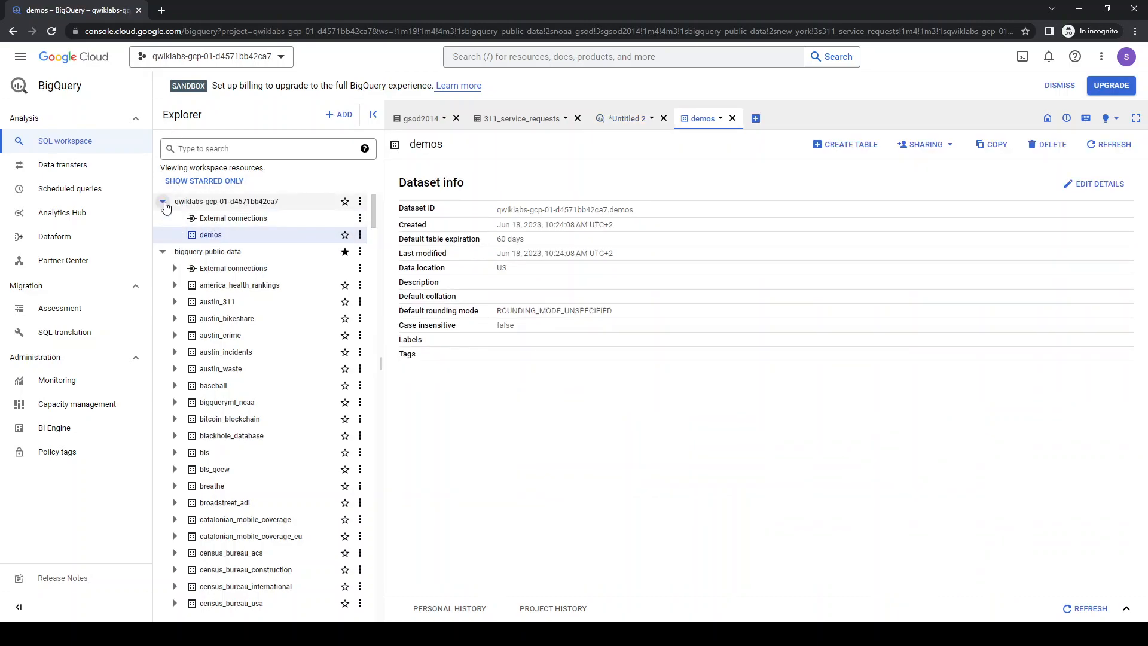
mouse_move(210, 234)
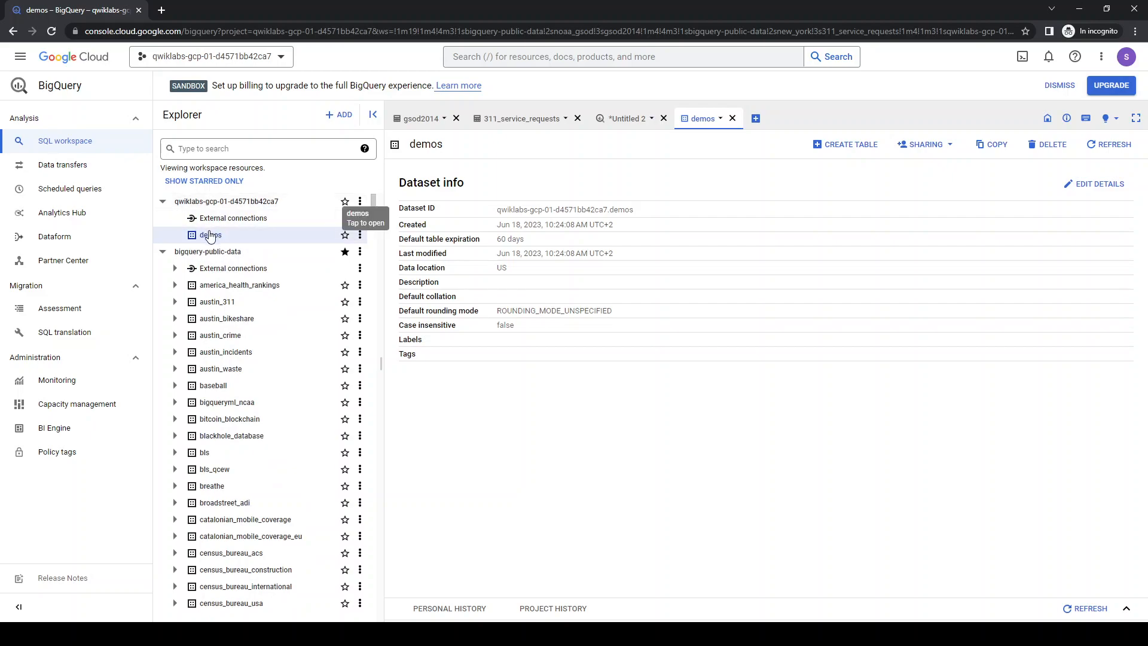
mouse_move(479, 172)
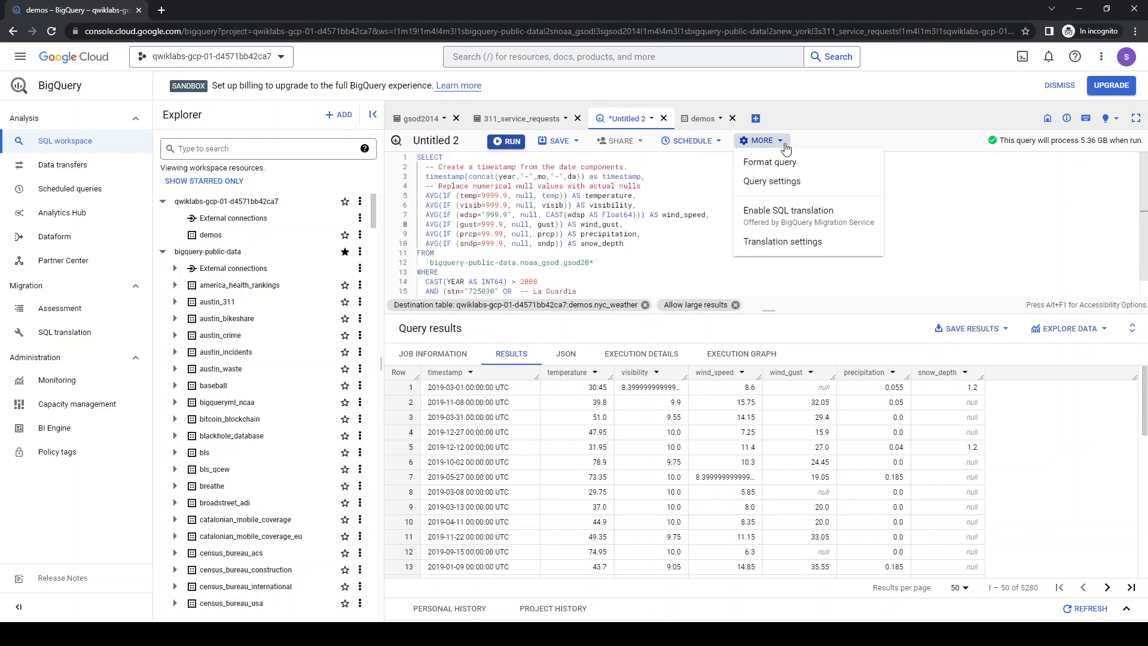
click(771, 181)
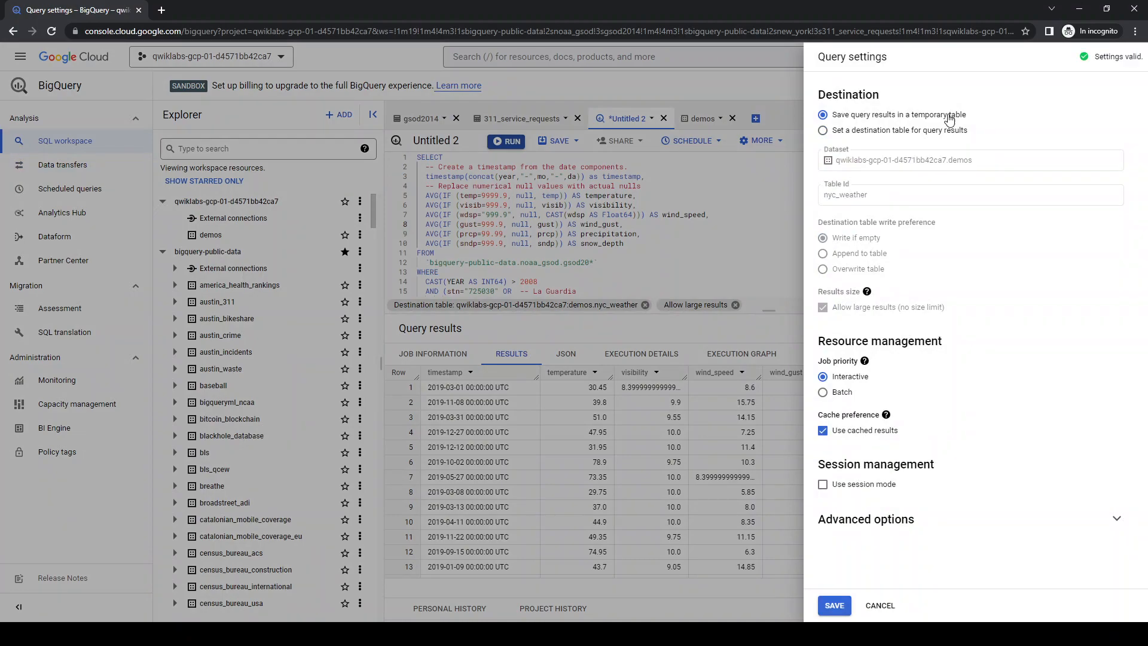
click(832, 605)
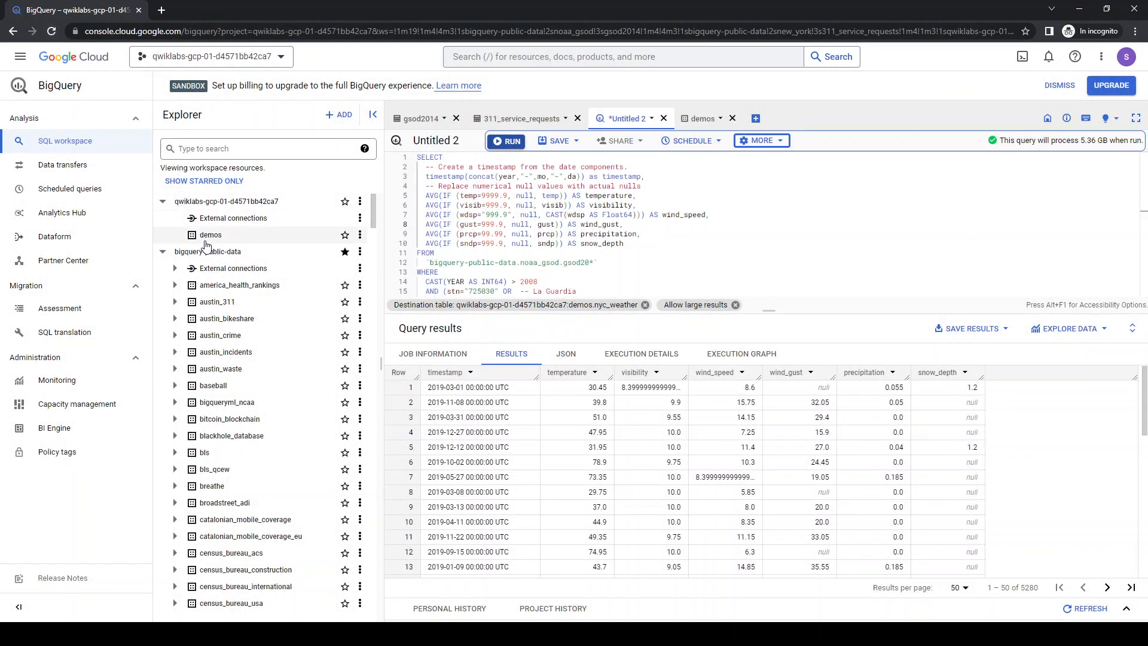
Reopen the demos dataset details and scroll through the bigquery-public-data list
click(210, 235)
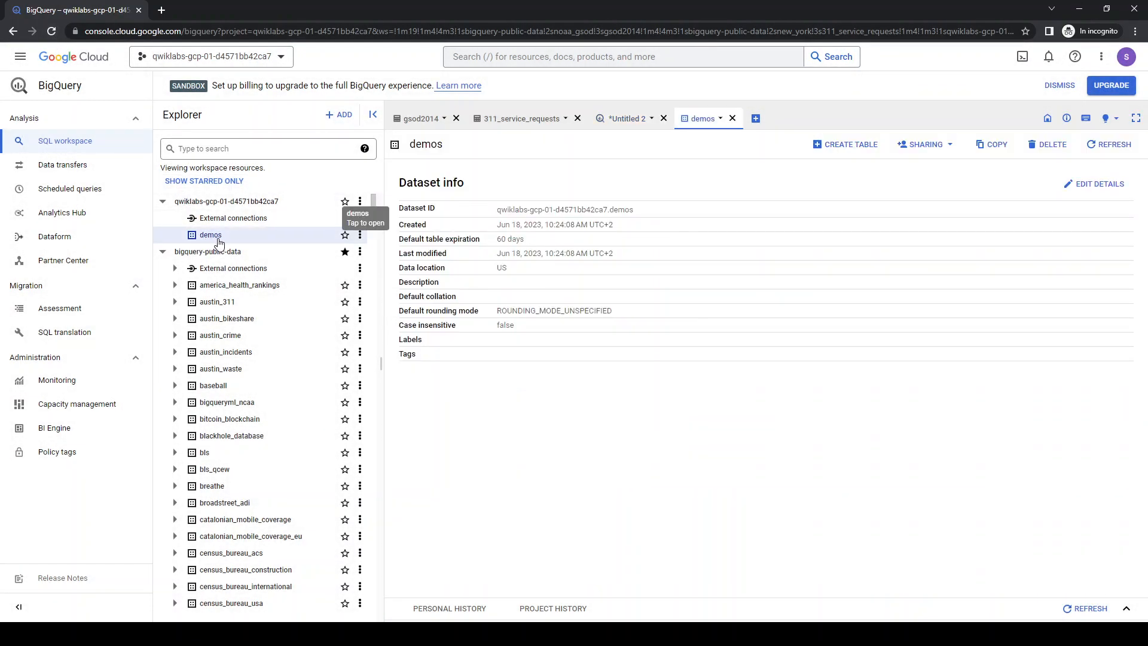
scroll(down, 3)
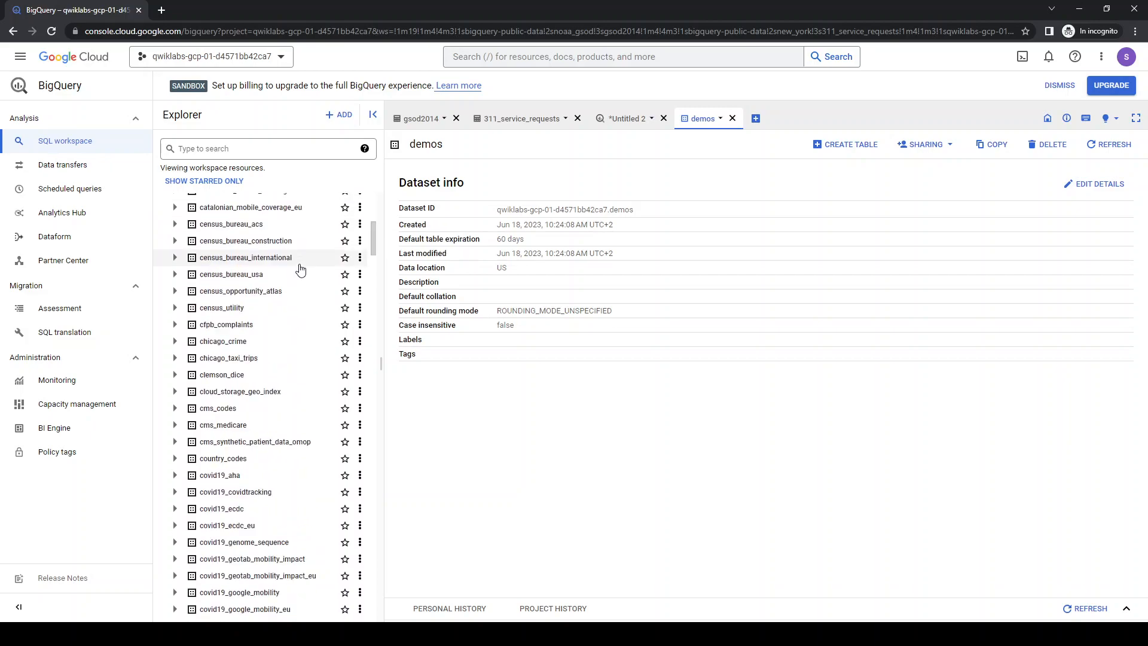
scroll(down, 3)
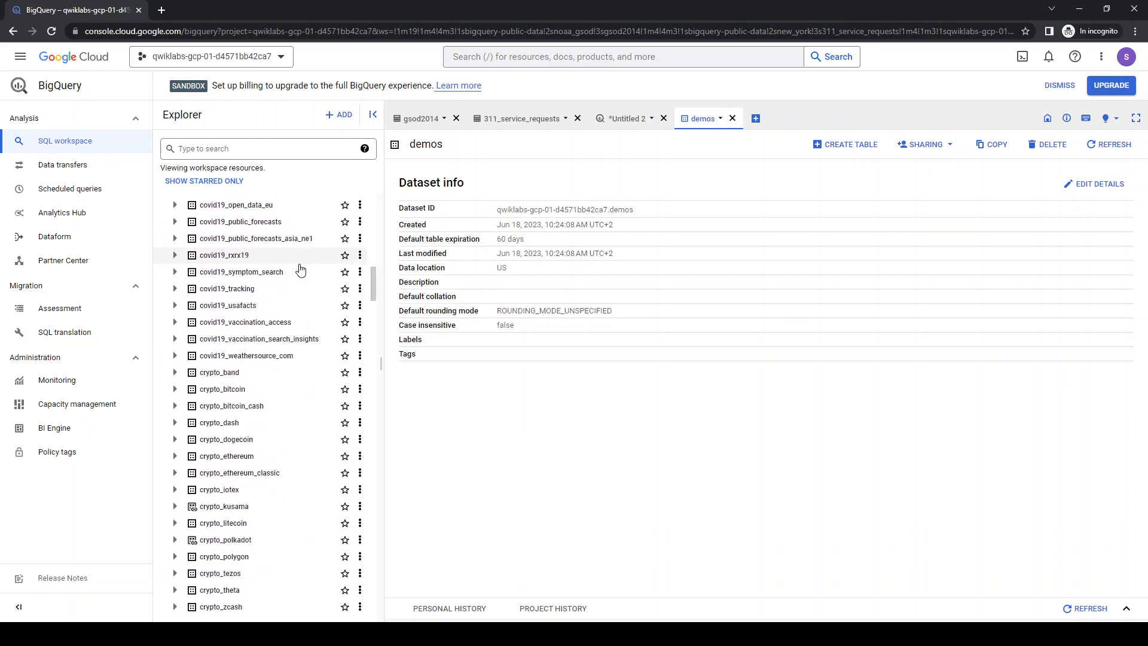
scroll(down, 3)
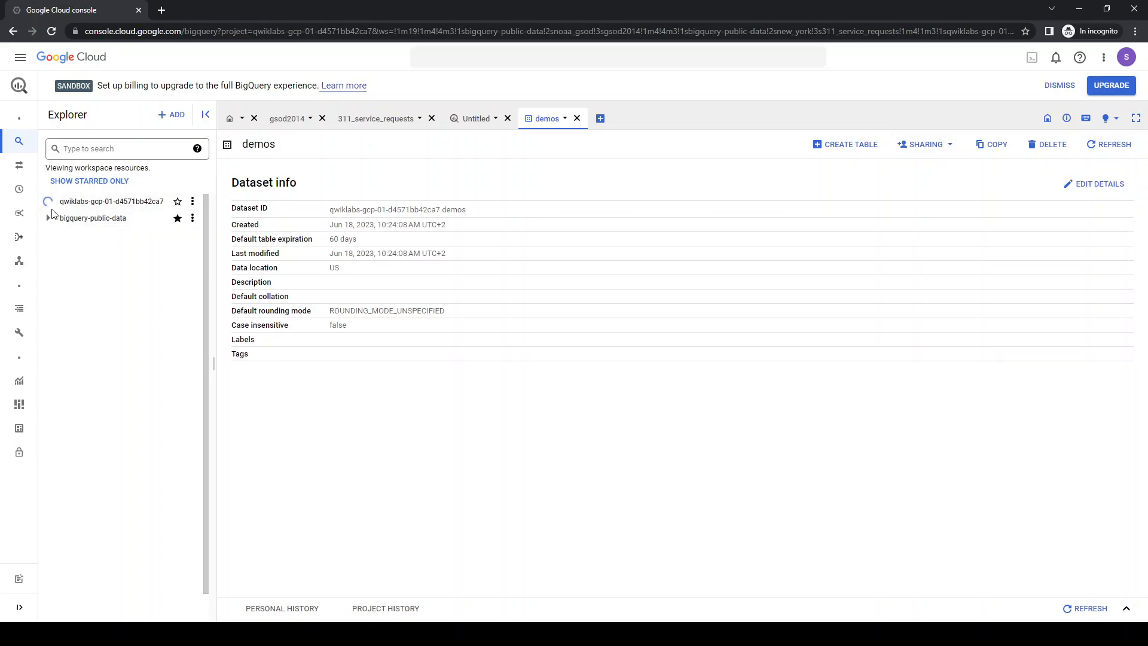
Expand the project to list demos and return to the untitled weather query tab
click(47, 201)
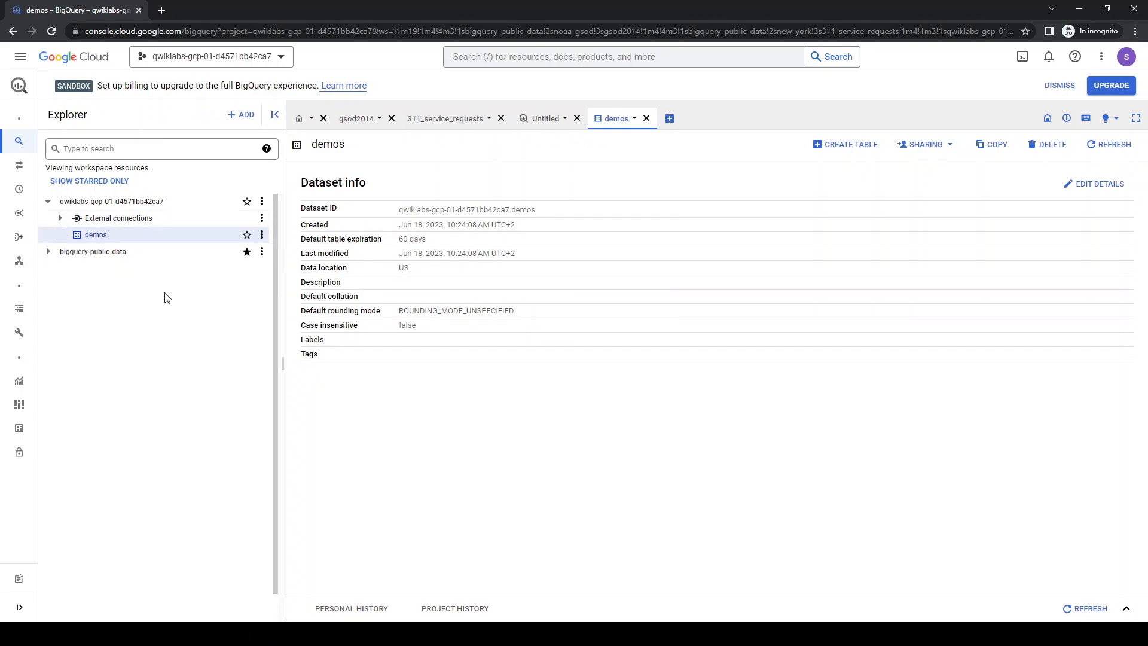
mouse_move(157, 236)
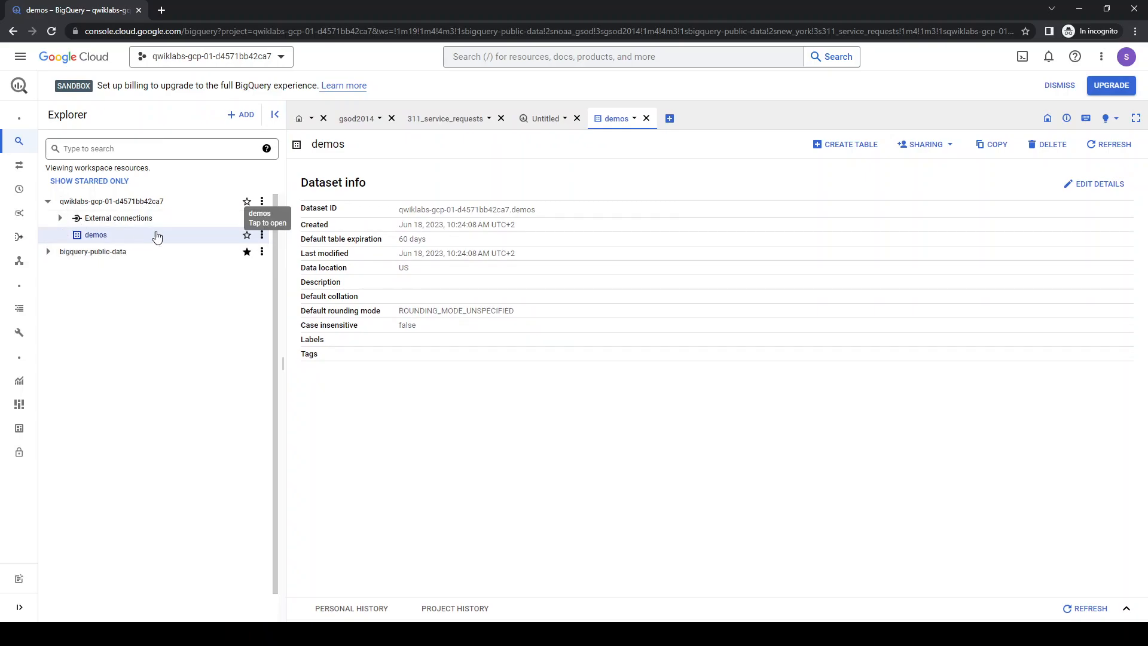
mouse_move(389, 146)
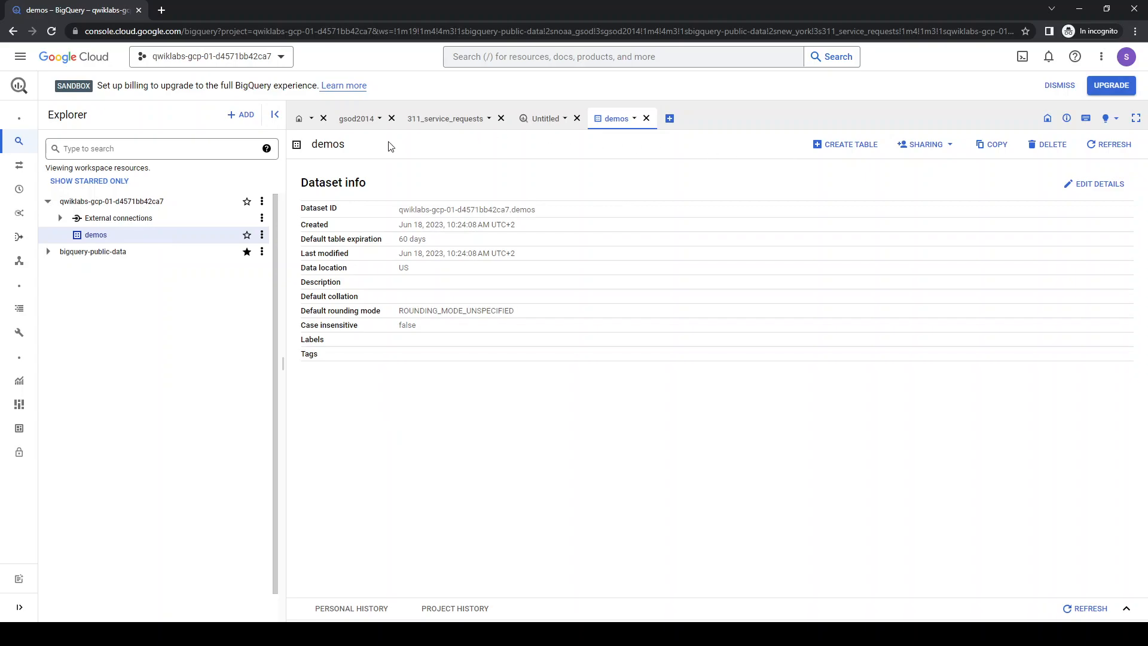
mouse_move(126, 242)
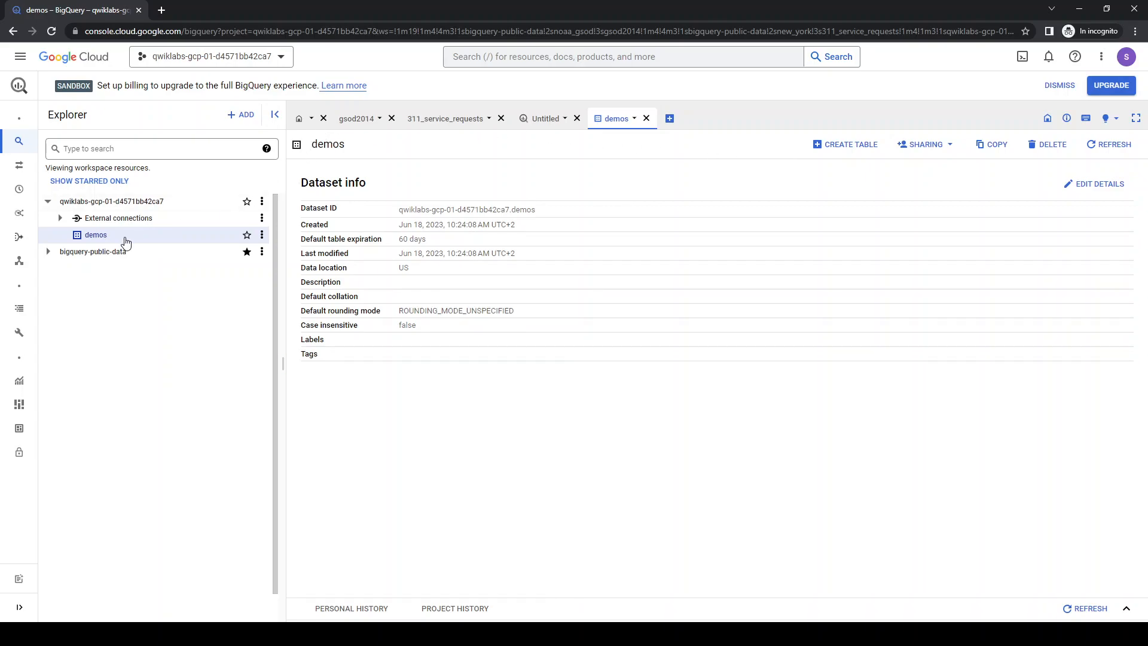
mouse_move(538, 138)
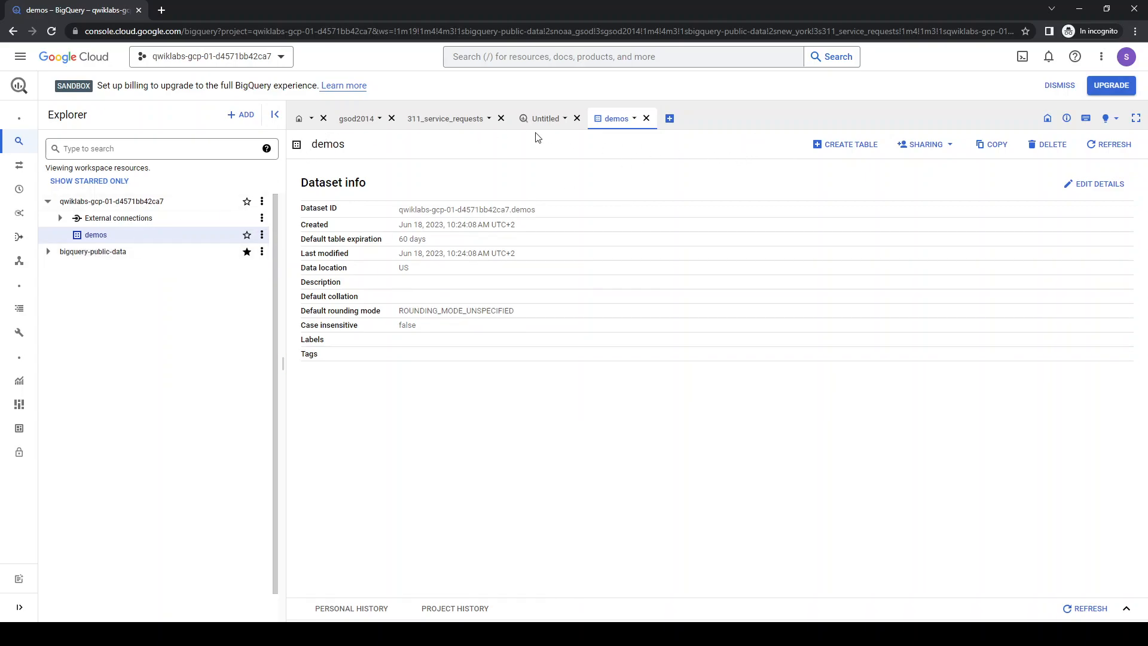
click(545, 118)
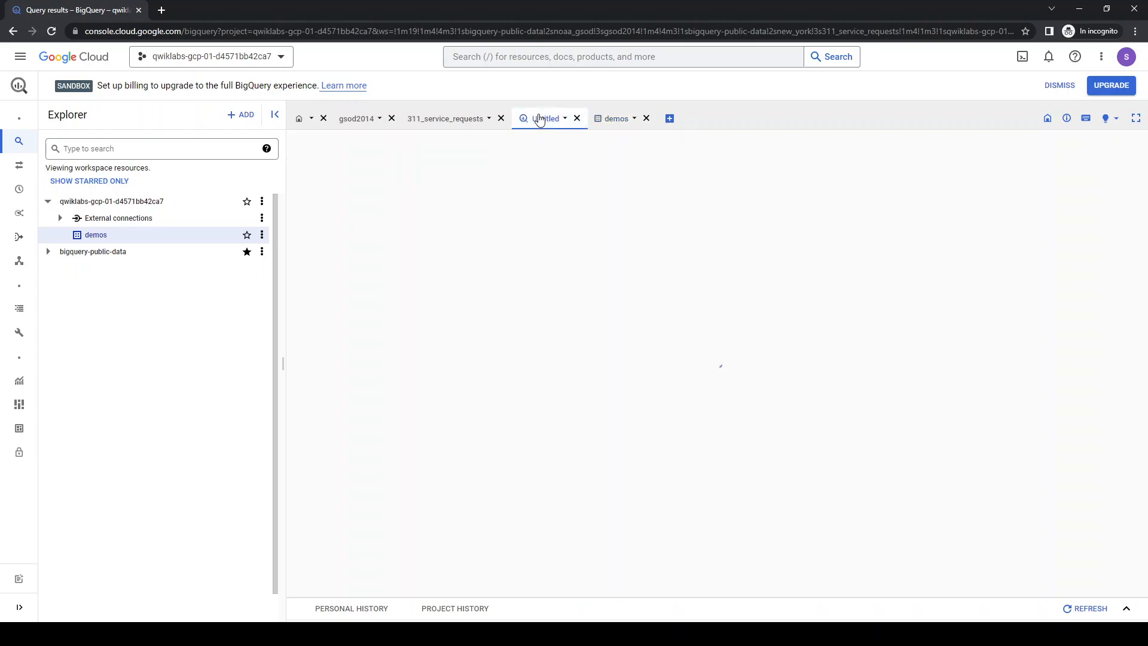
click(546, 118)
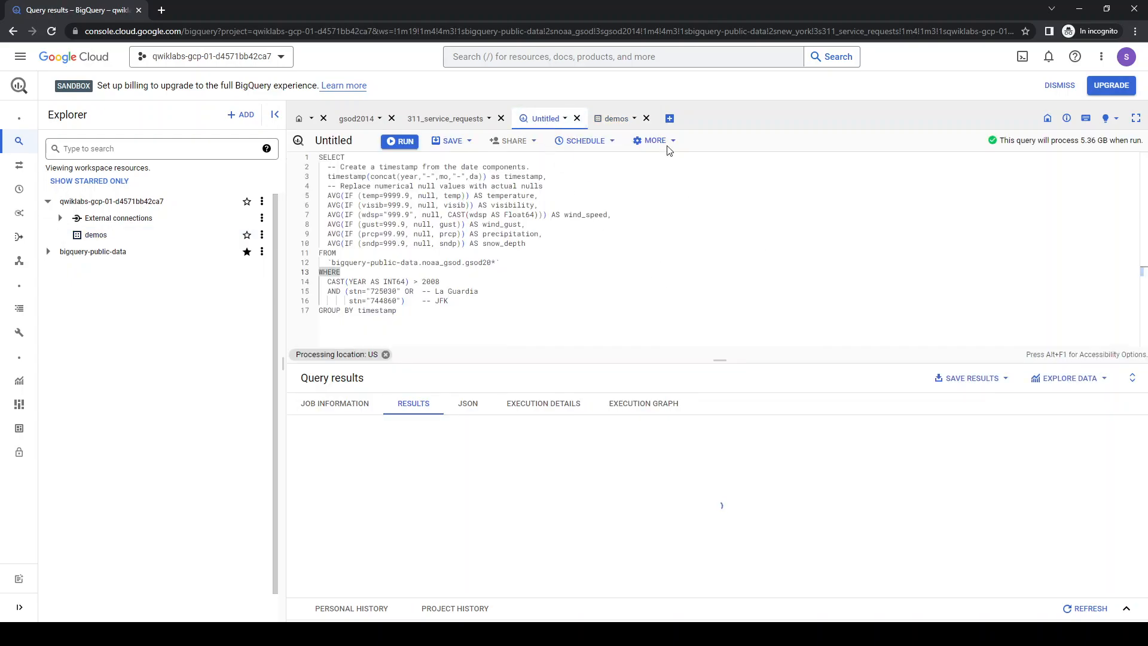
click(400, 141)
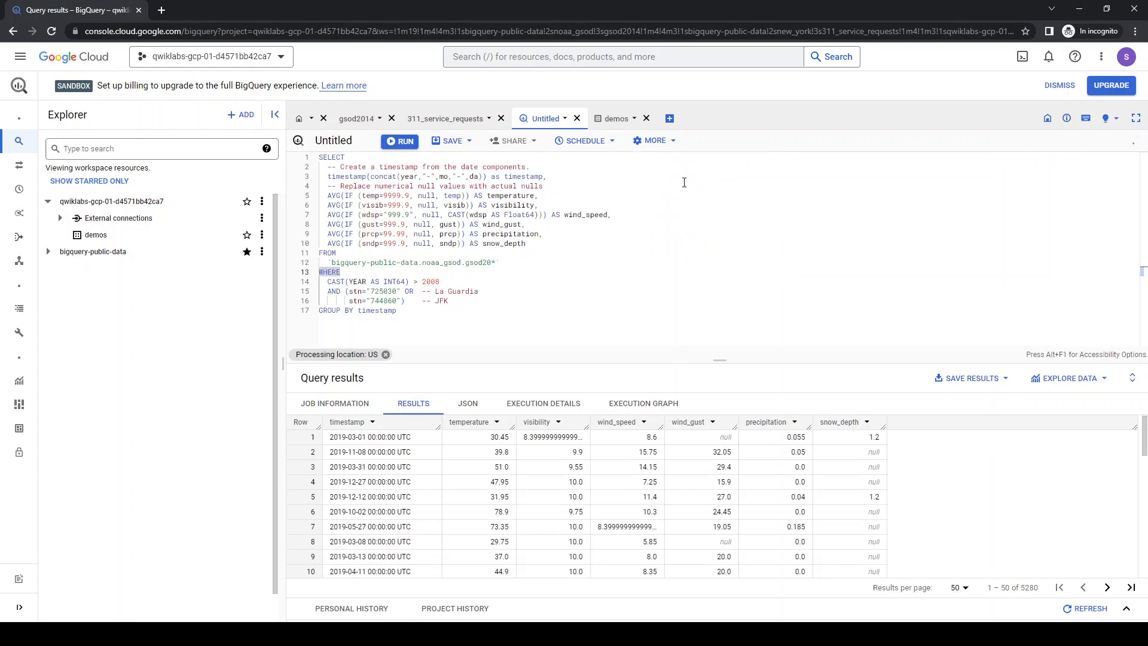
In Query settings, send results to a destination table in the demos dataset
click(651, 140)
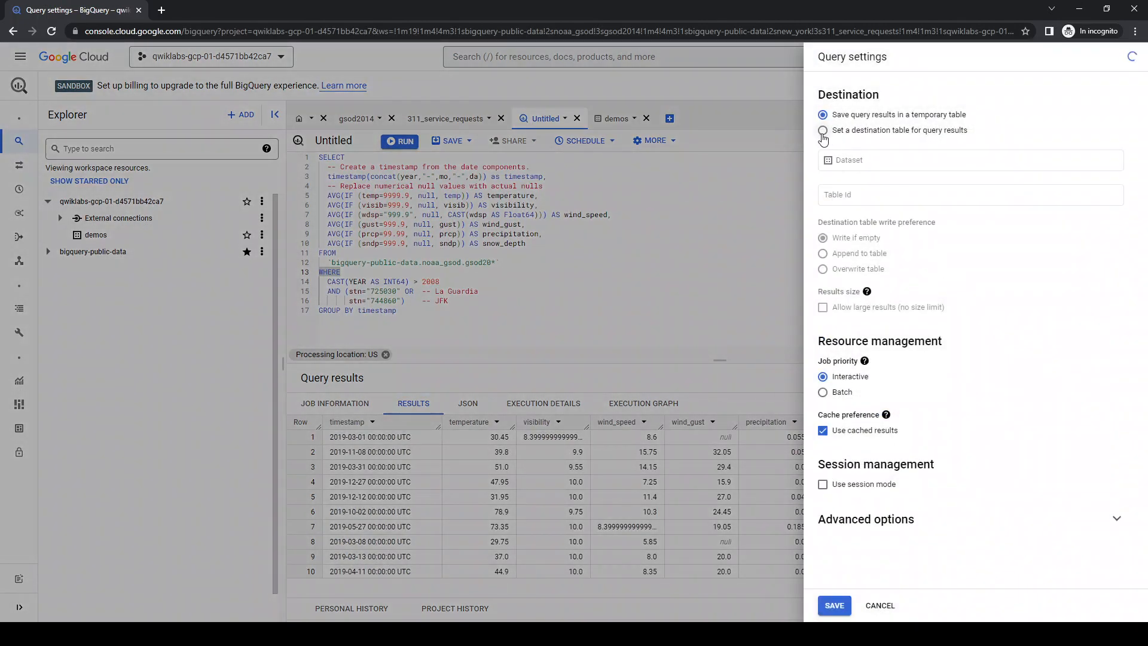
click(823, 130)
text(swmo)
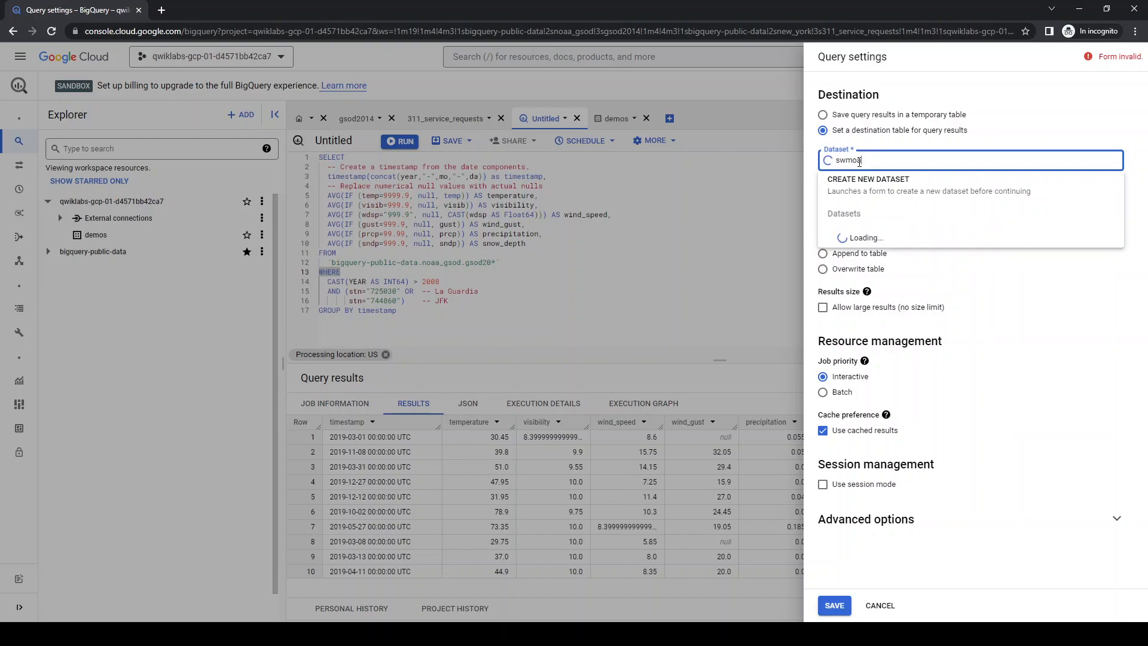
text(demo)
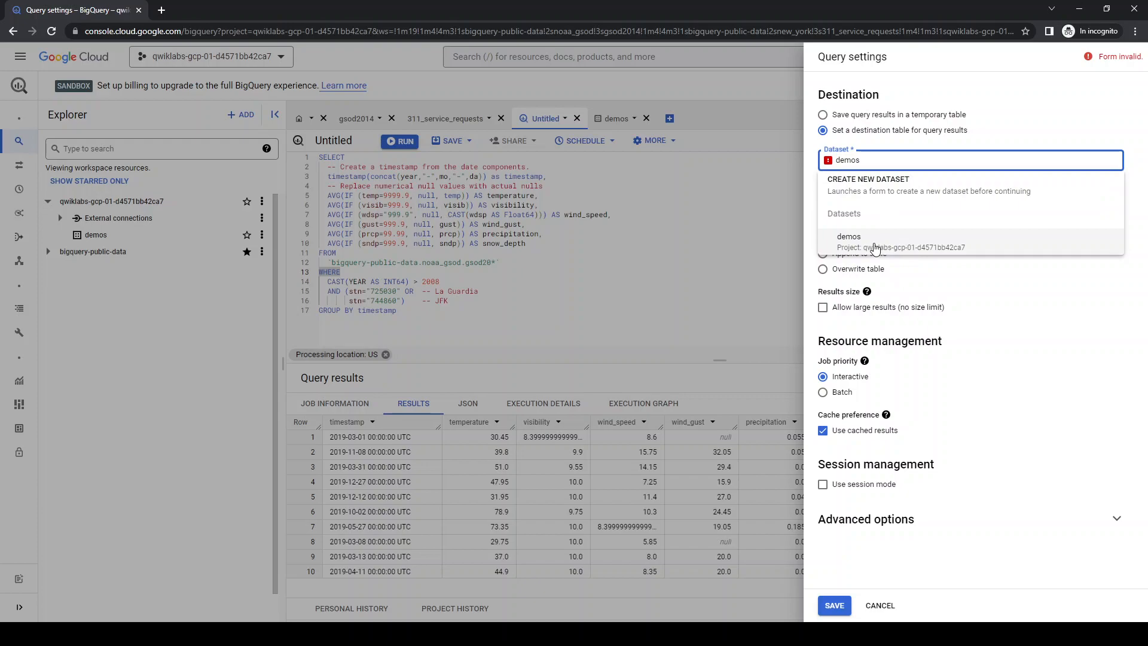
click(848, 242)
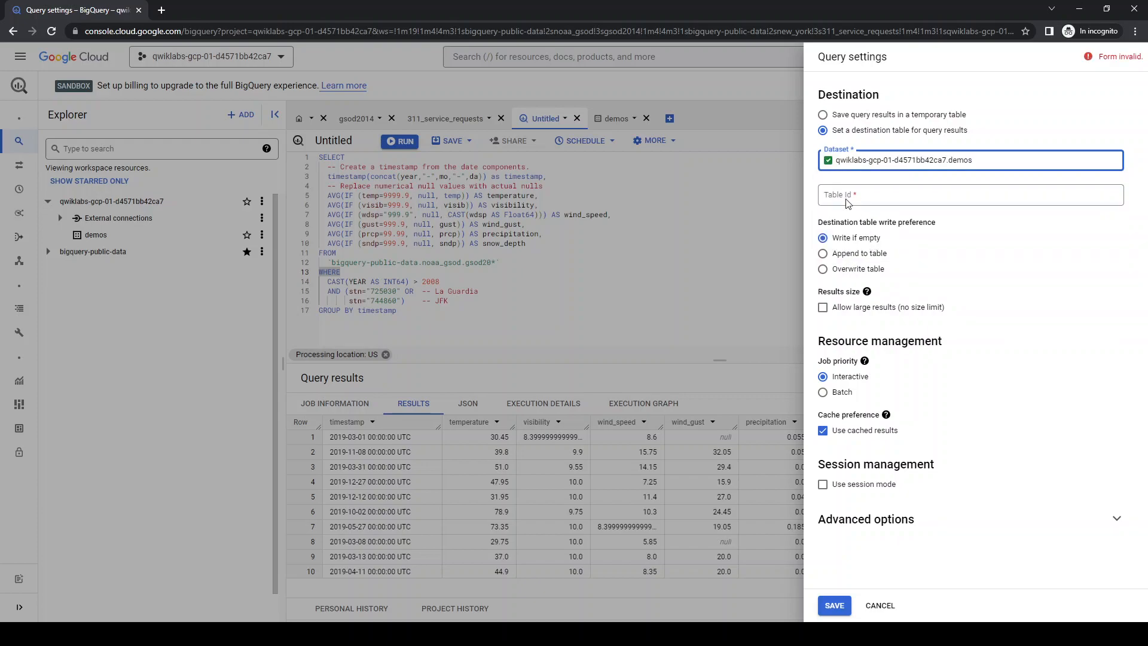
Name the table nyc_weather, allow large results, and save the settings
text(nyc)
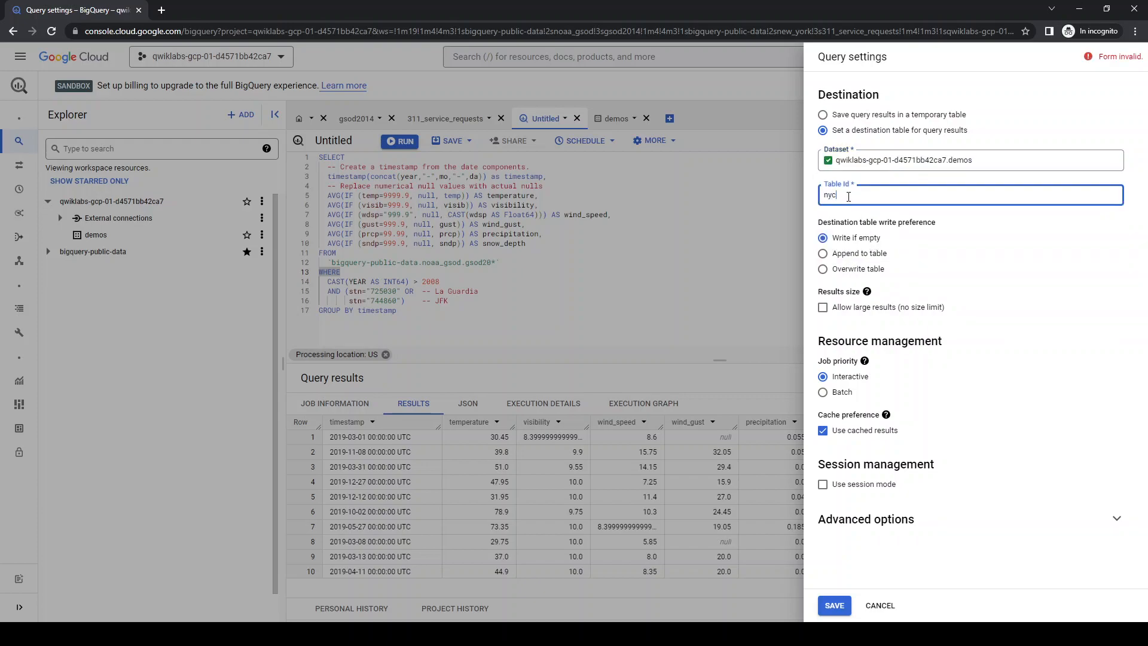
text(_weather)
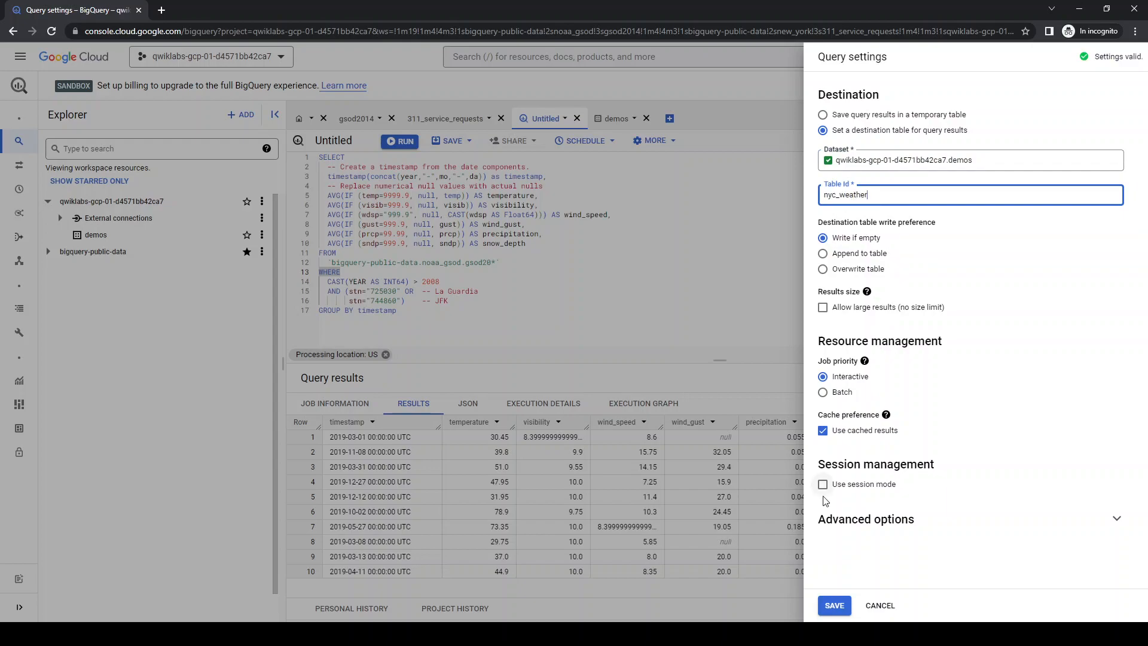
click(822, 307)
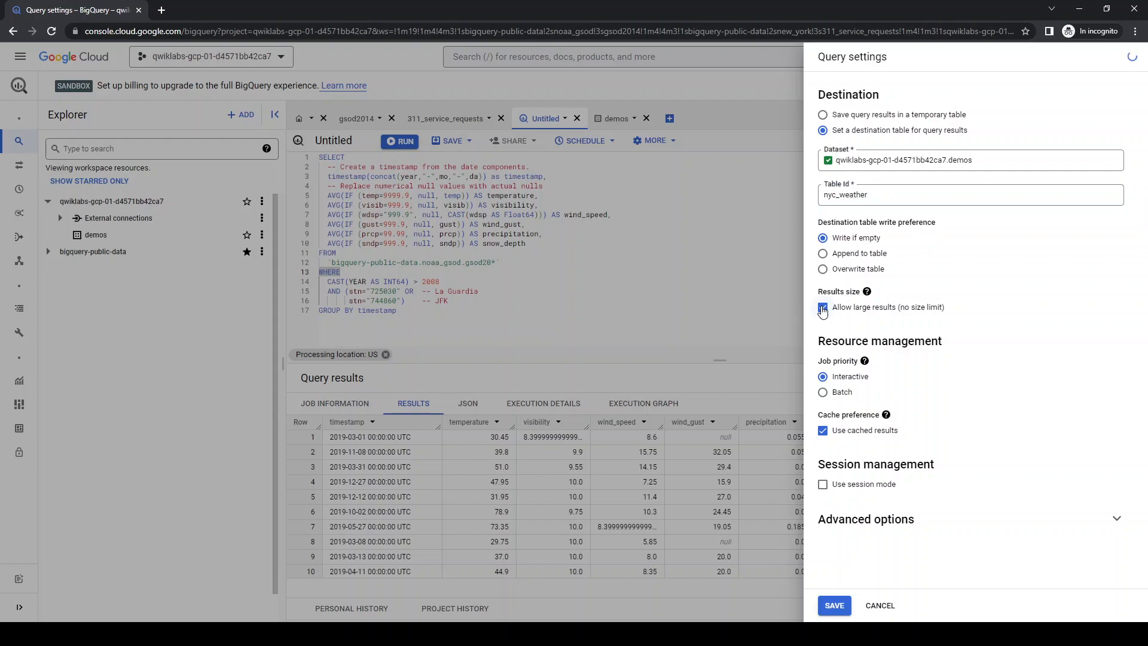
click(823, 307)
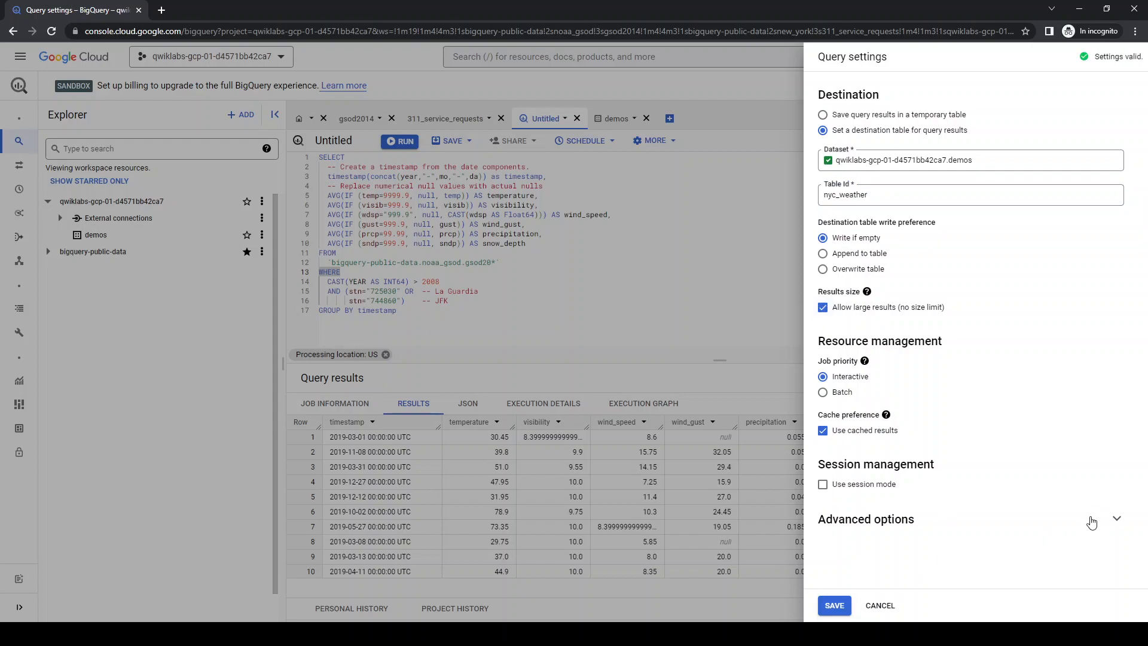
click(865, 519)
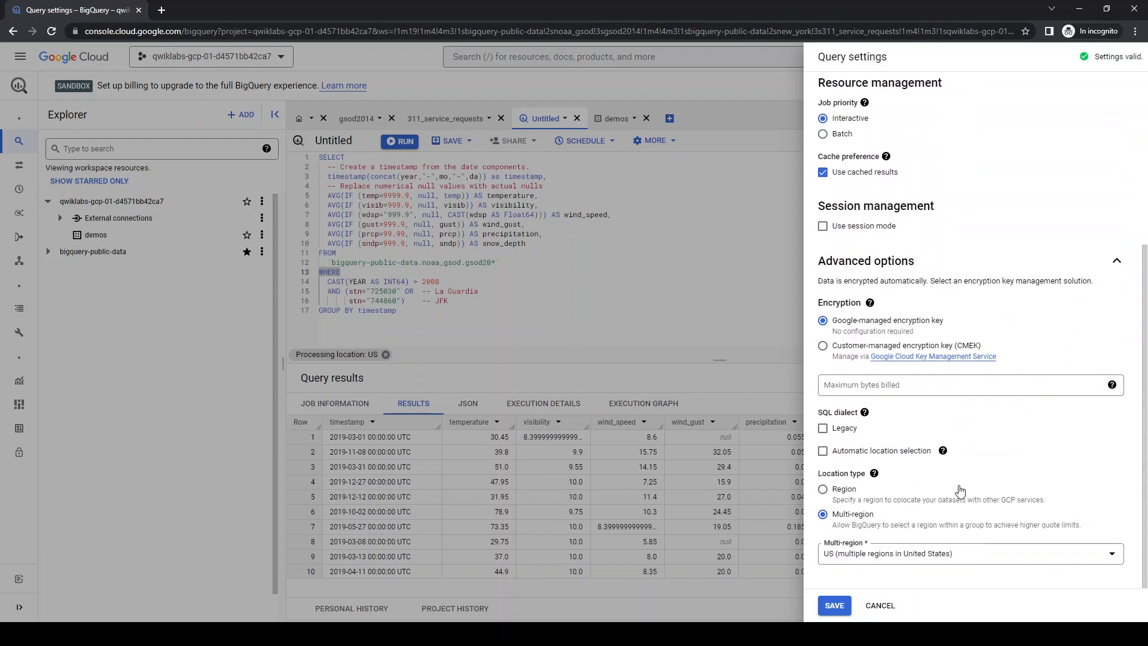
click(833, 604)
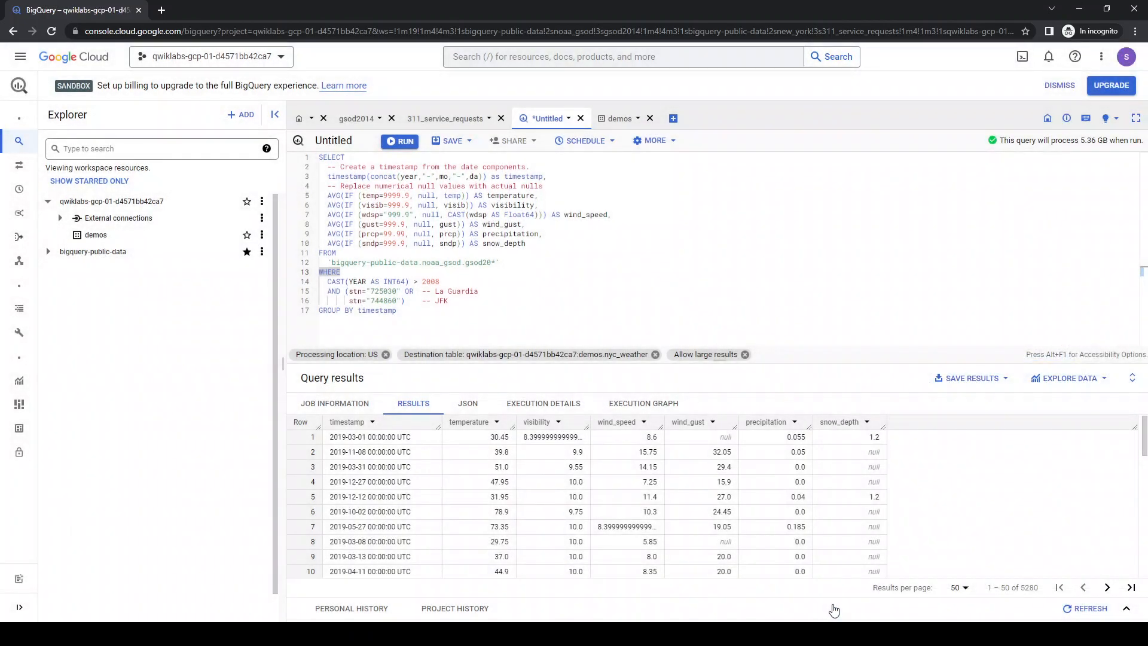
mouse_move(401, 140)
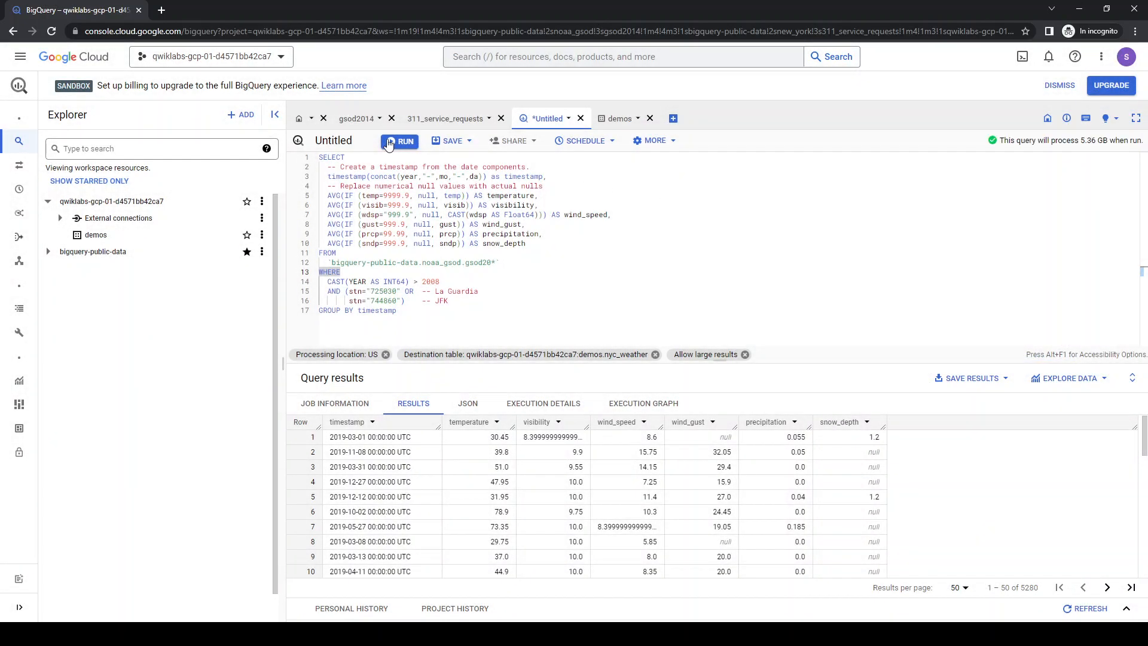
Run the weather query into demos.nyc_weather and show the new table under demos
click(400, 141)
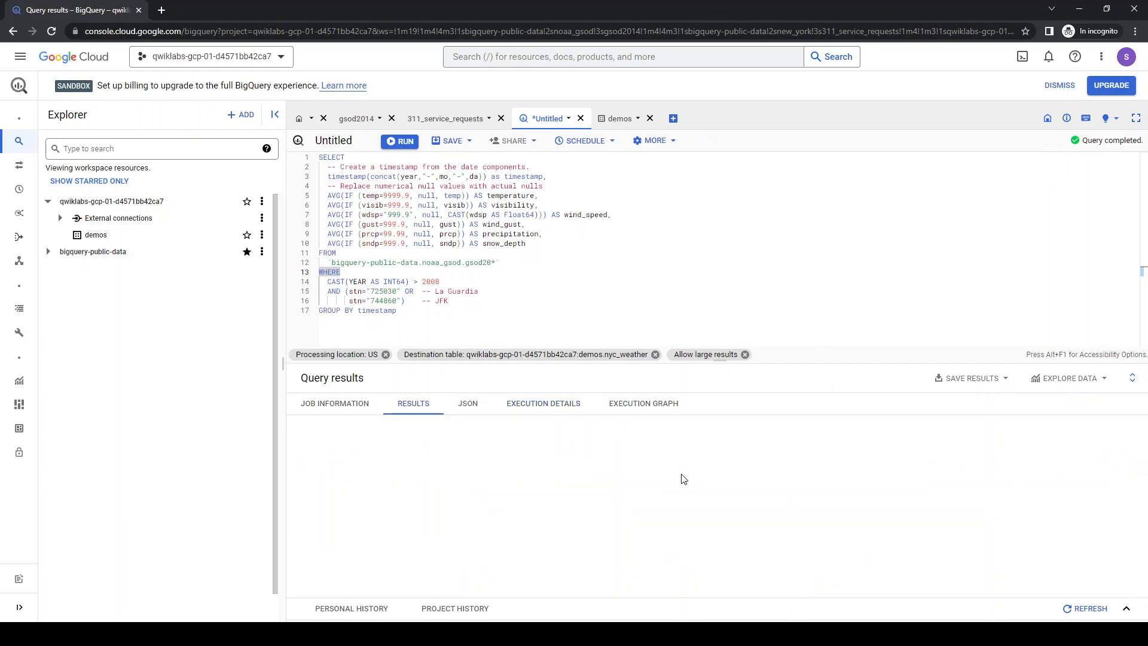
click(400, 140)
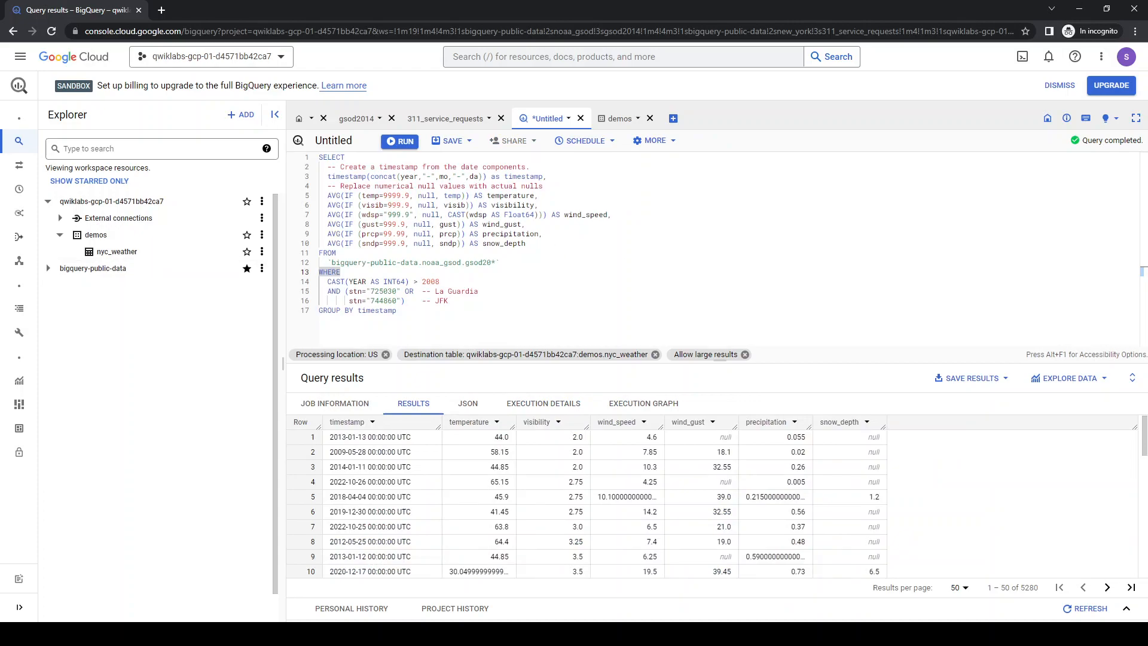
mouse_move(92, 268)
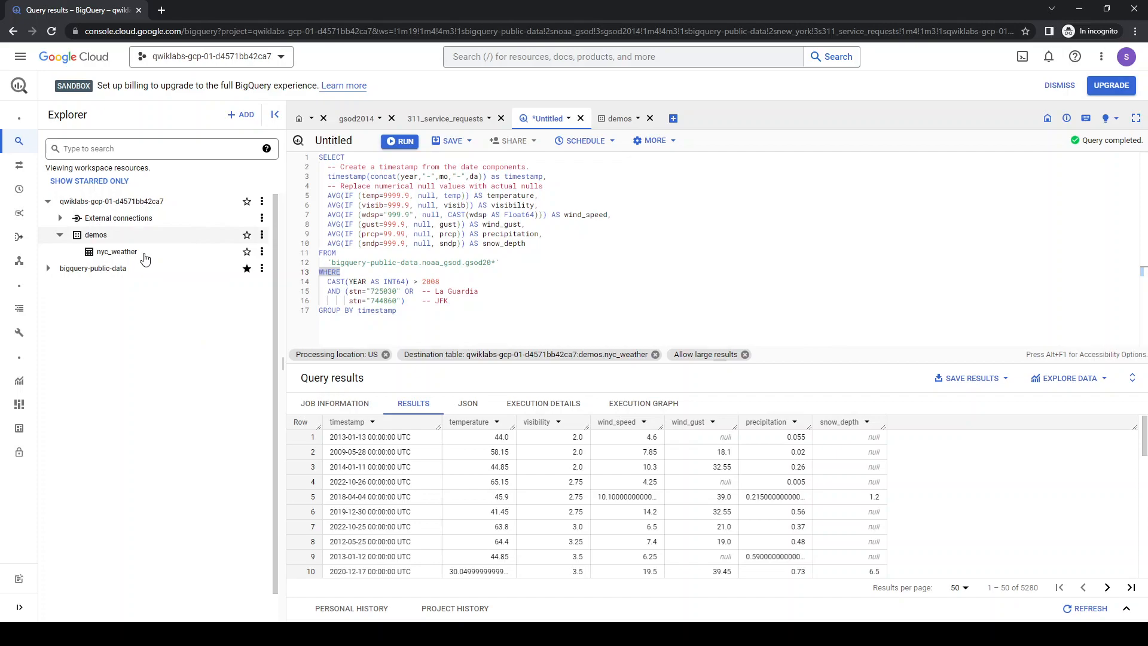
Open the nyc_weather table and scroll its Preview of daily weather rows (5,280 total)
click(117, 251)
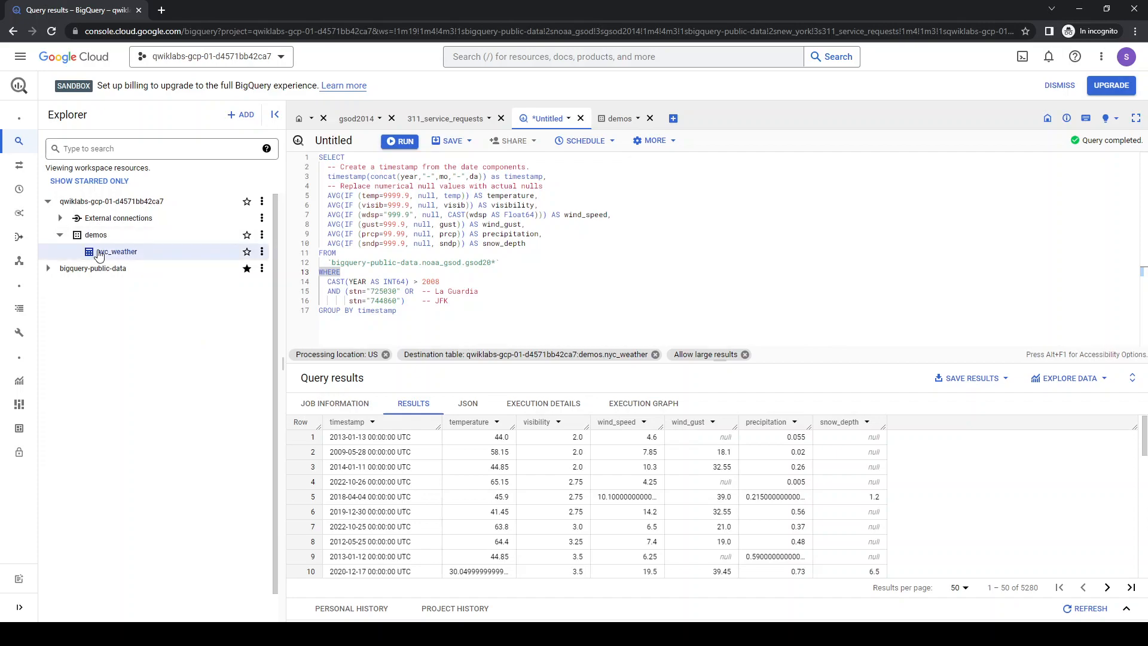
click(117, 251)
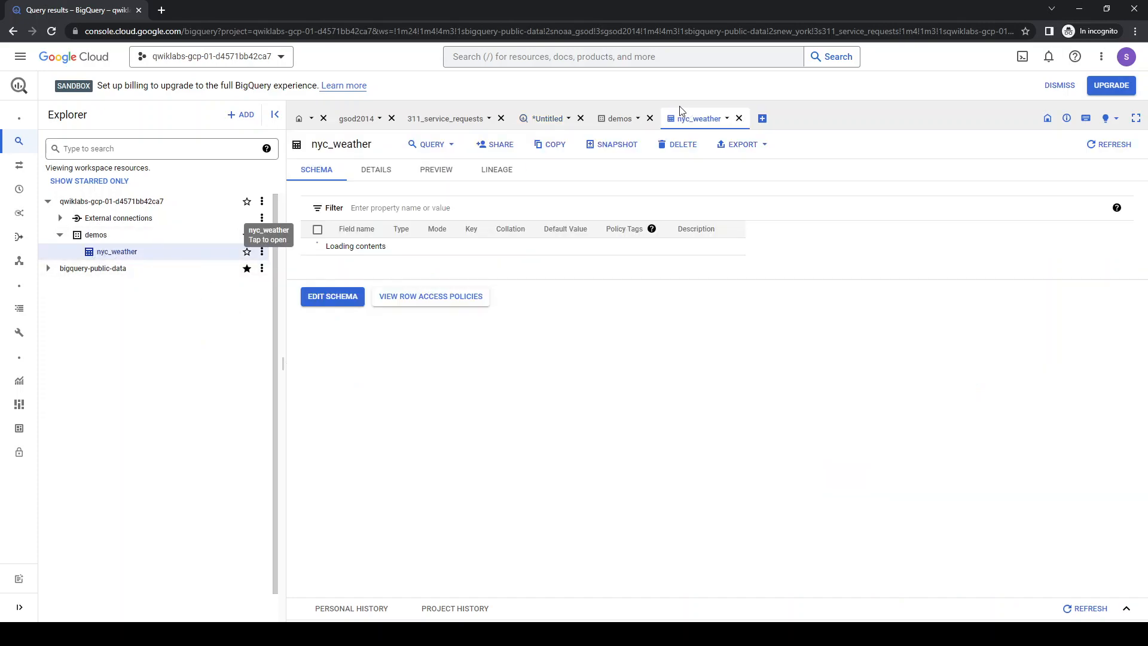
click(436, 170)
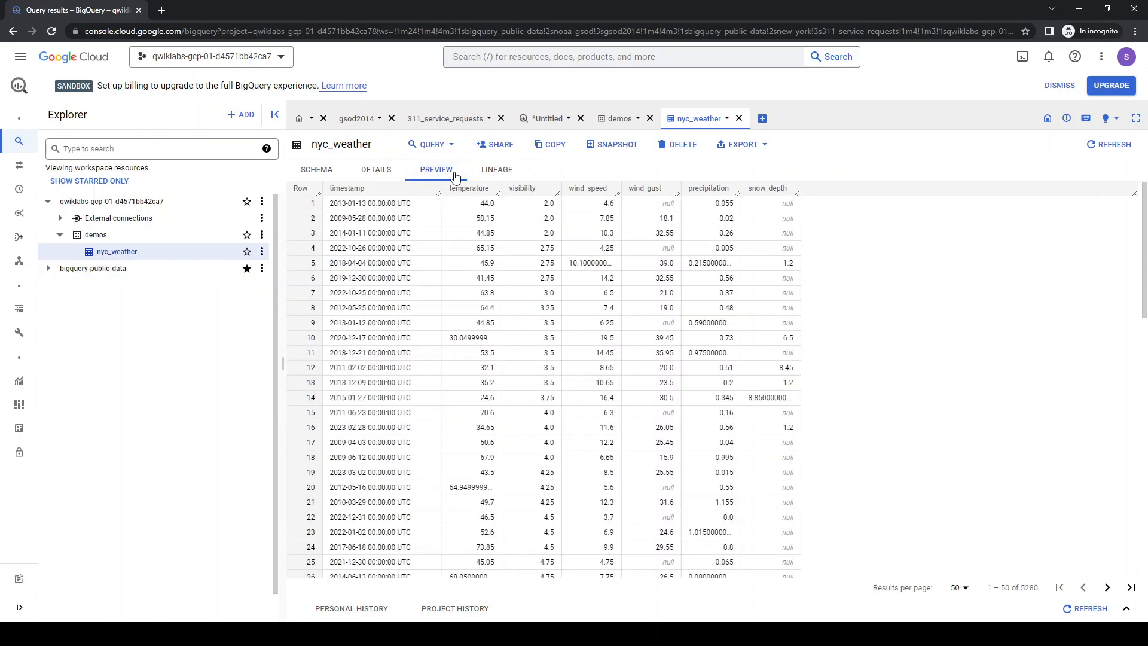
scroll(down, 3)
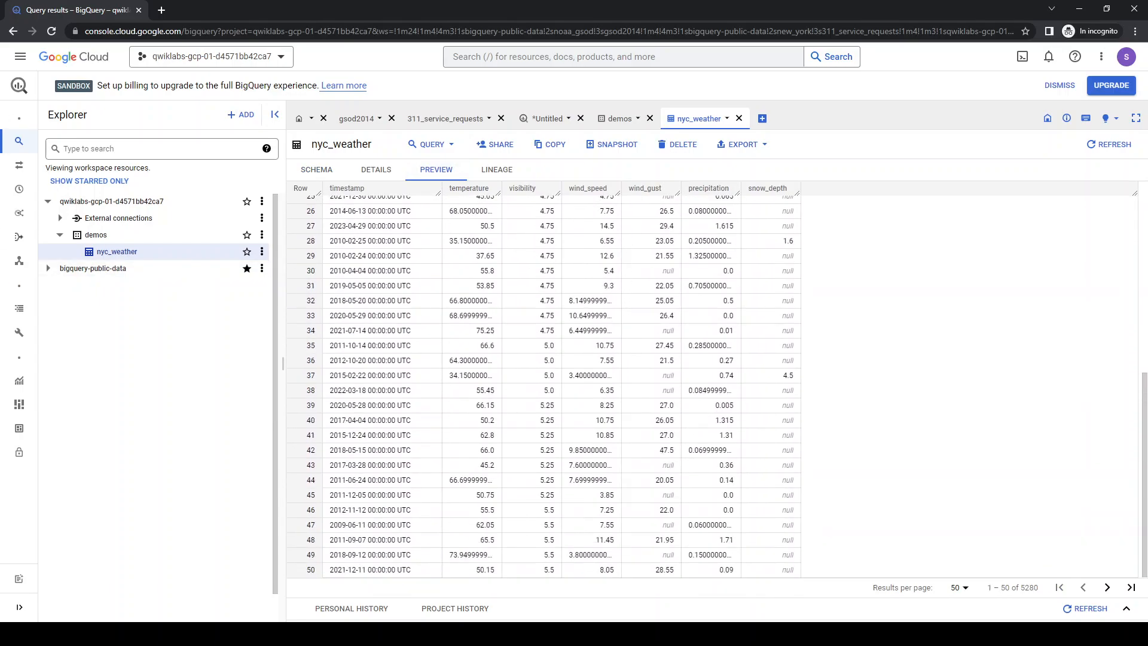